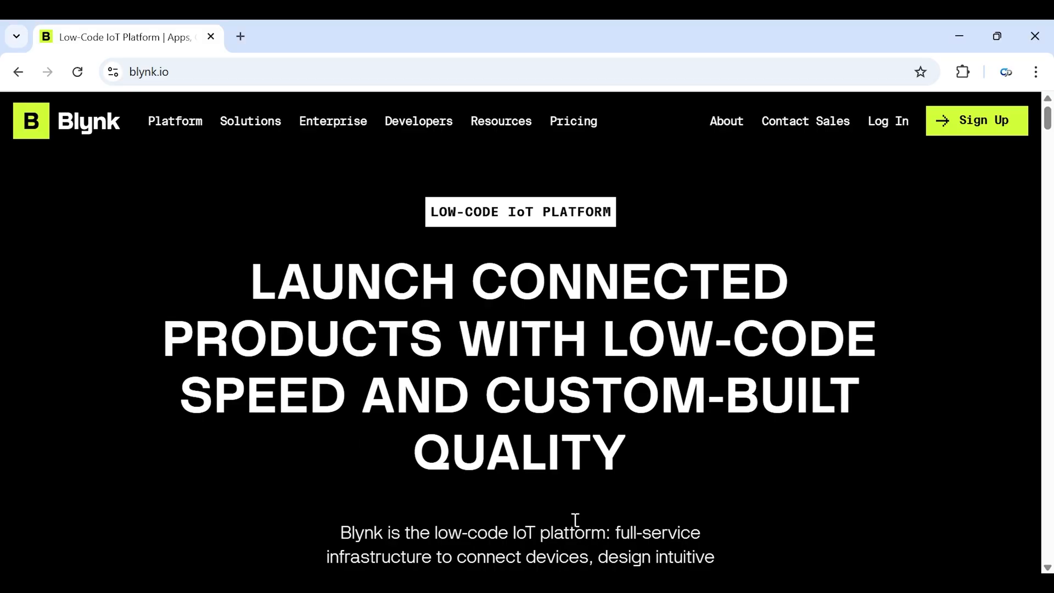
mouse_move(714, 220)
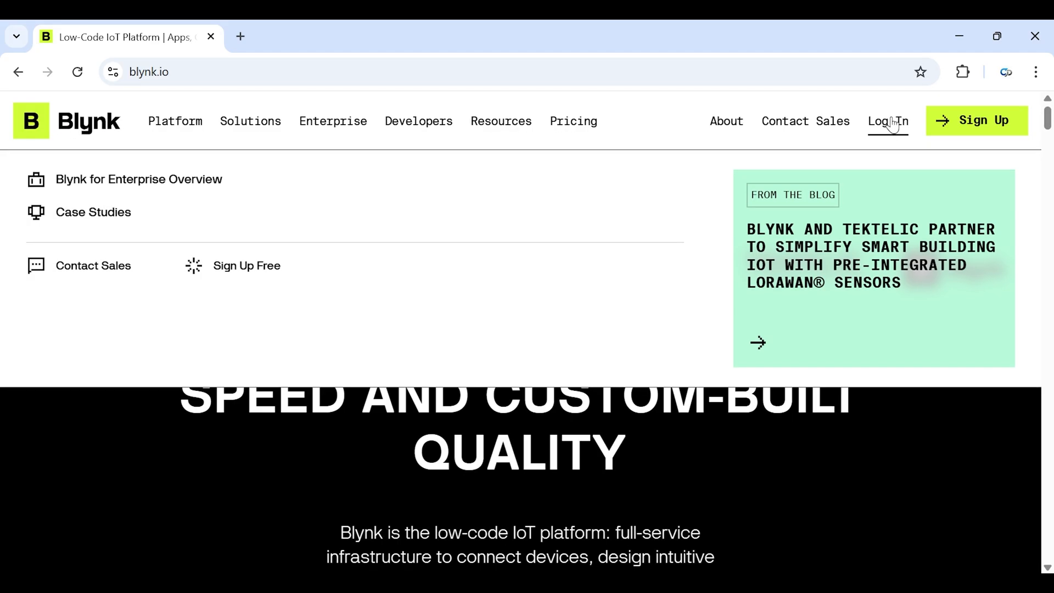
mouse_move(975, 120)
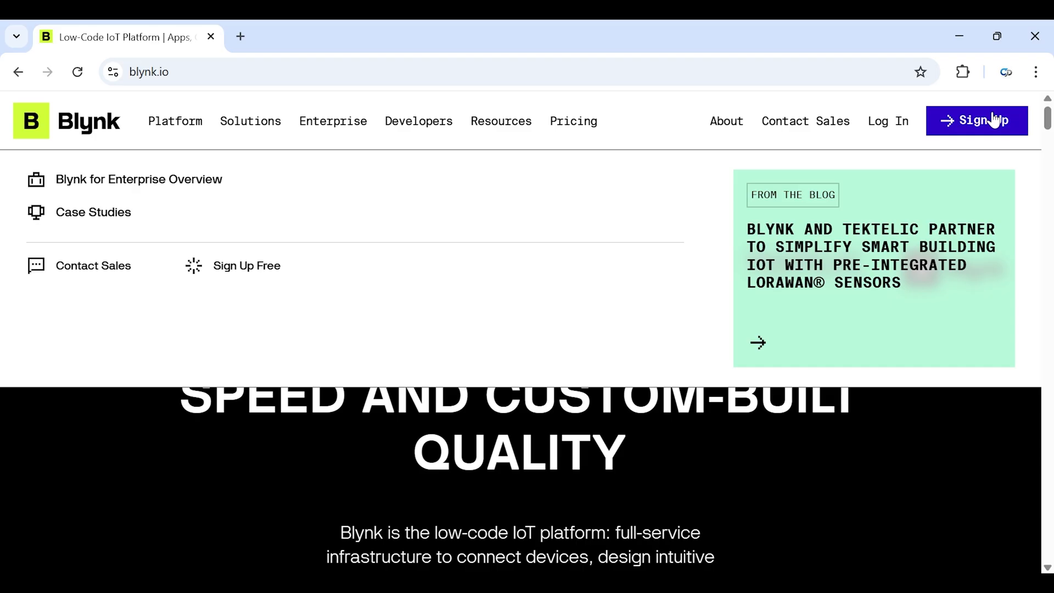
mouse_move(907, 120)
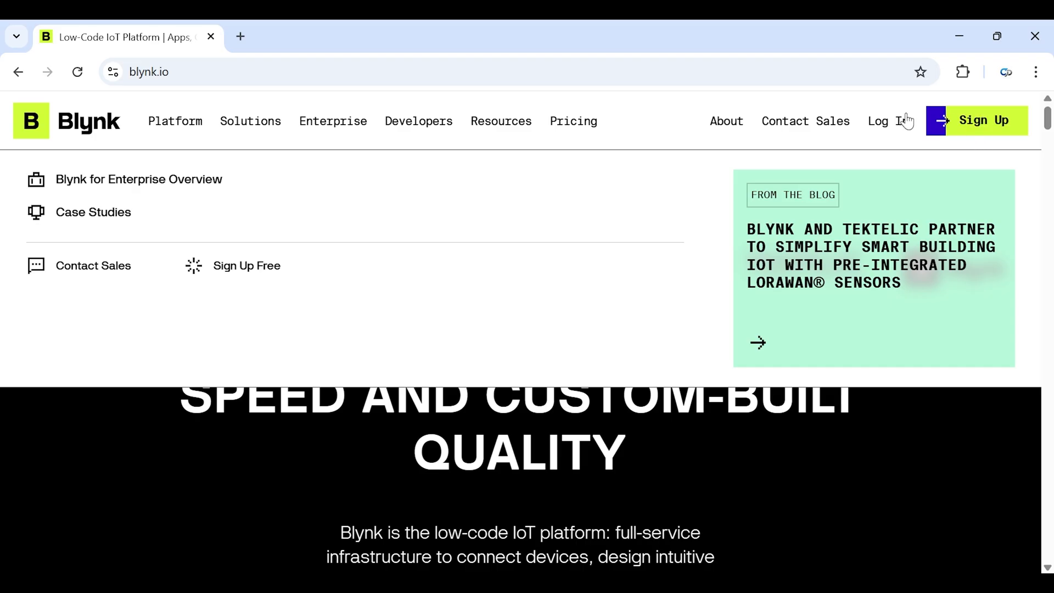
Step: Reach the blynk.cloud login page from the Blynk site's Log In link
click(886, 121)
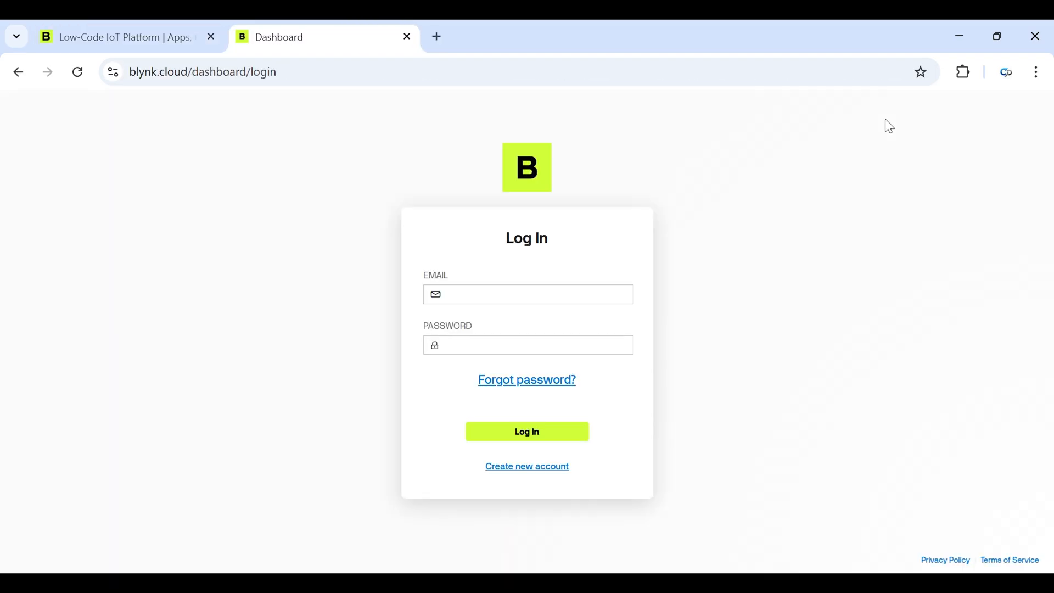
Step: Enter the account email and password and log in to Blynk.Console
click(527, 294)
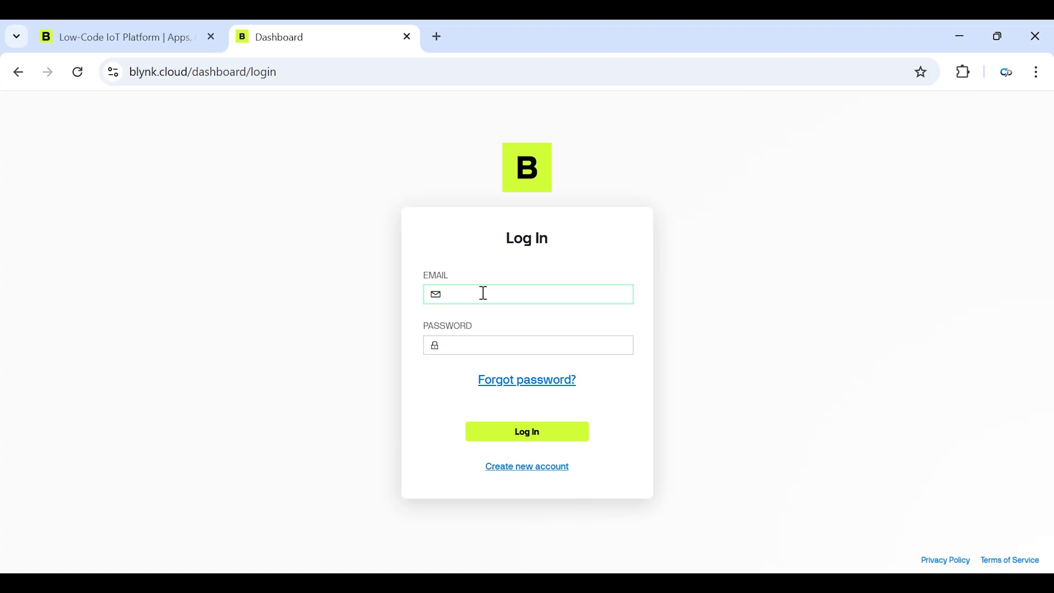
click(527, 345)
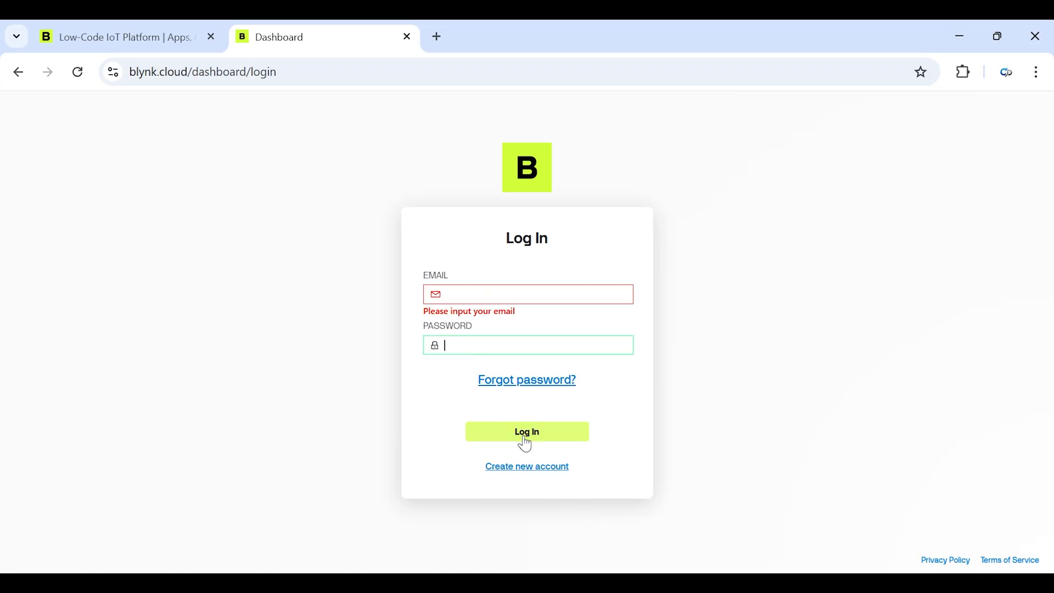
click(526, 432)
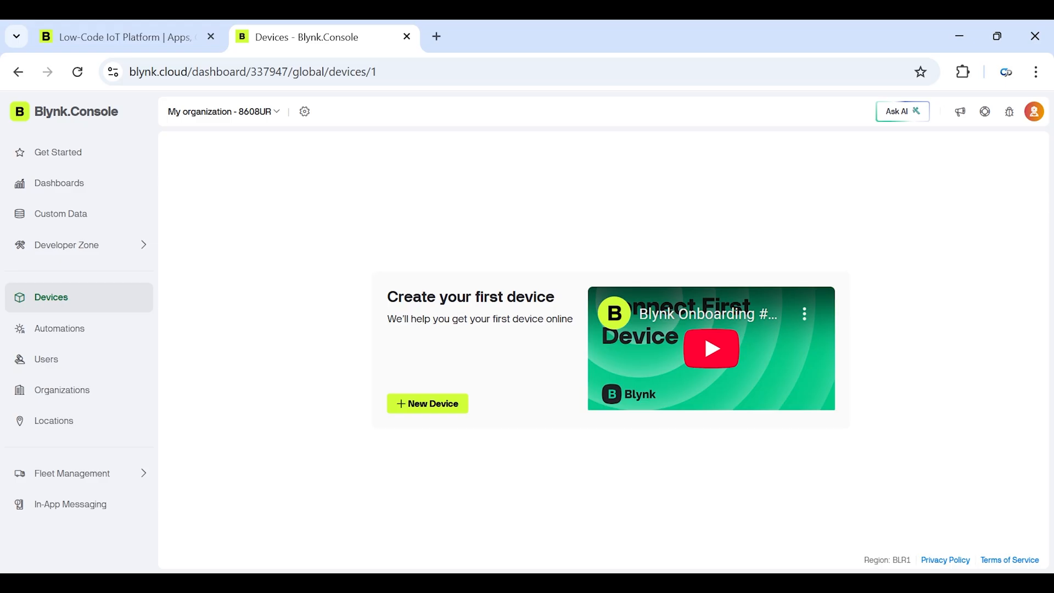
mouse_move(292, 421)
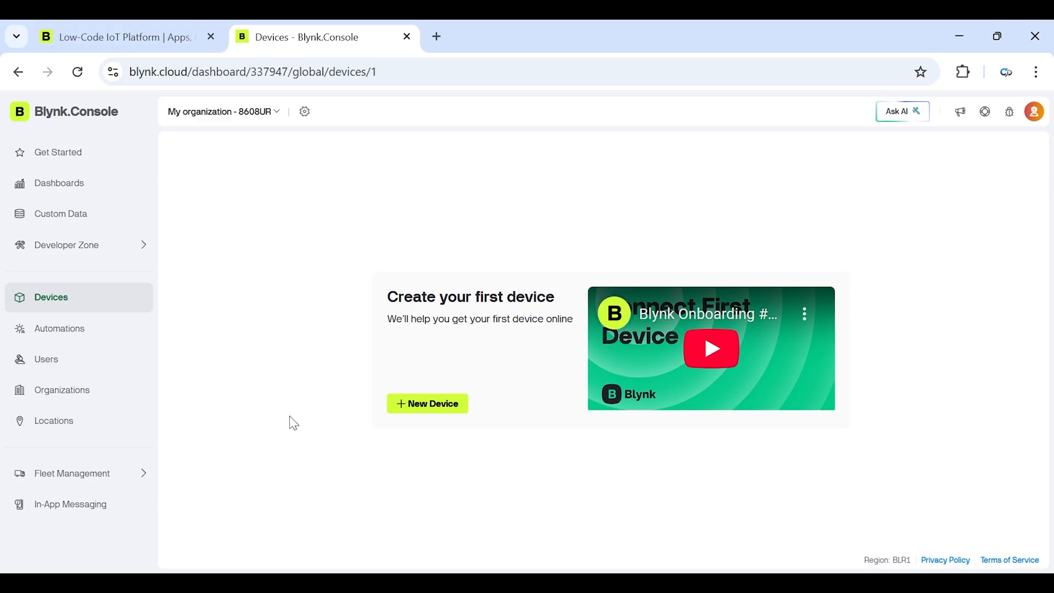
mouse_move(450, 370)
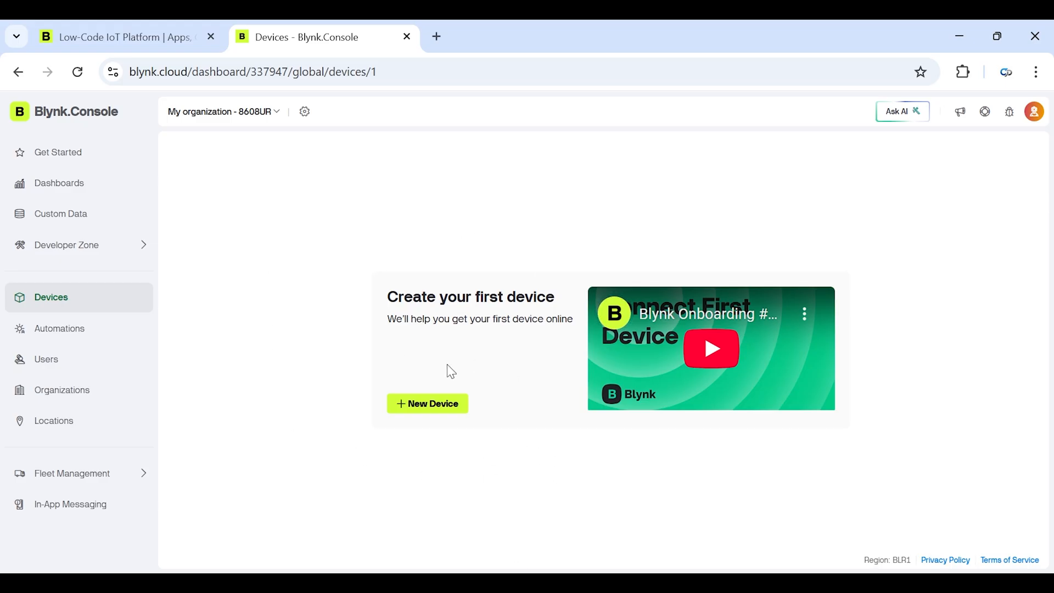
mouse_move(450, 285)
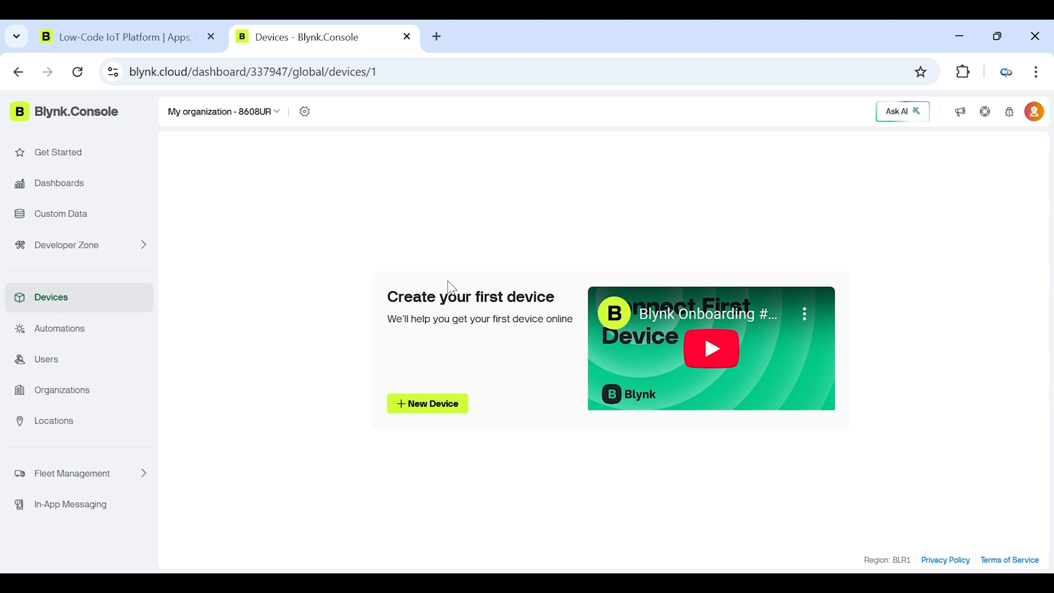
mouse_move(453, 283)
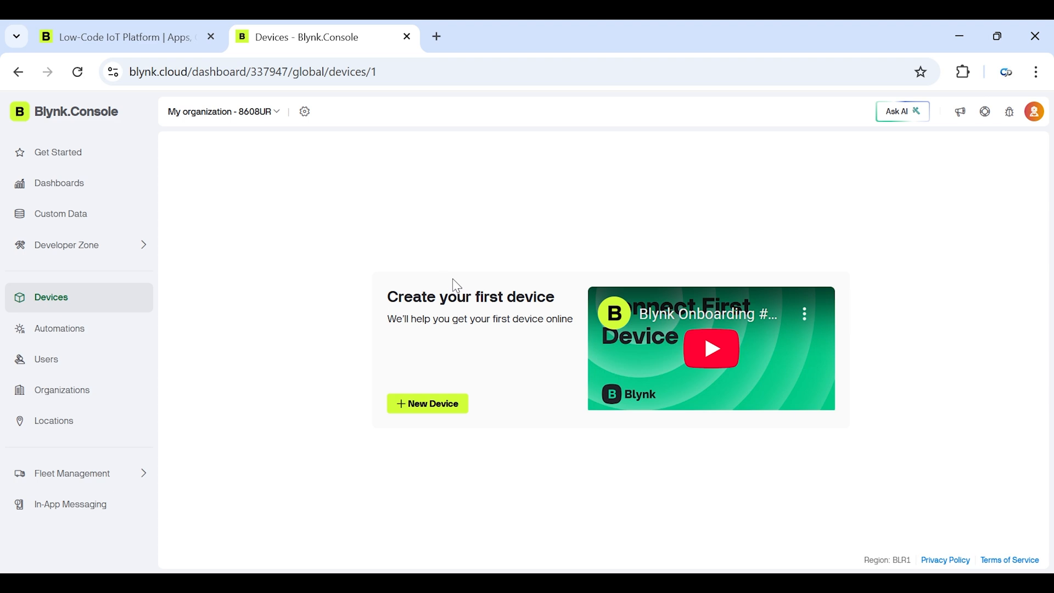
mouse_move(468, 389)
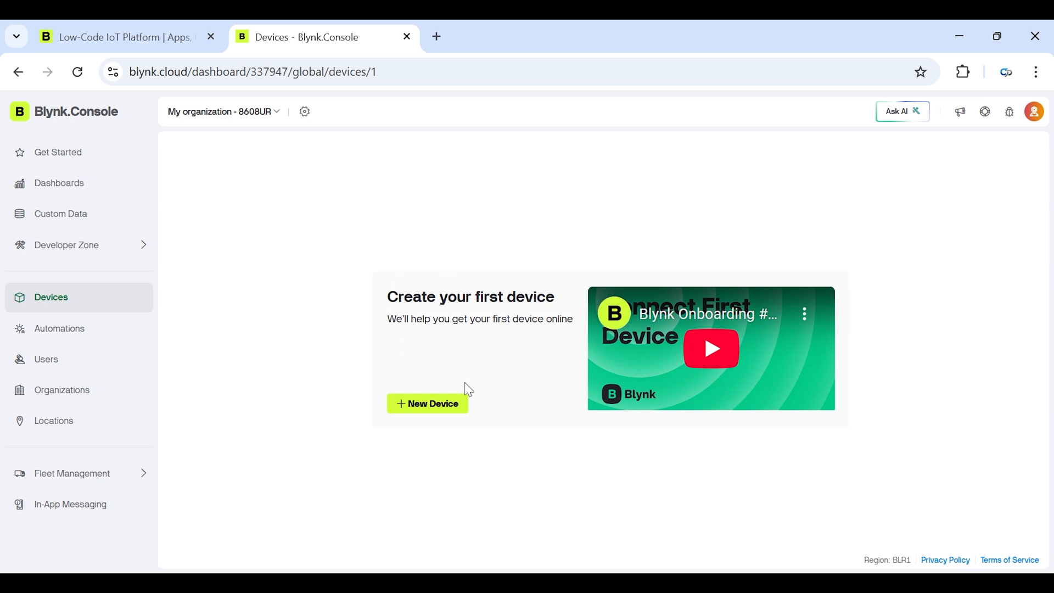
mouse_move(192, 306)
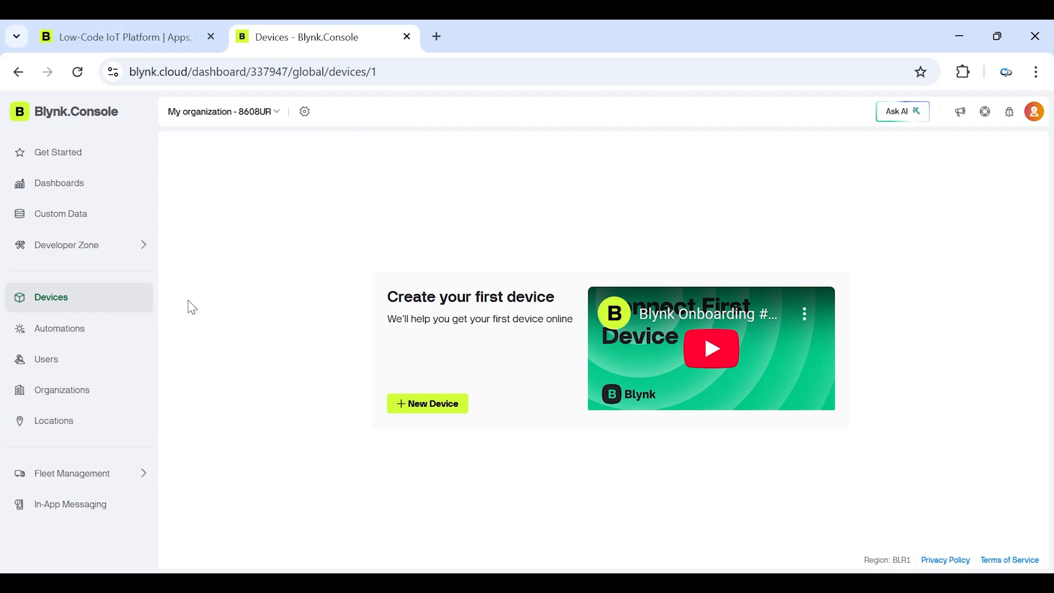
Step: Go to Developer Zone's My Templates page from the sidebar
click(67, 244)
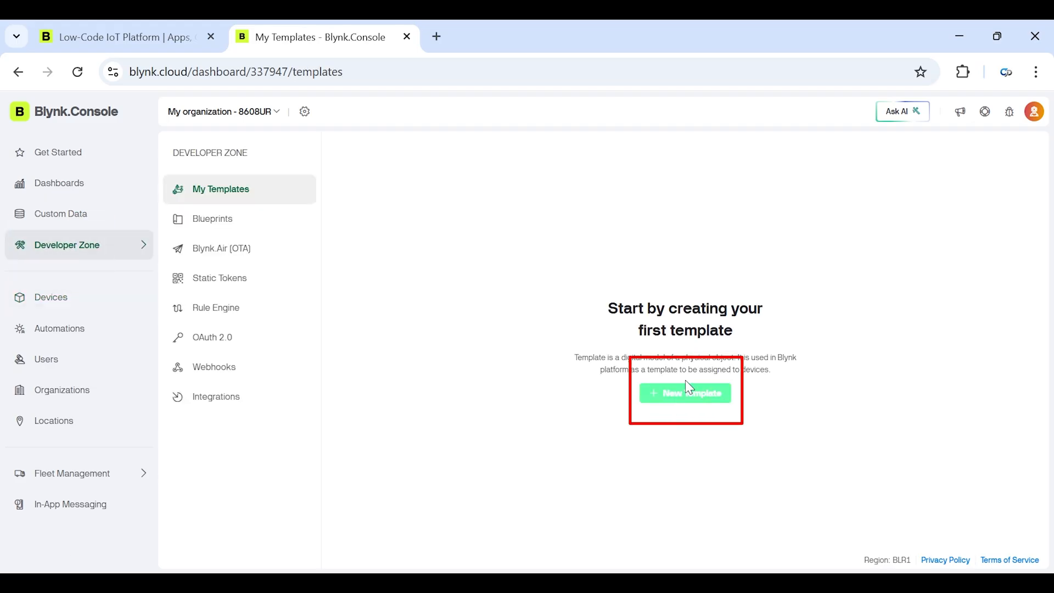
Step: Create a new template named 'IoT Smart Energy Meter' for ESP32 over WiFi
click(684, 393)
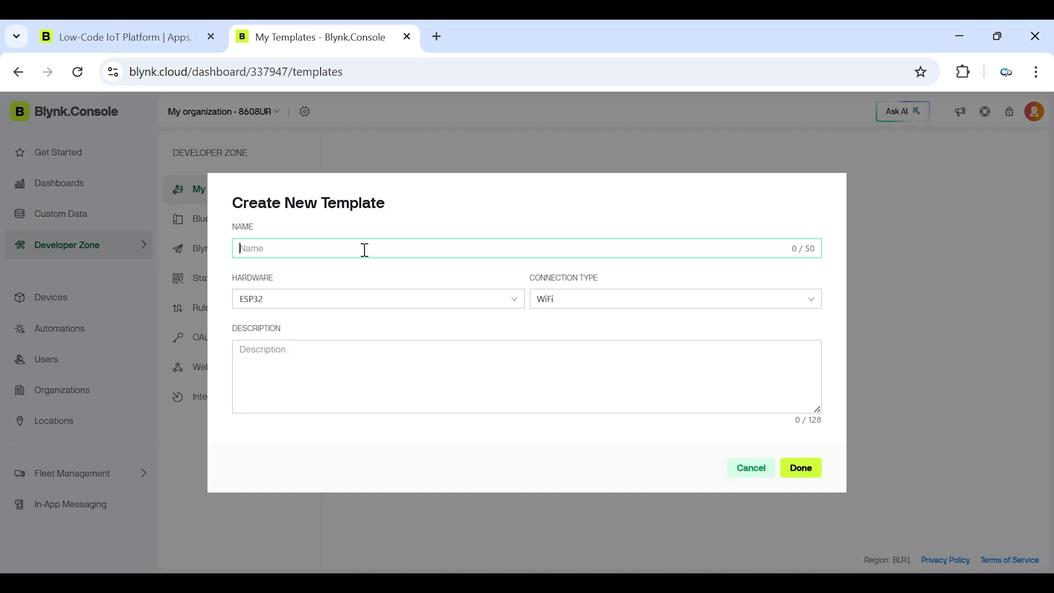
text(IoT Smart Energy Meter)
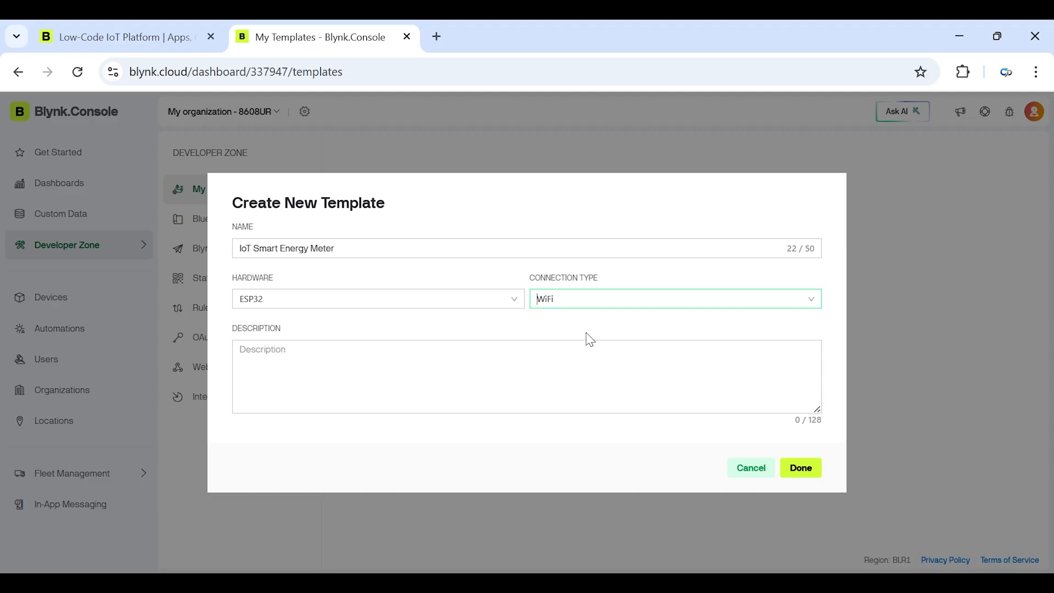
click(799, 467)
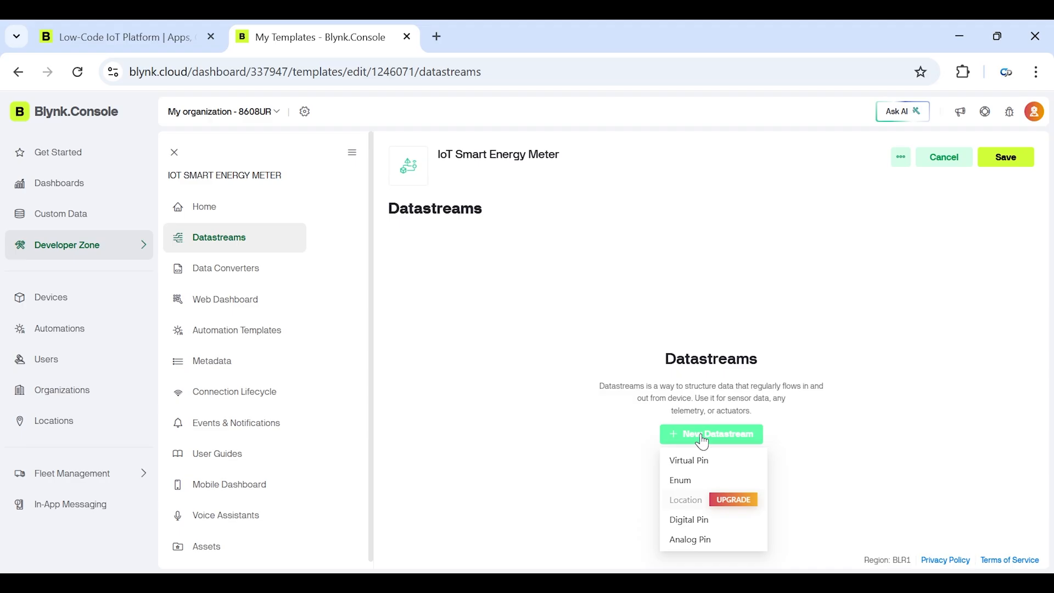
mouse_move(683, 466)
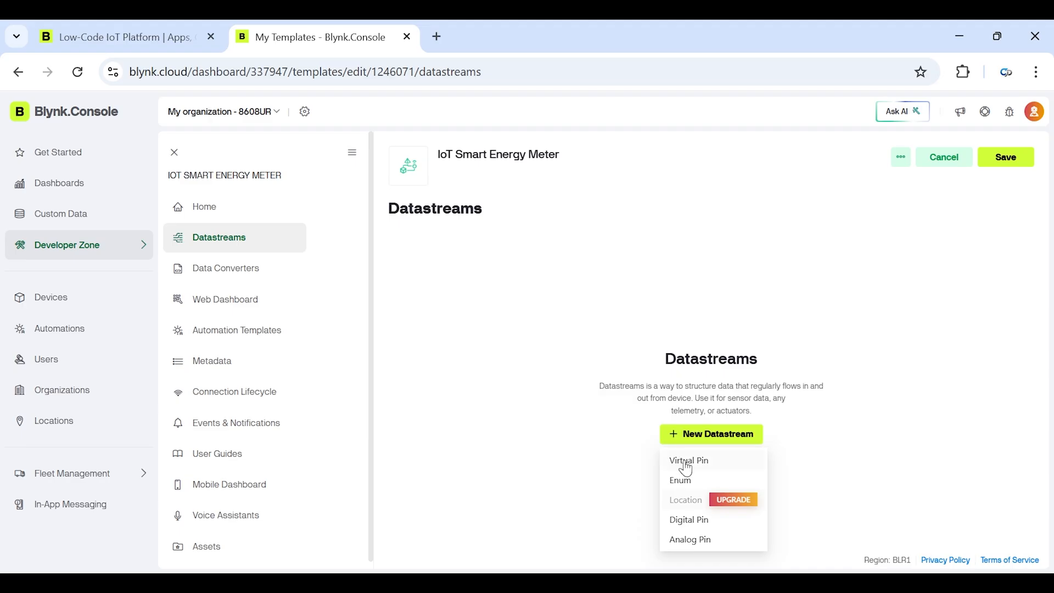
Step: Create a green Voltage virtual-pin datastream on V0, Double, units Volt, max 280
click(687, 460)
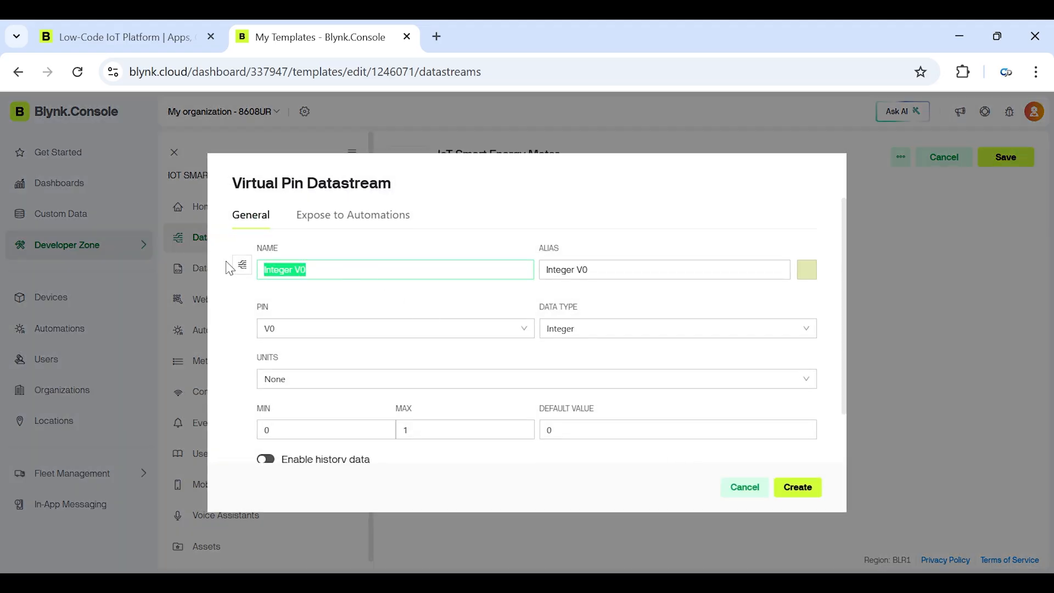
text(Voltag)
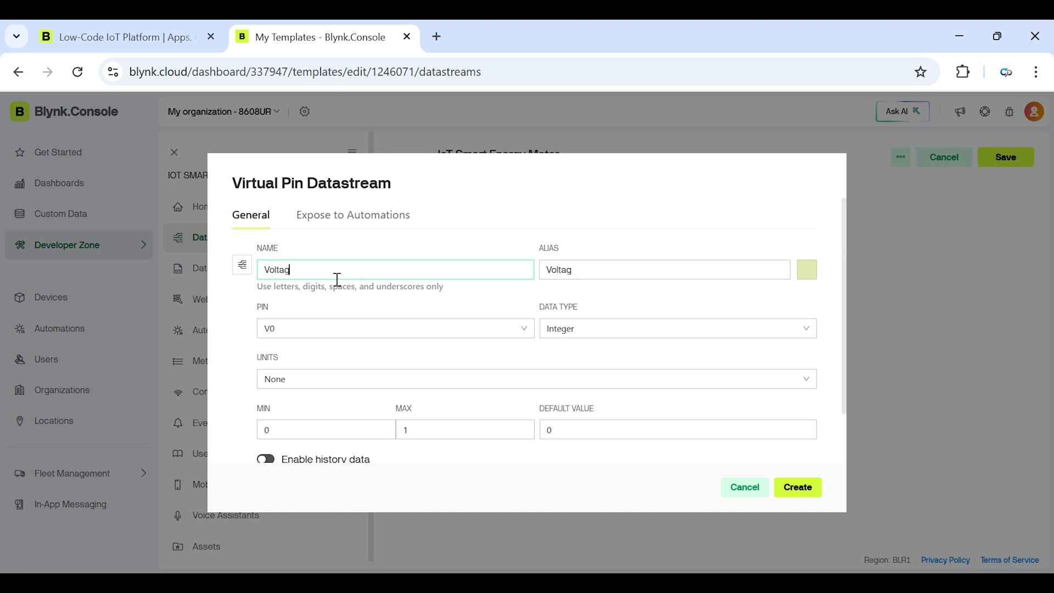
click(806, 270)
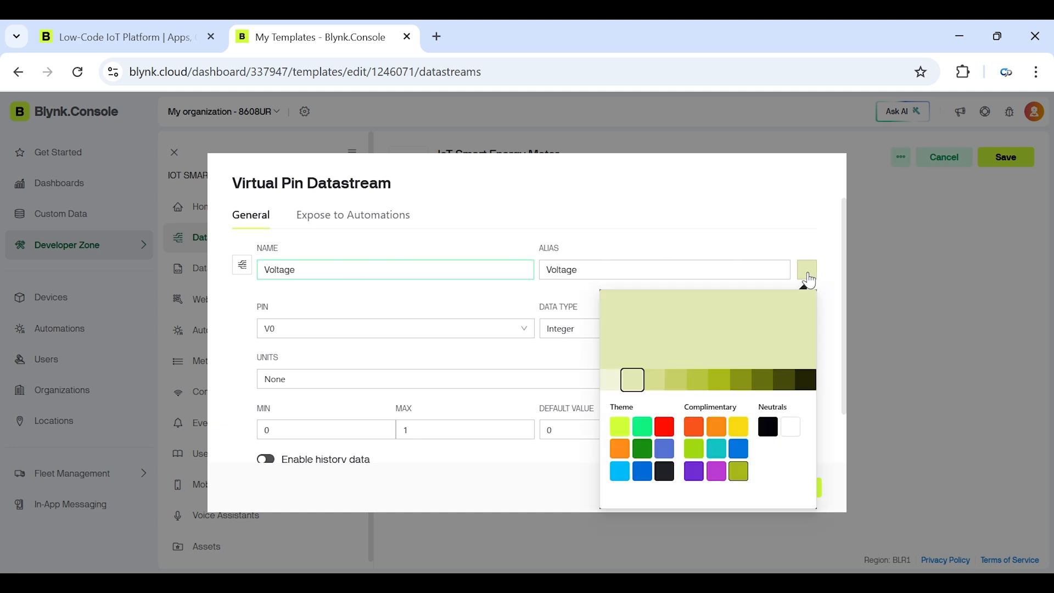
click(640, 425)
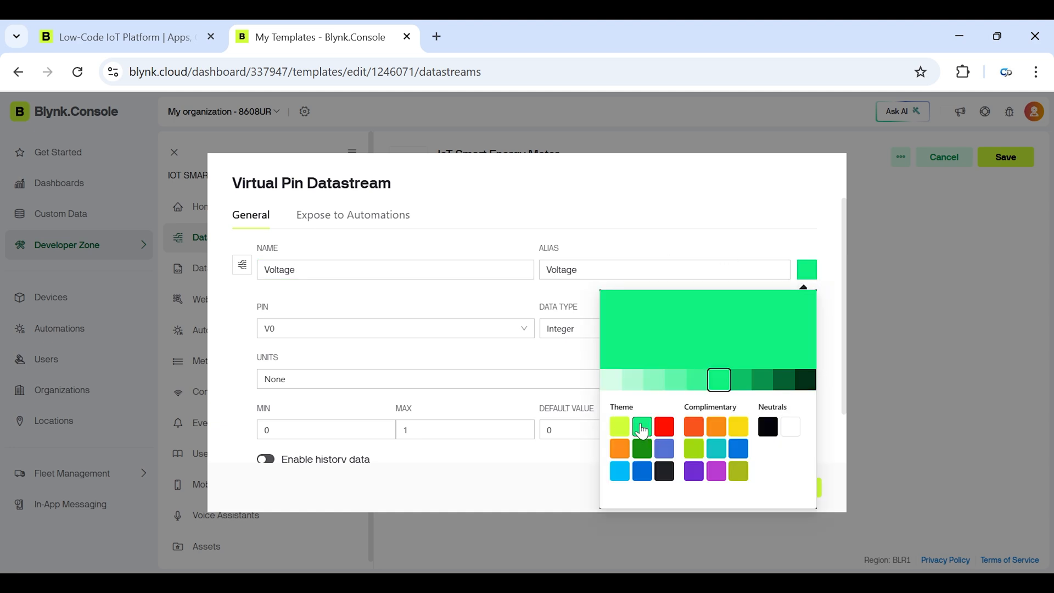
click(396, 328)
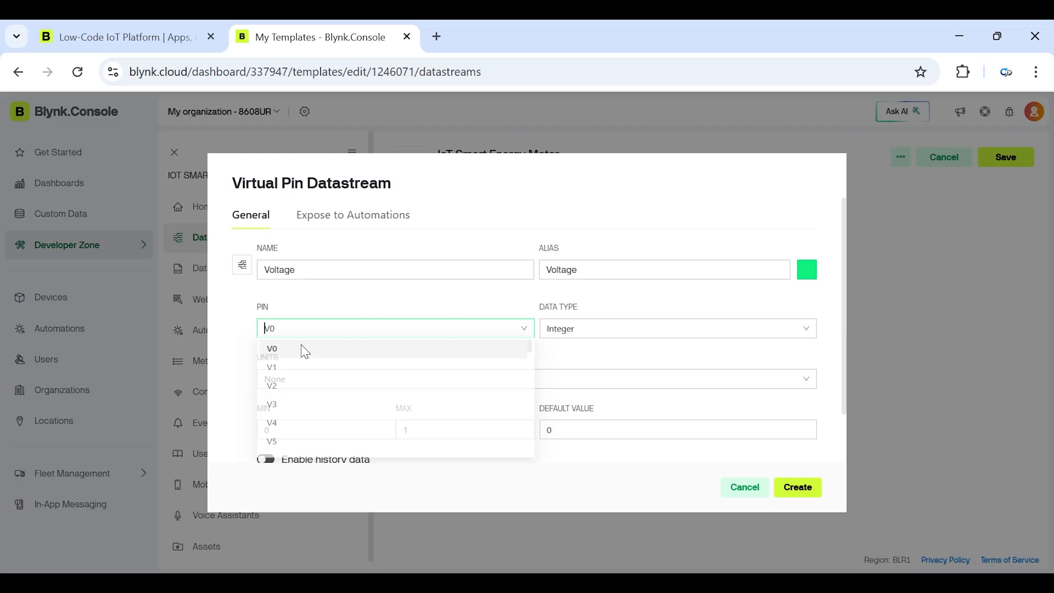
click(675, 329)
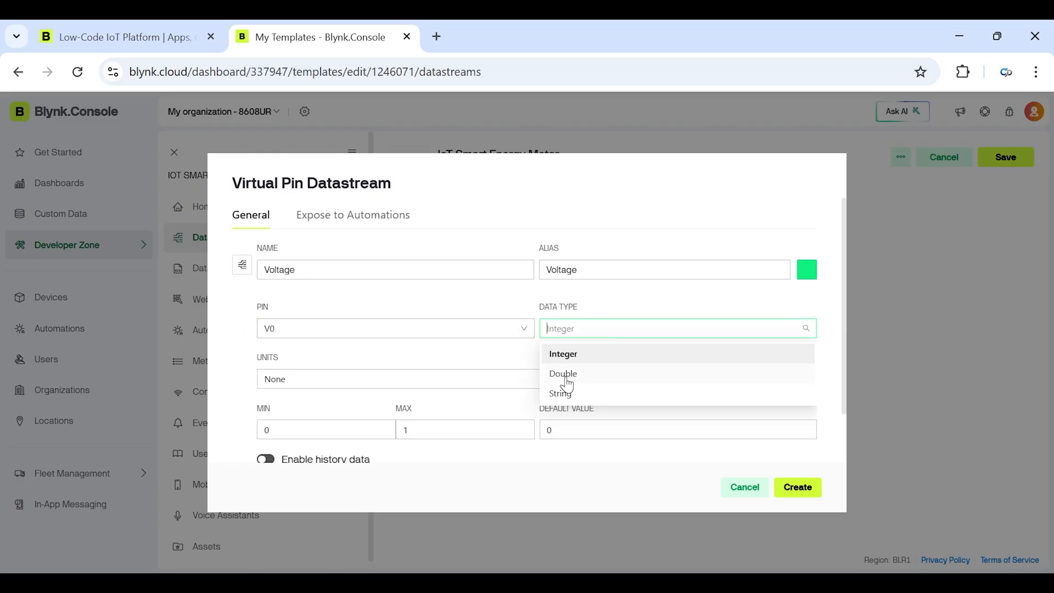
click(563, 373)
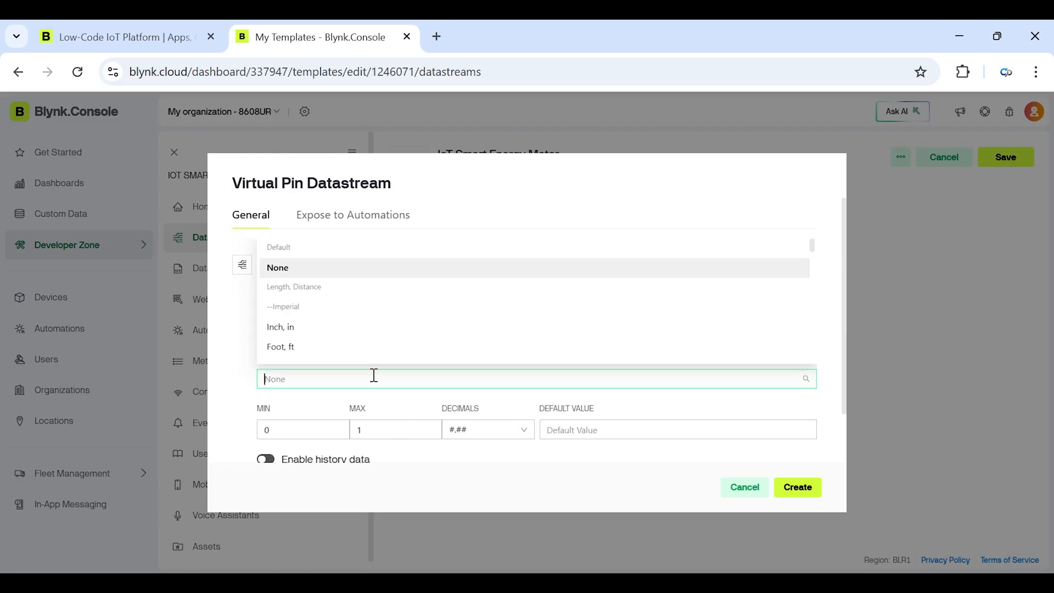
text(volt)
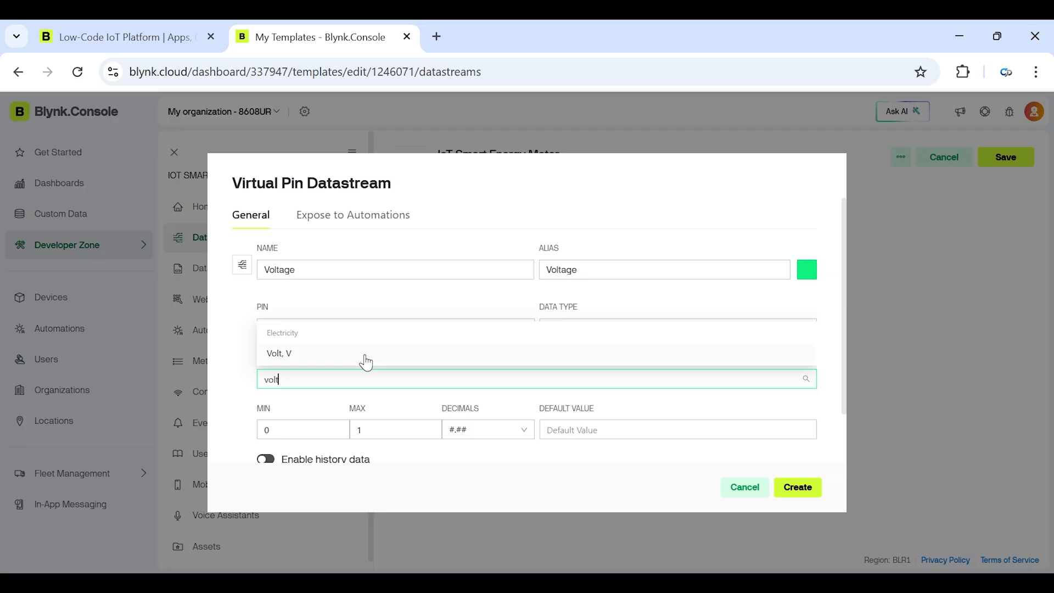
click(277, 352)
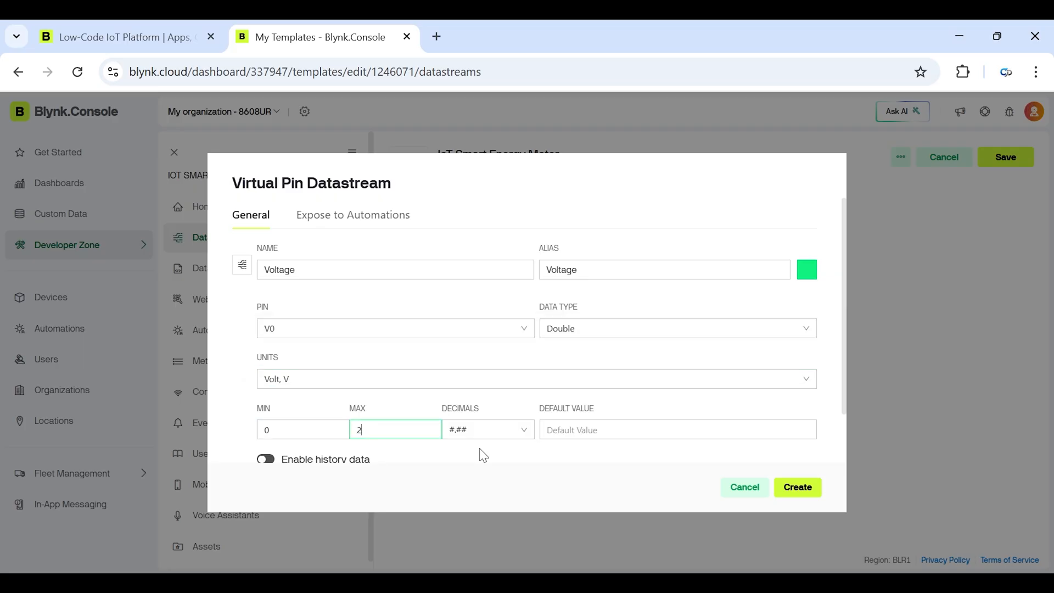
text(80)
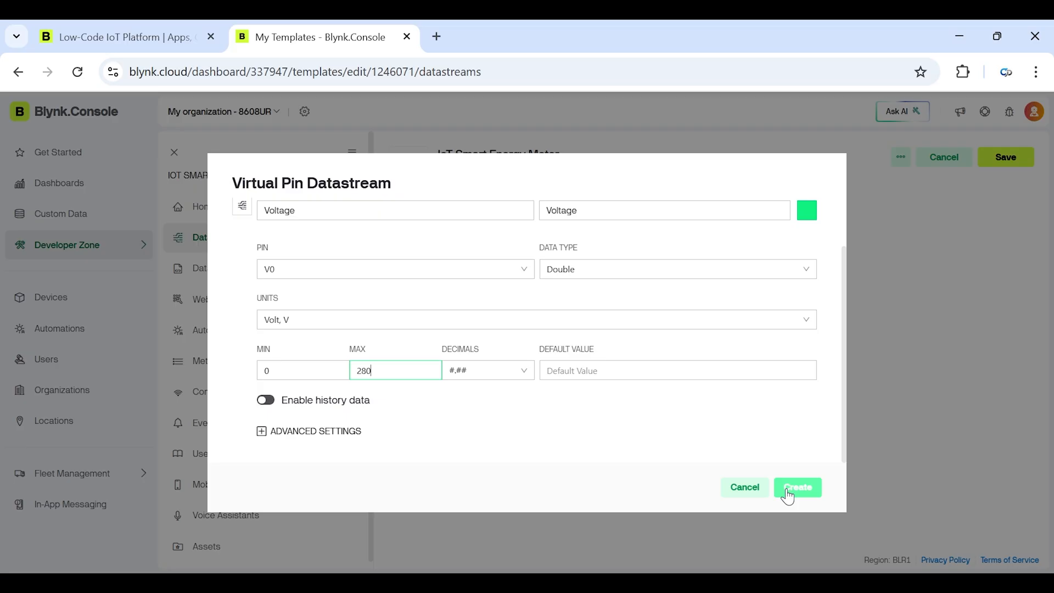
click(796, 486)
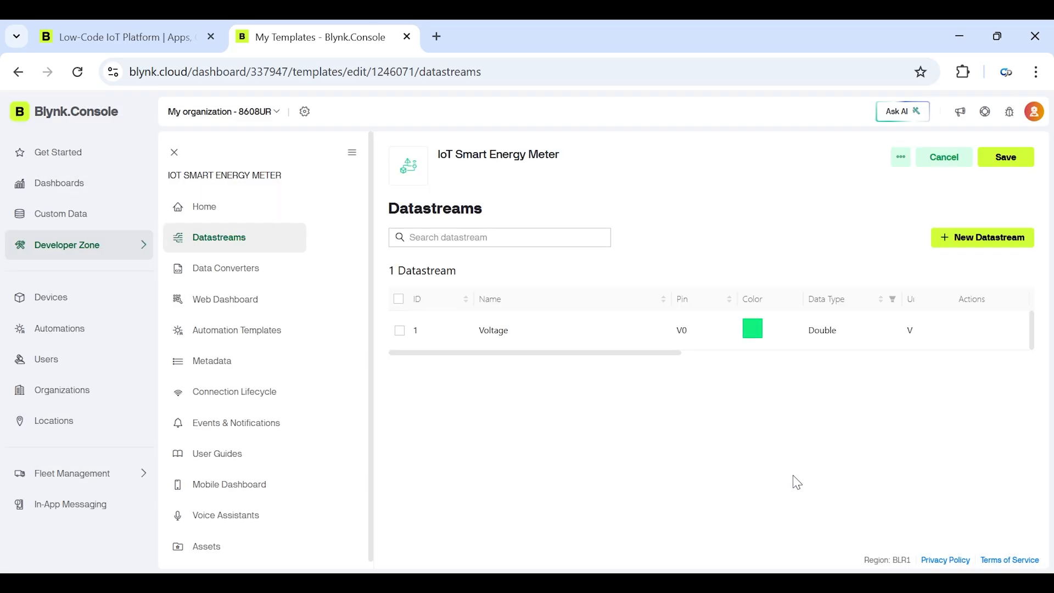
mouse_move(981, 237)
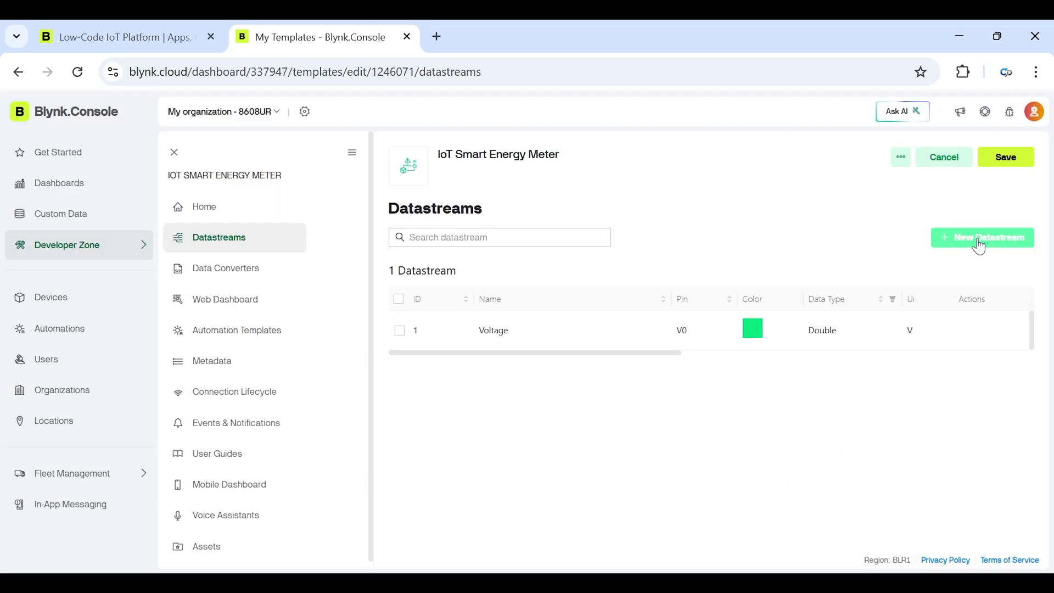
Step: Create a red Current virtual-pin datastream on V1, Double, units Ampere, max 32
click(981, 237)
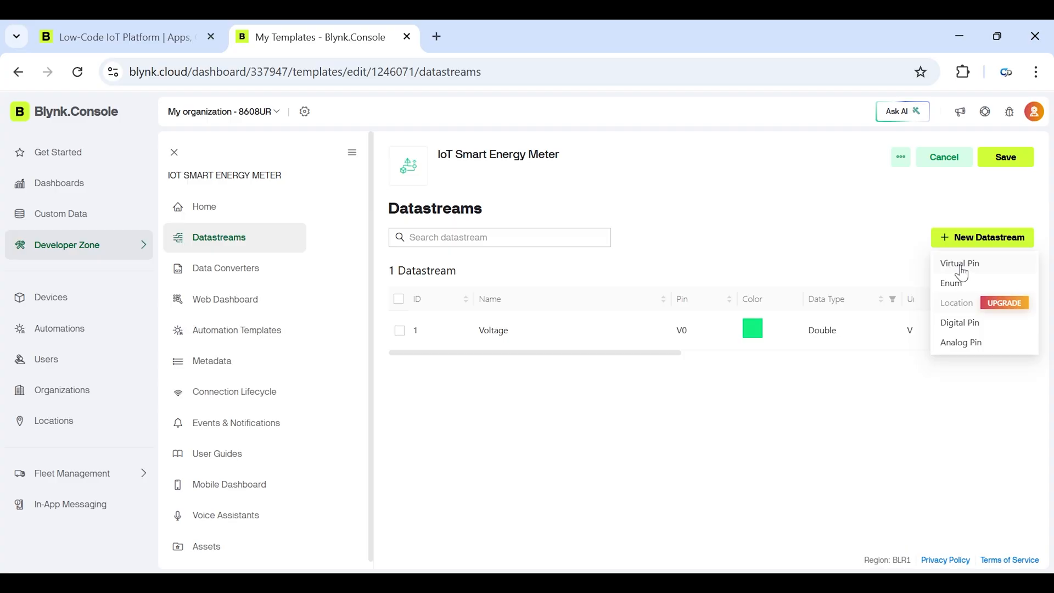
click(959, 262)
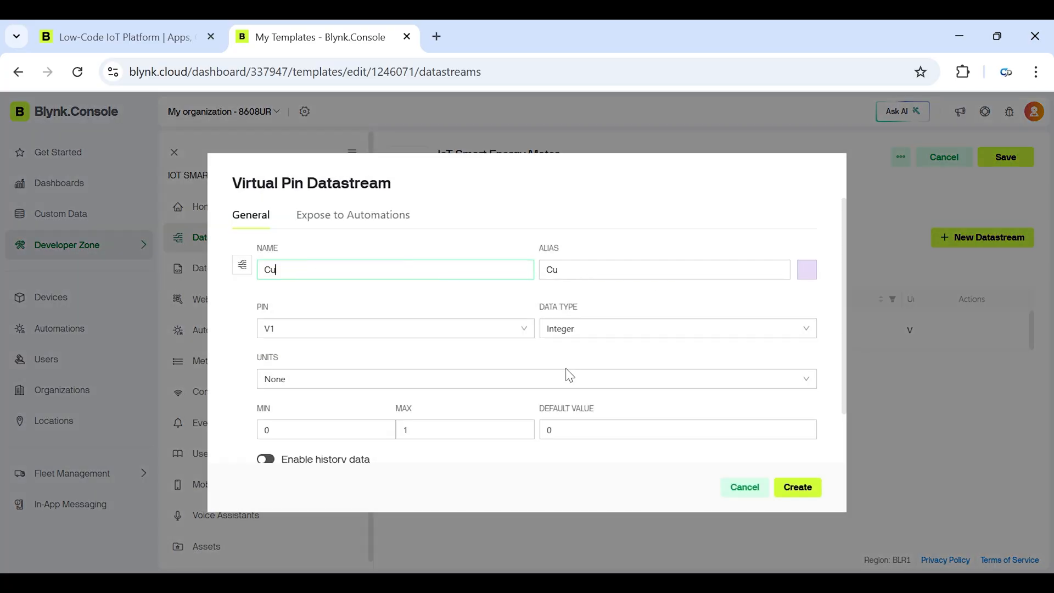
click(805, 270)
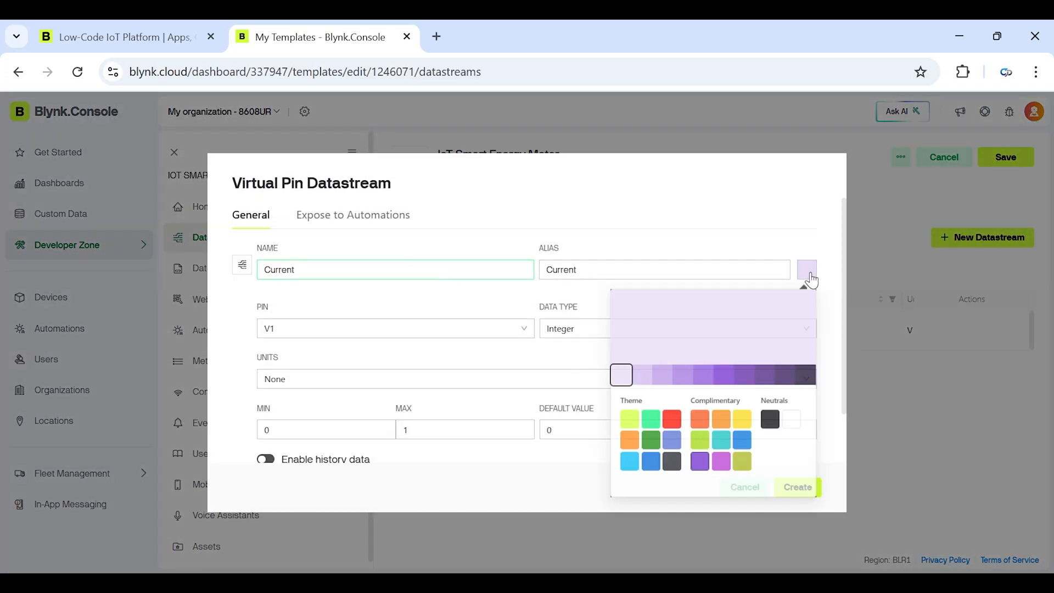
click(671, 418)
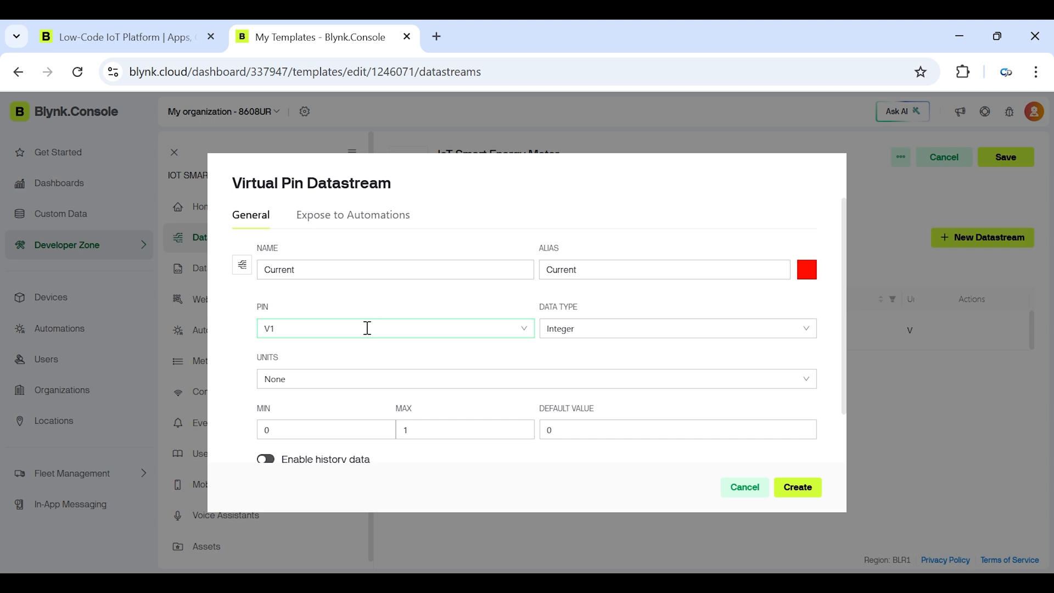
click(672, 328)
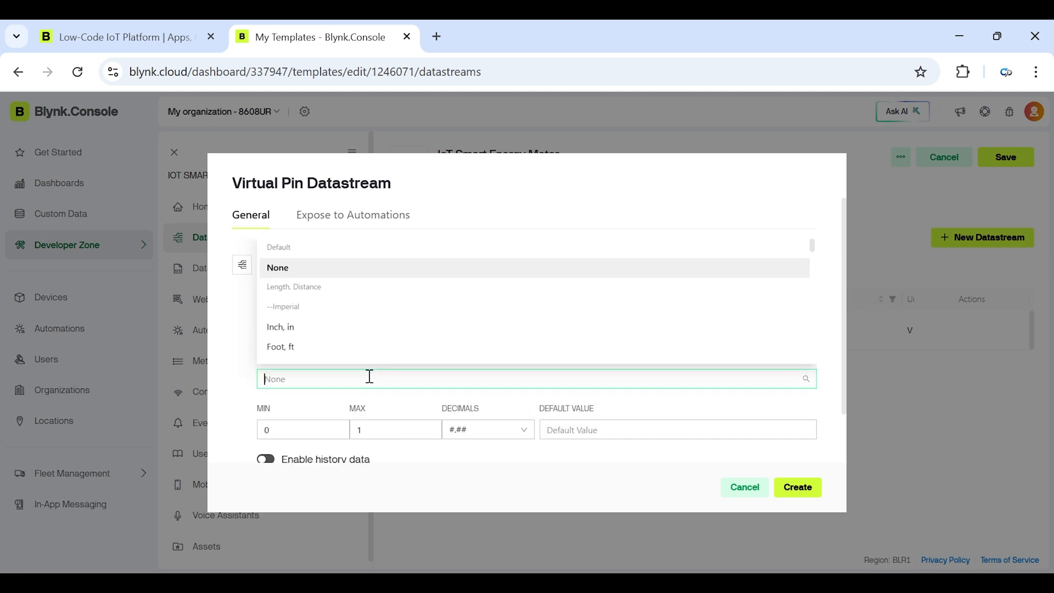
text(ampere, A)
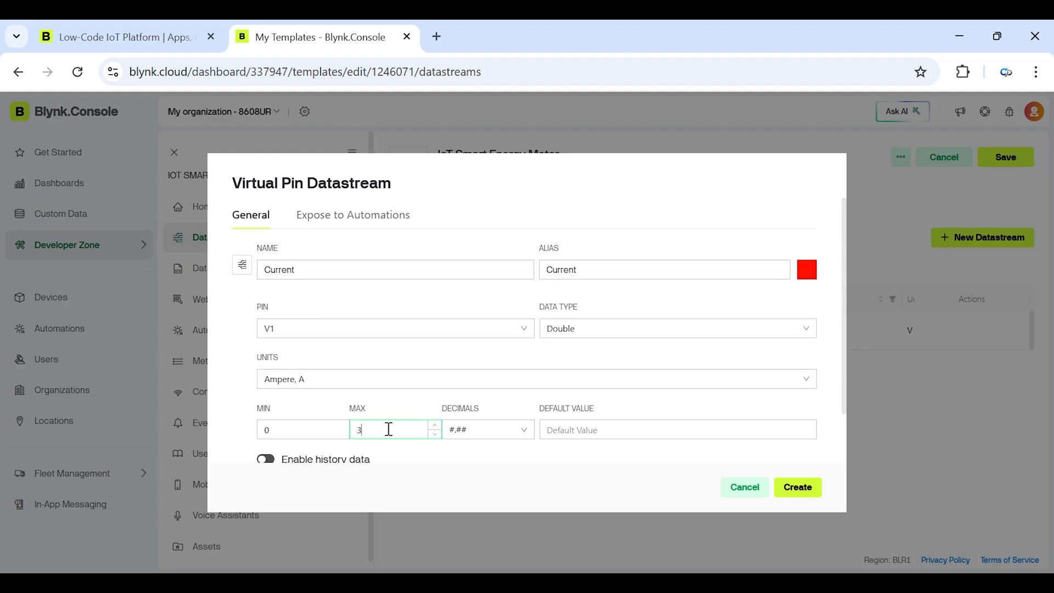
text(2)
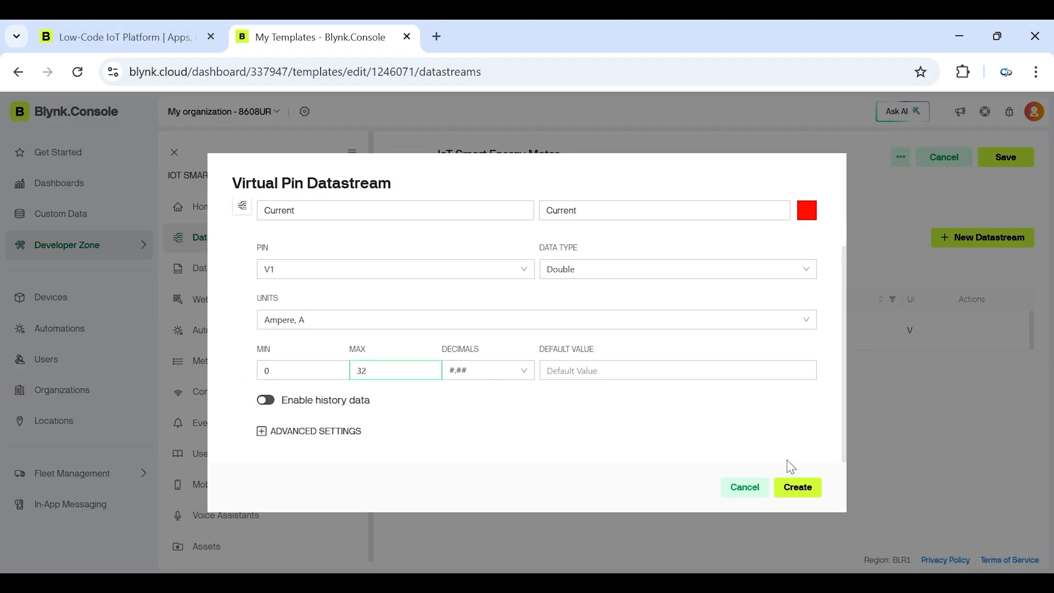
click(797, 486)
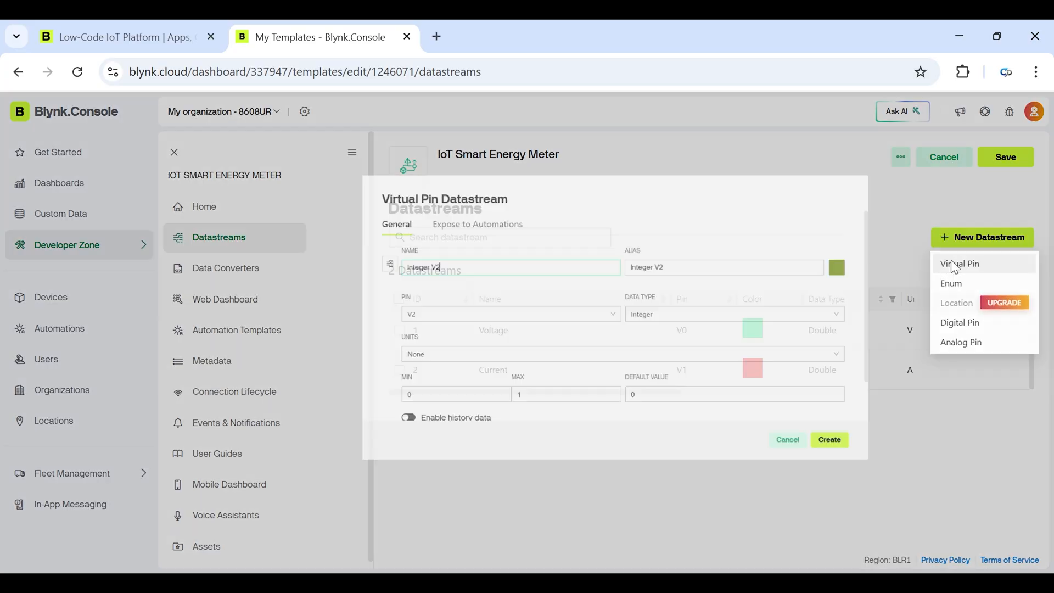
Step: Create an orange Power virtual-pin datastream on V2, Double, units Watts, max 6000
click(959, 262)
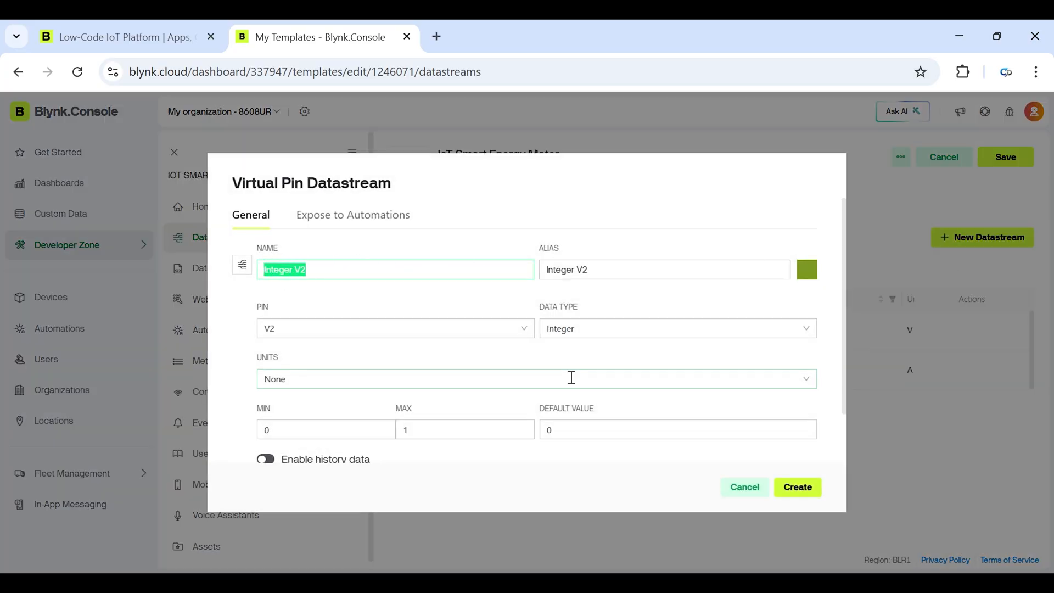
text(Power)
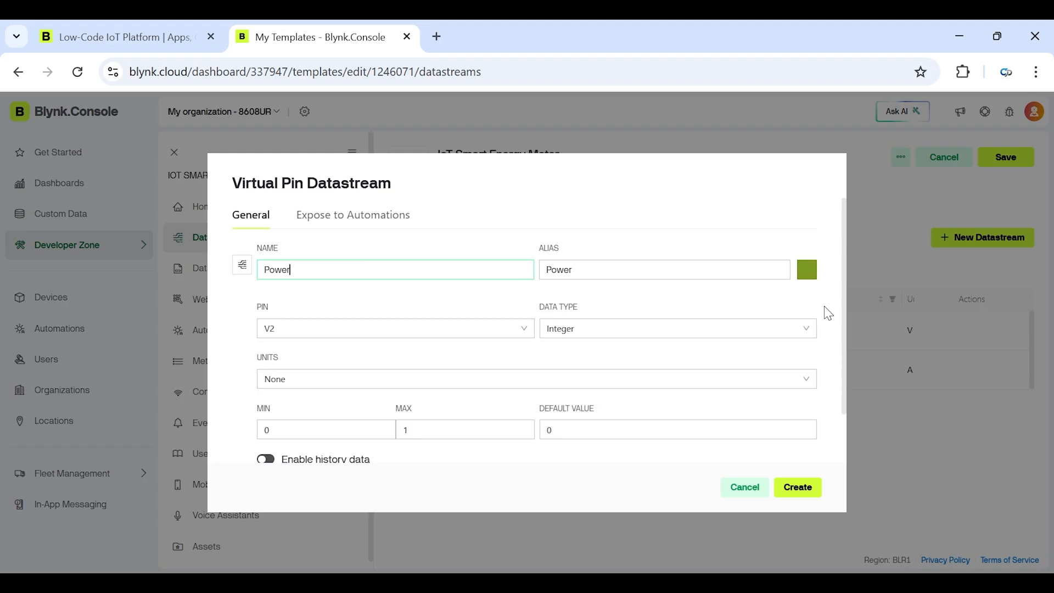
click(805, 270)
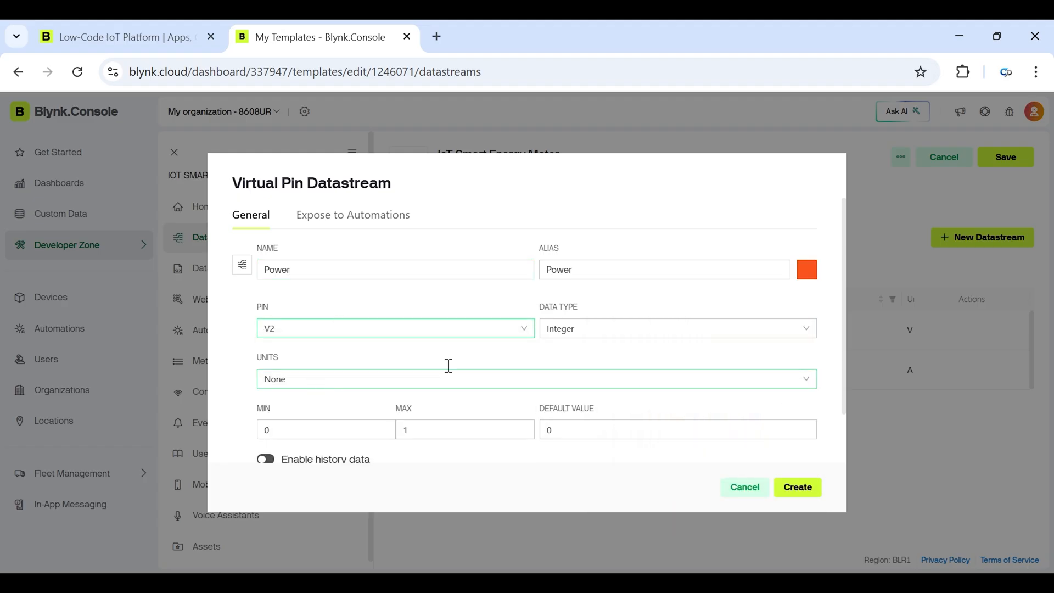
click(675, 328)
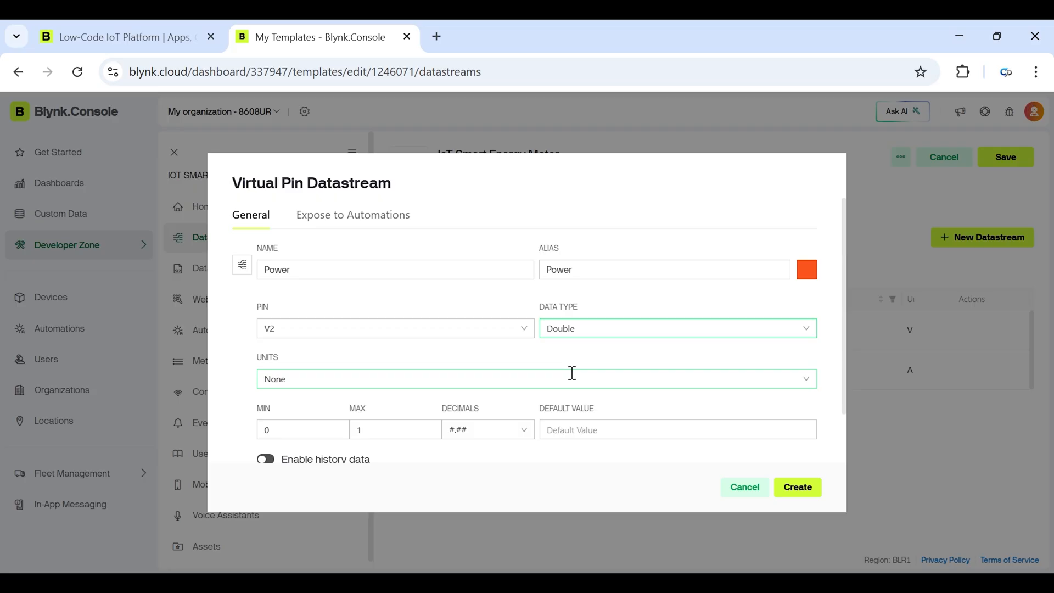
text(watt)
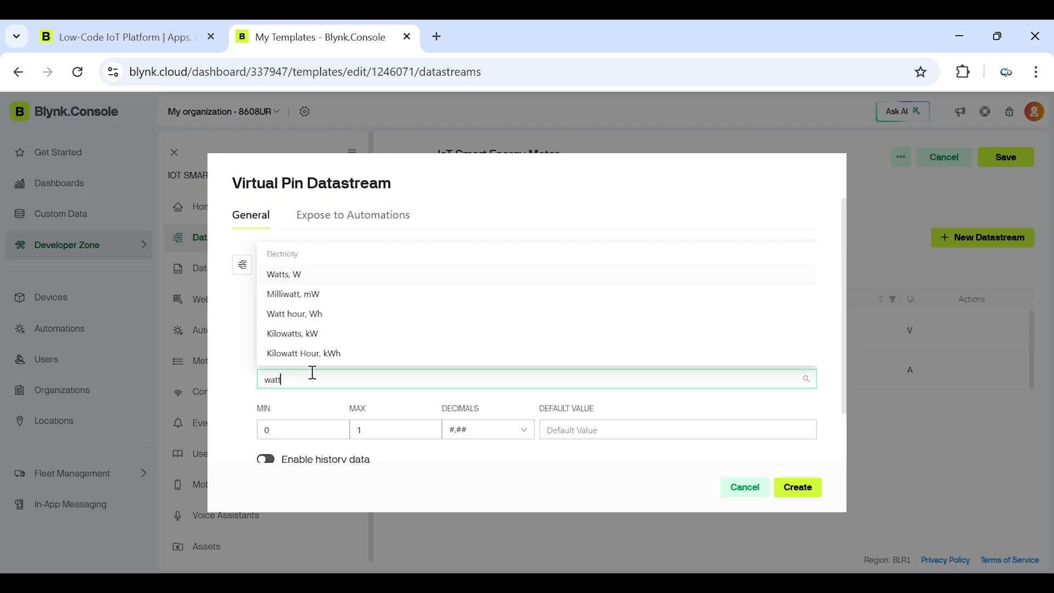
click(283, 274)
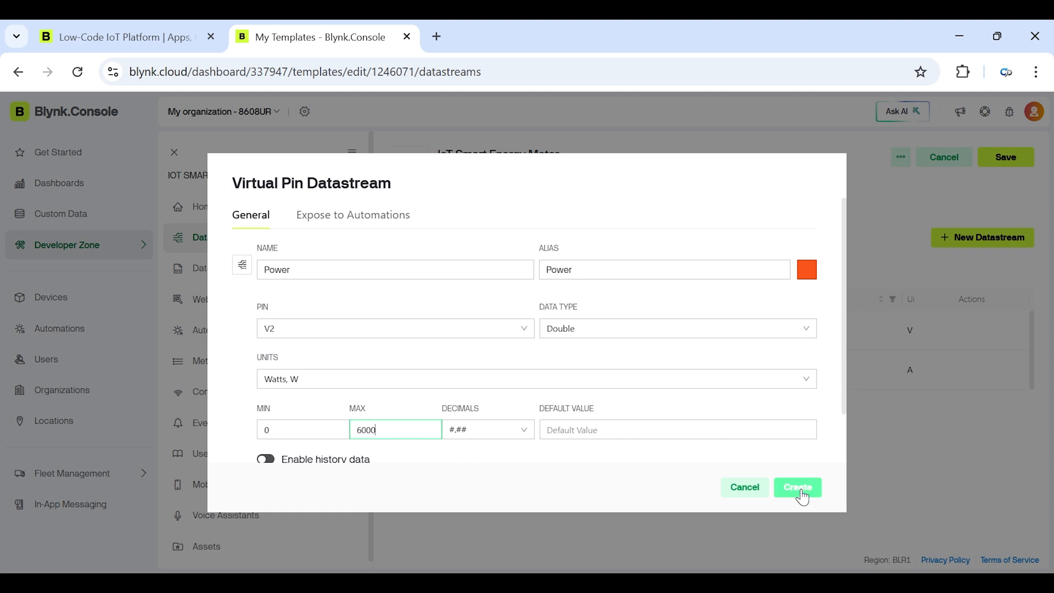
click(797, 486)
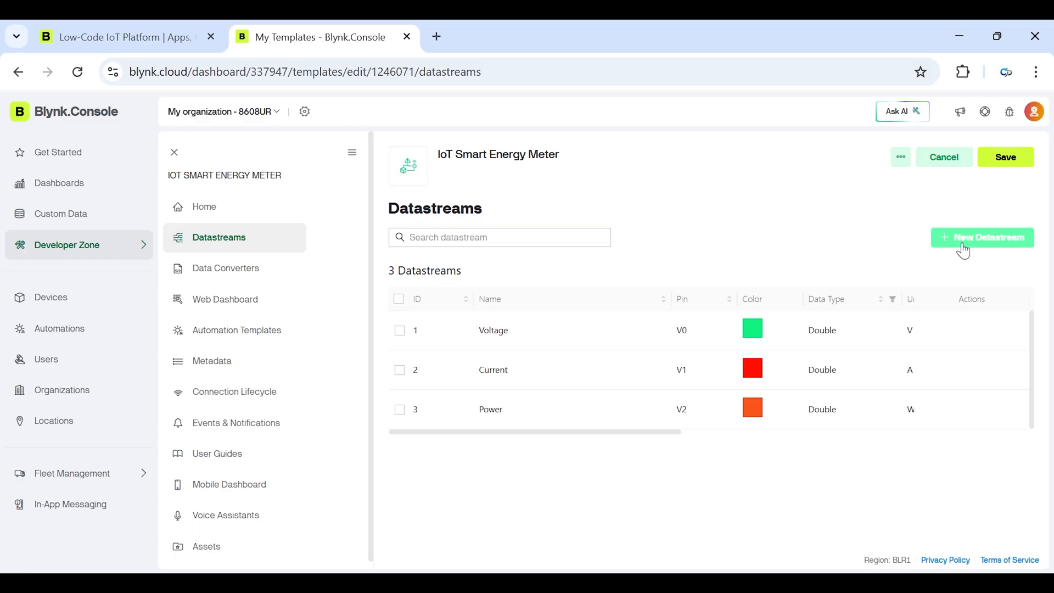
Step: Create a yellow Total Energy virtual-pin datastream on V3, Double, units Kilowatt Hour
click(981, 237)
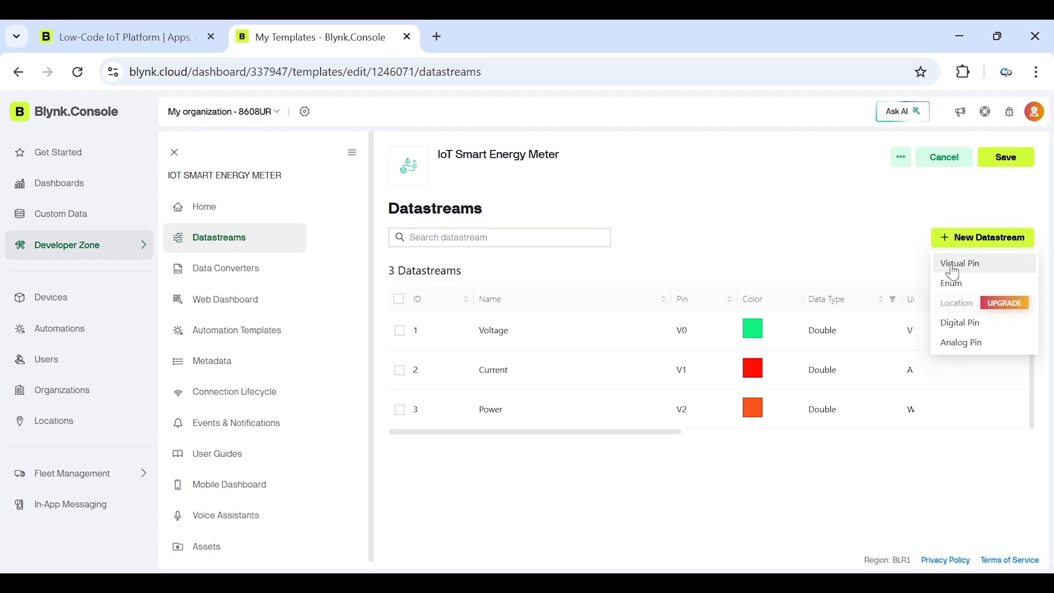
click(959, 262)
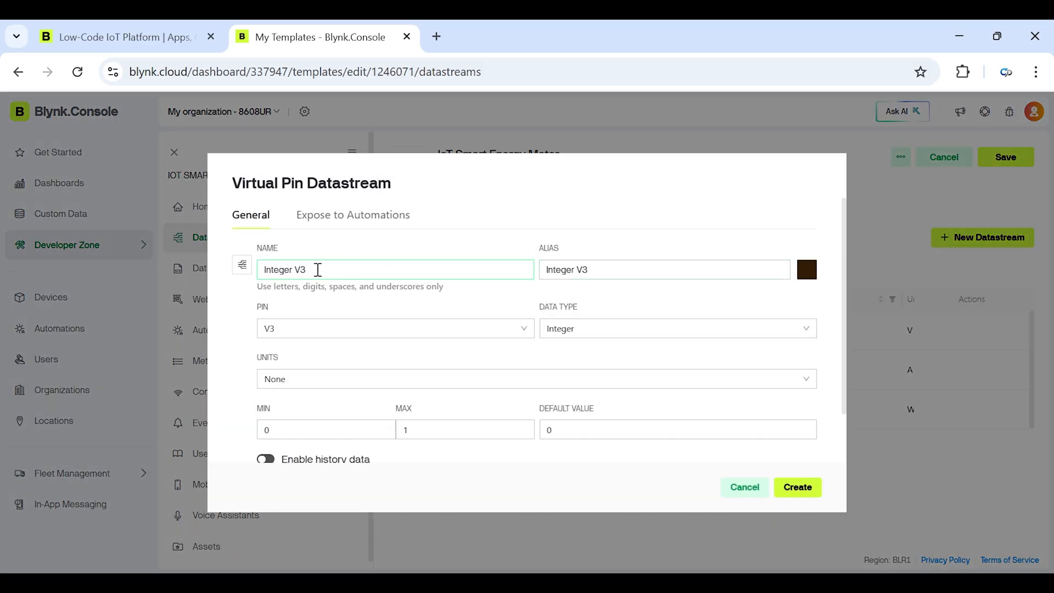
text(Total E)
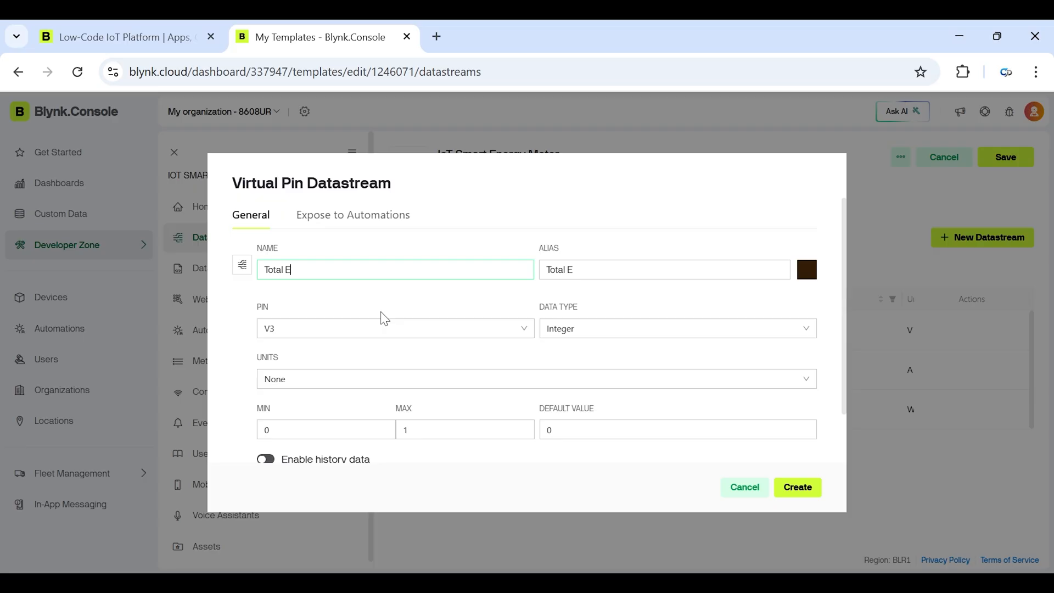
text(nergy)
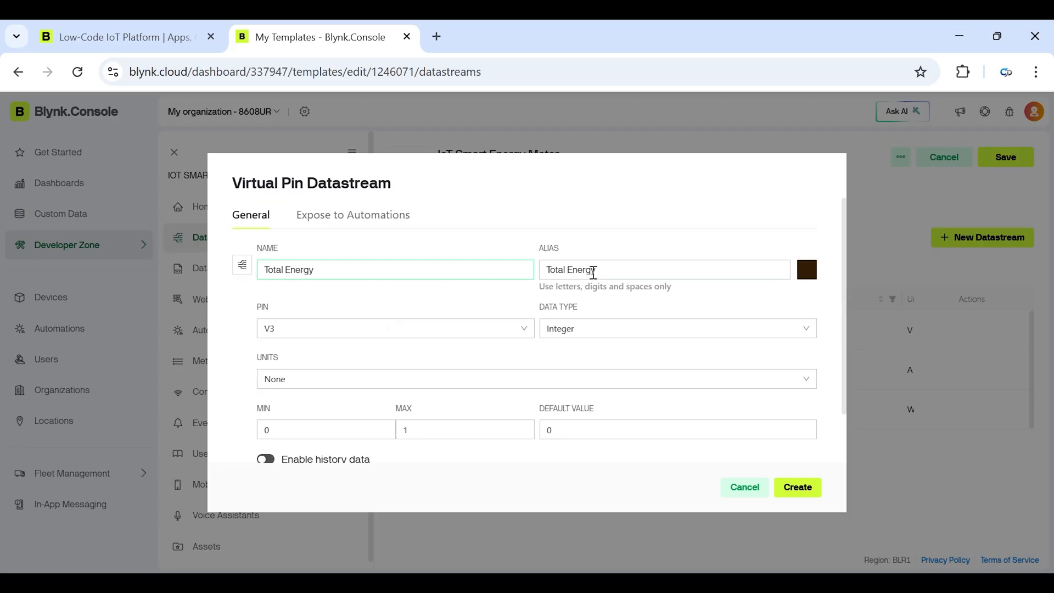
click(805, 270)
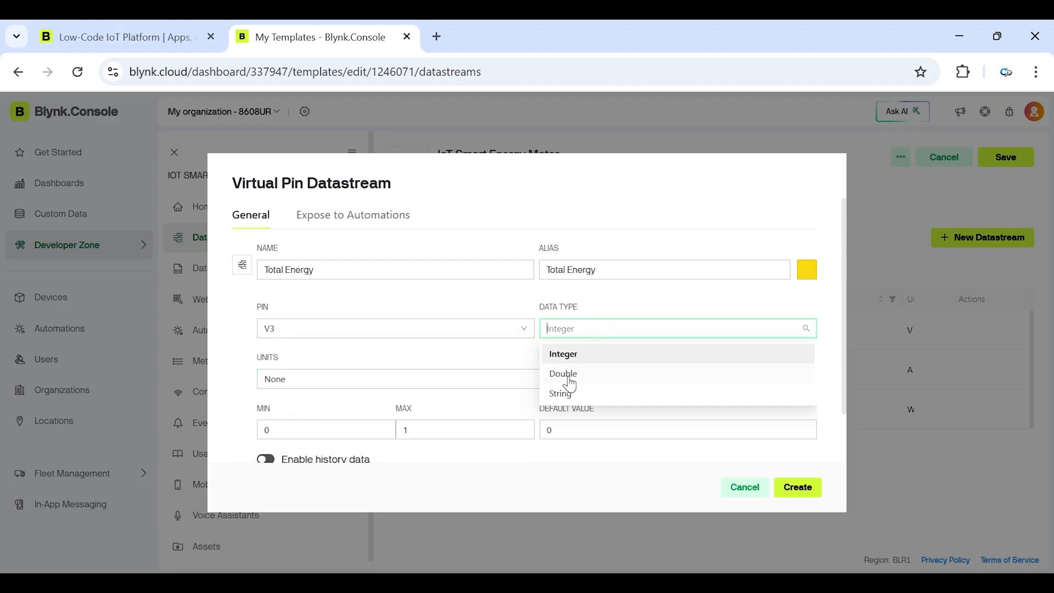
click(563, 373)
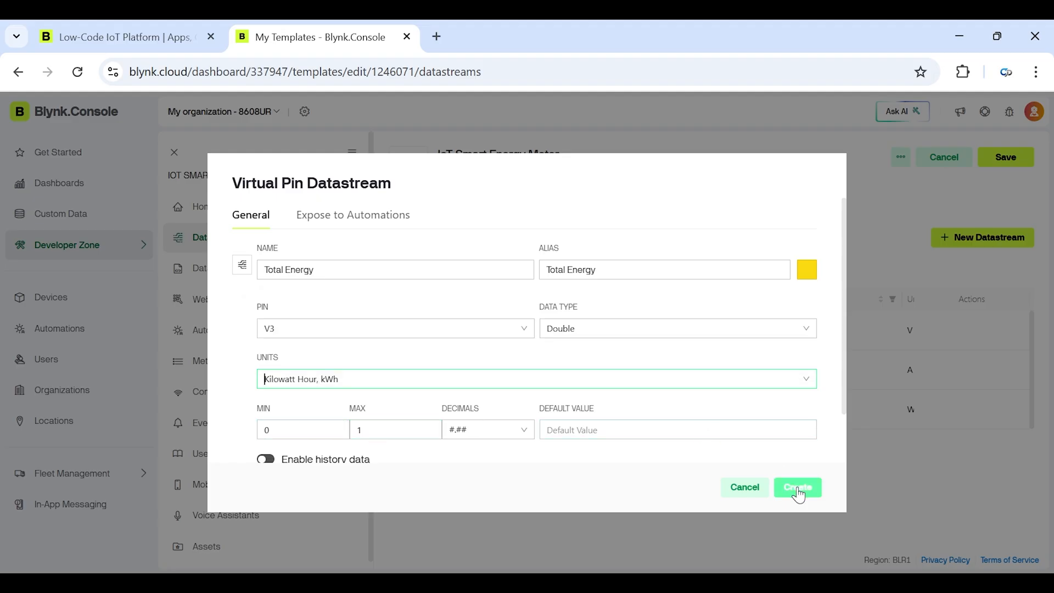
click(797, 486)
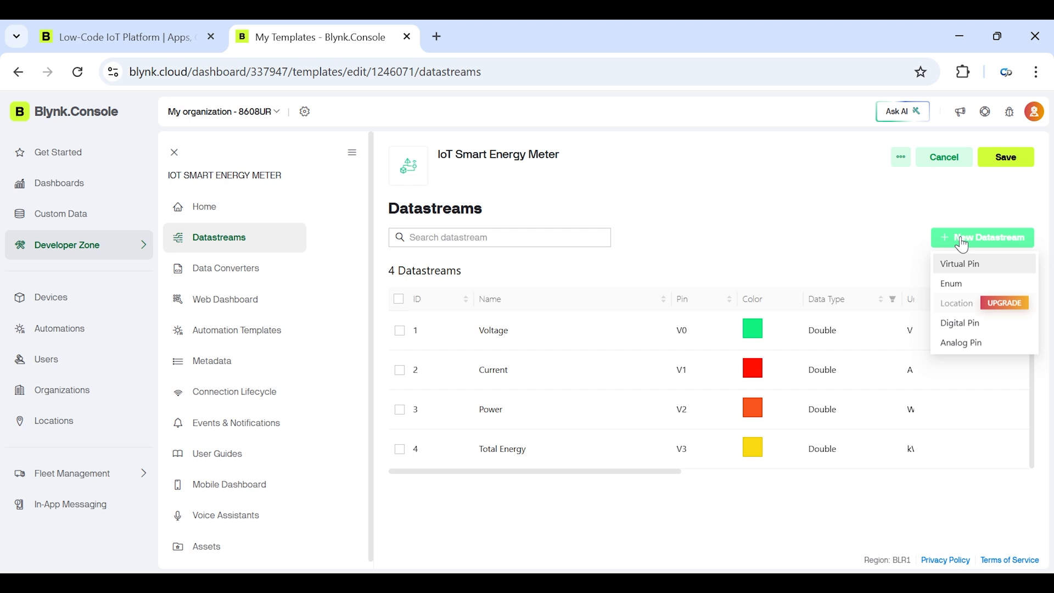
Step: Create a white Cost virtual-pin datastream on V4 with Double data type
click(959, 263)
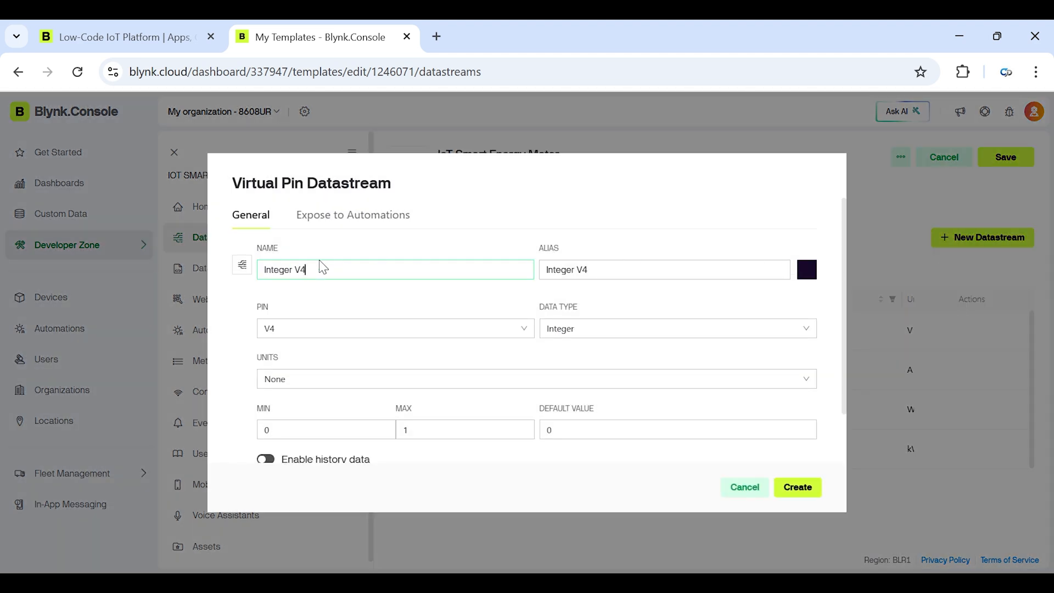
text(Cost)
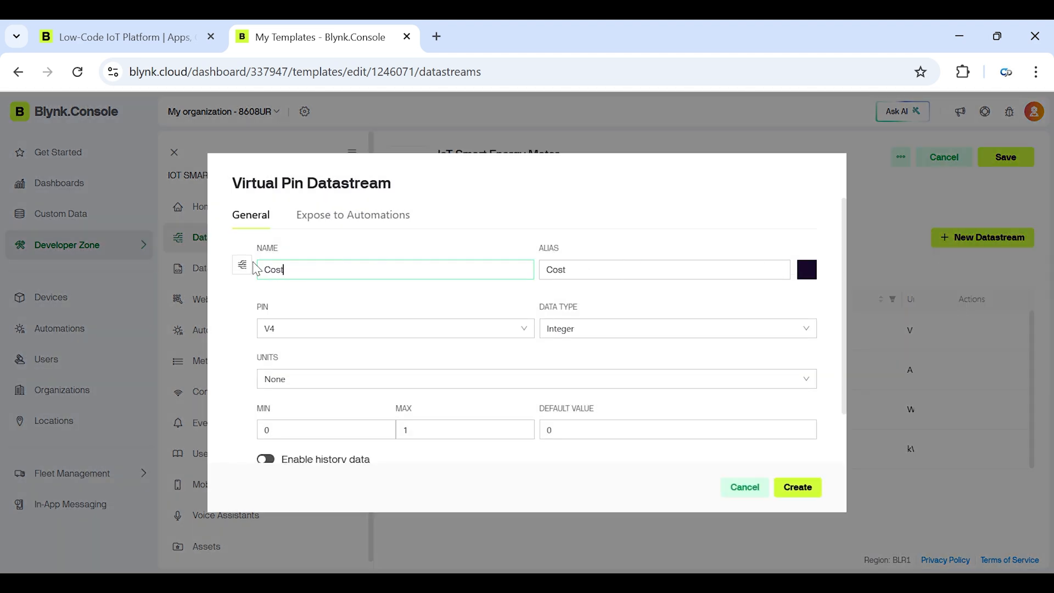
click(806, 269)
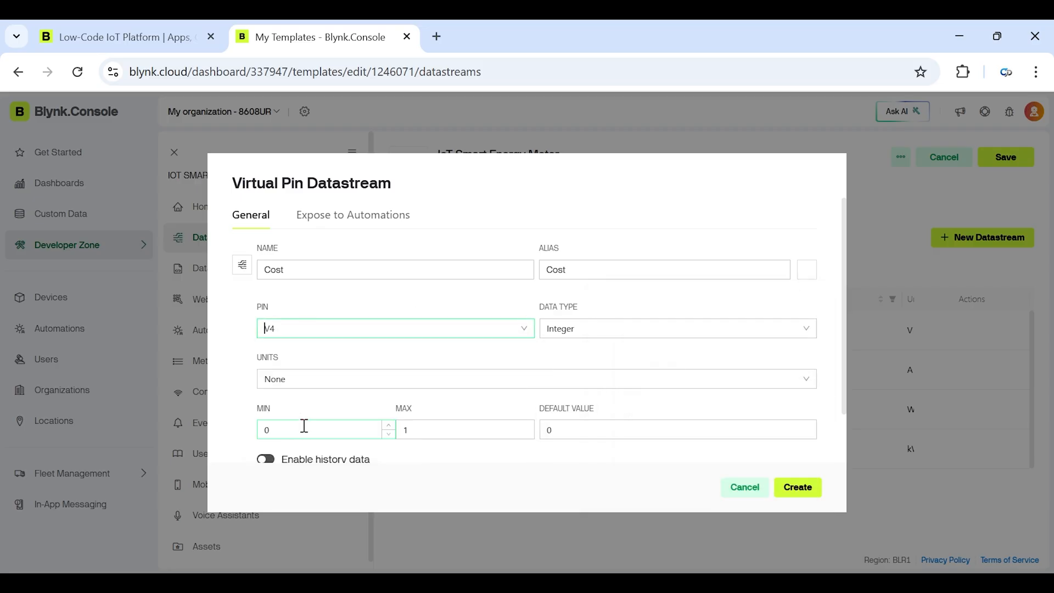
click(674, 328)
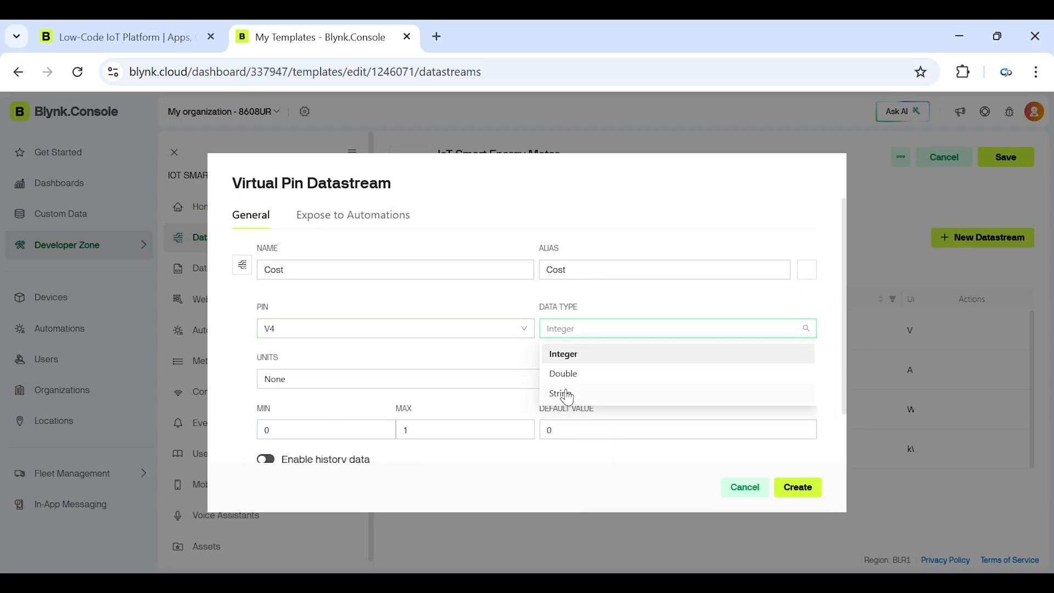
click(561, 374)
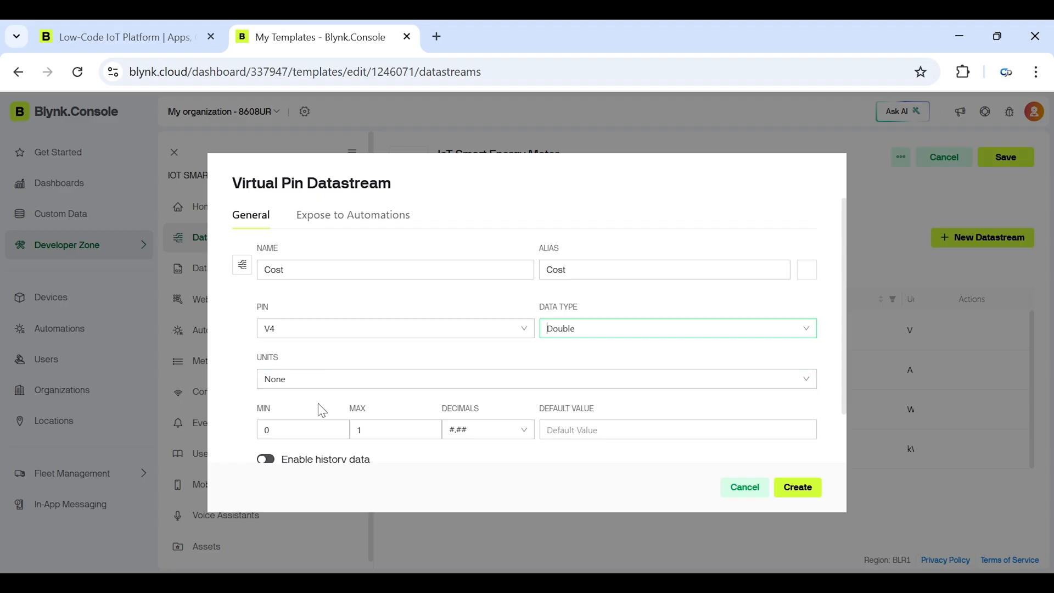
scroll(down, 3)
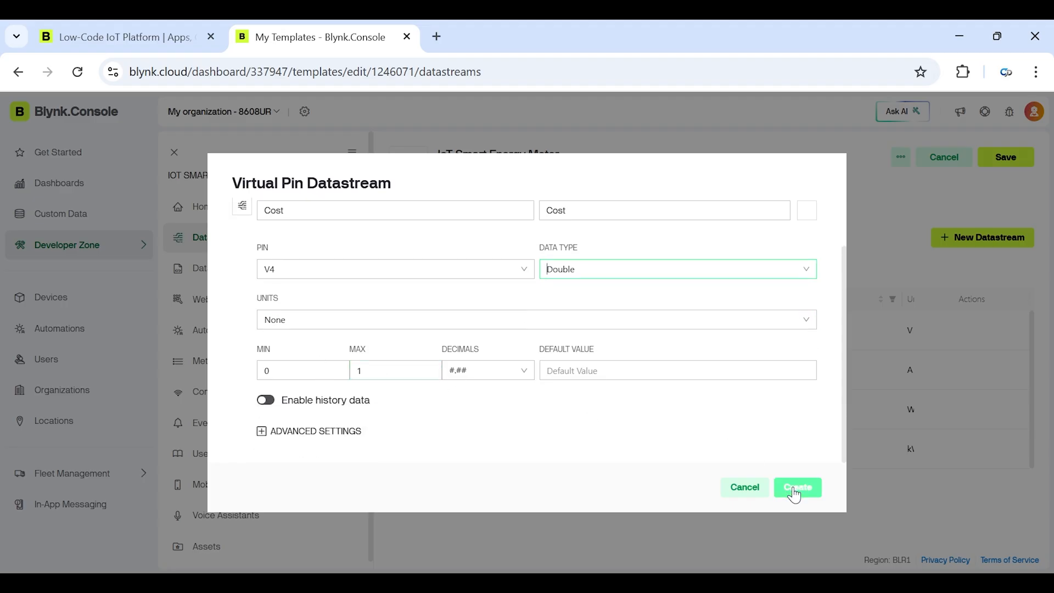
click(797, 486)
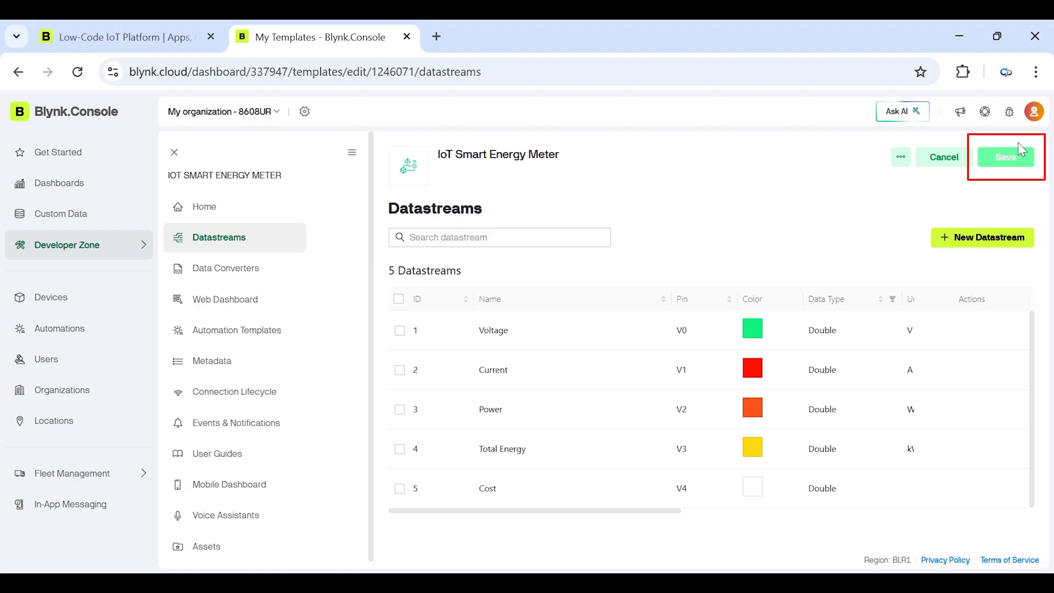
Step: Save the five-datastream template, review the Max values, and go to the Devices section
click(1005, 157)
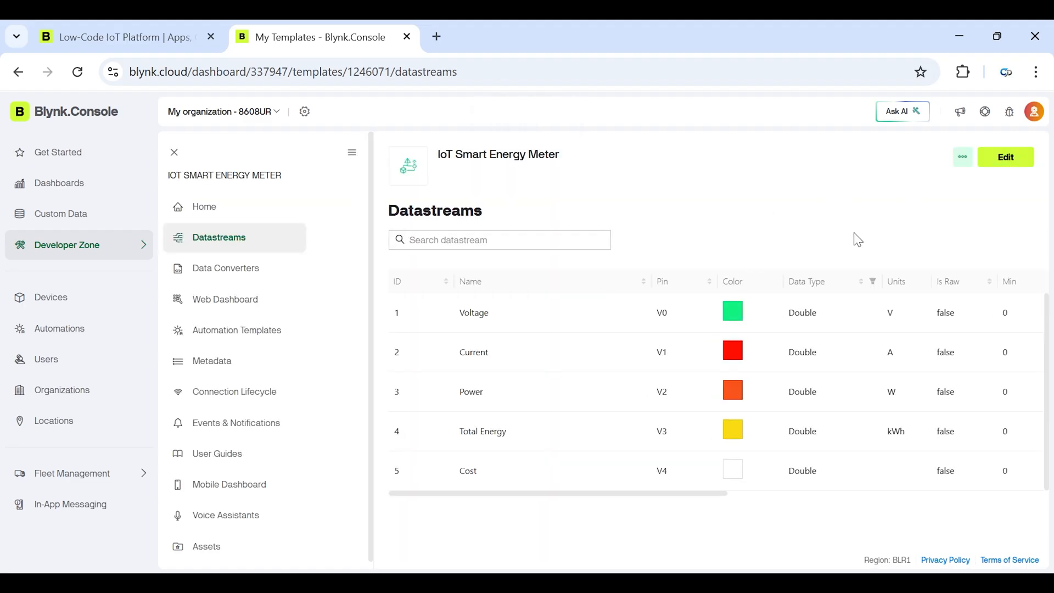
scroll(right, 3)
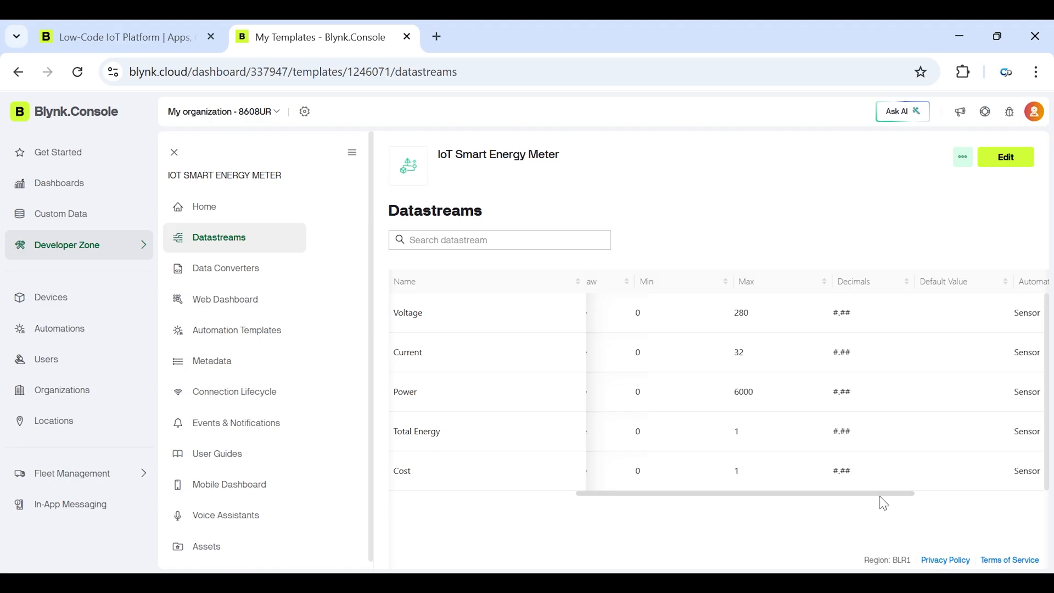
scroll(right, 3)
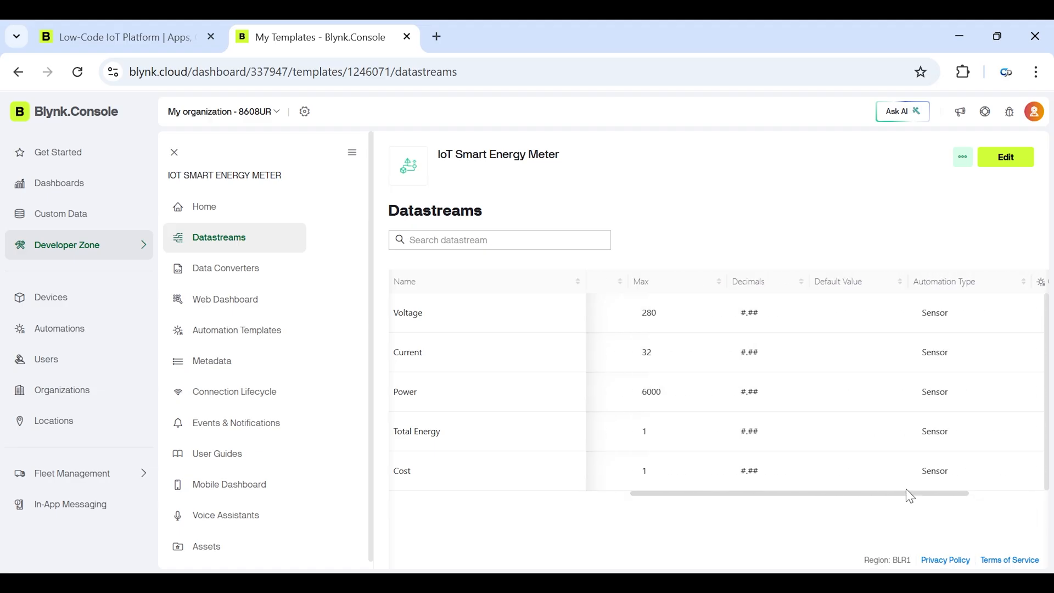
scroll(left, 3)
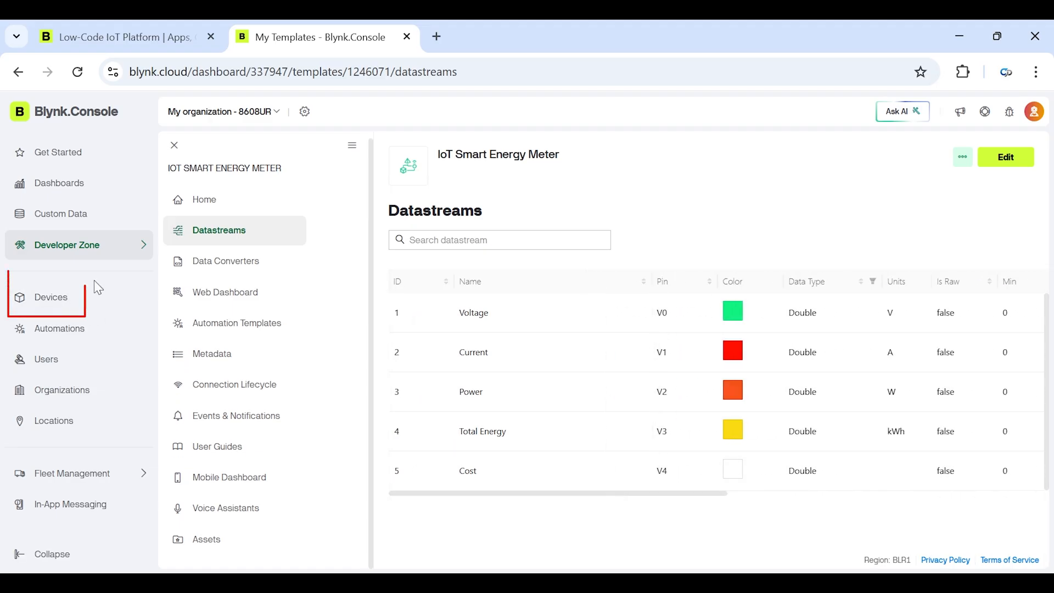
click(50, 297)
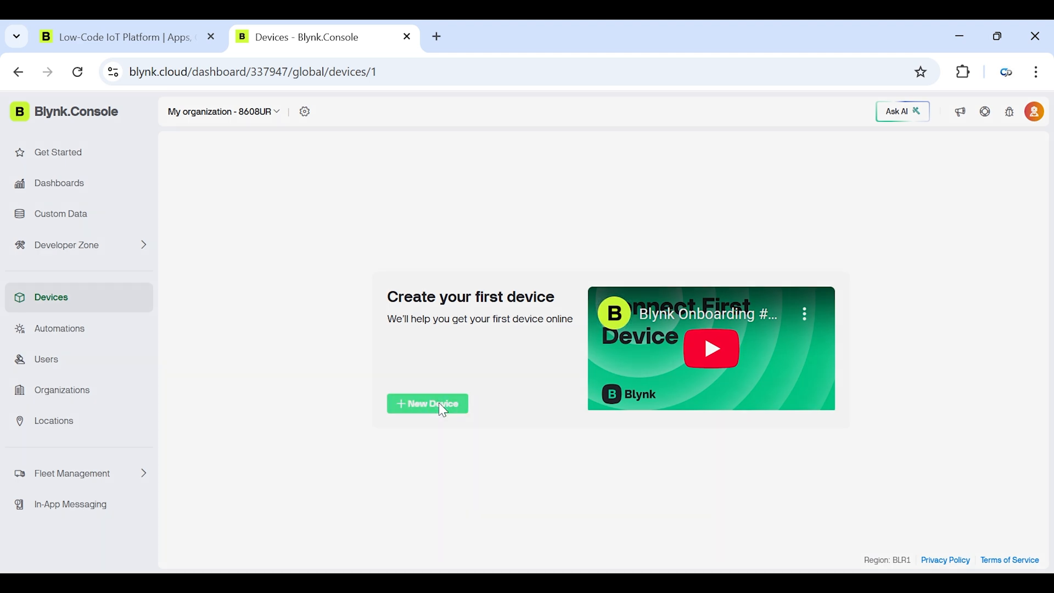
Step: Create a new device from the IoT Smart Energy Meter template via New Device
click(426, 403)
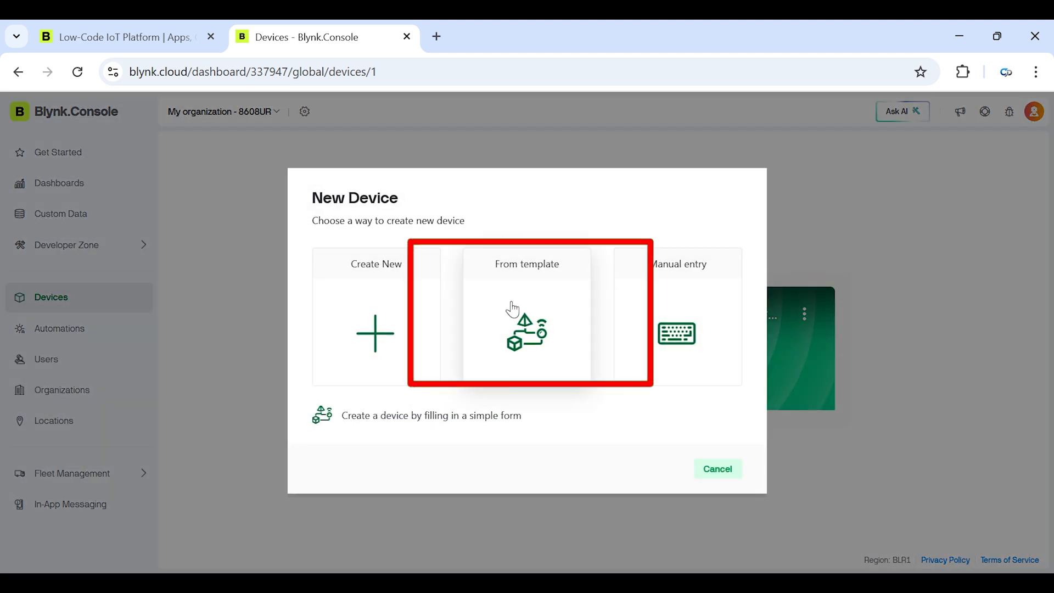
click(526, 315)
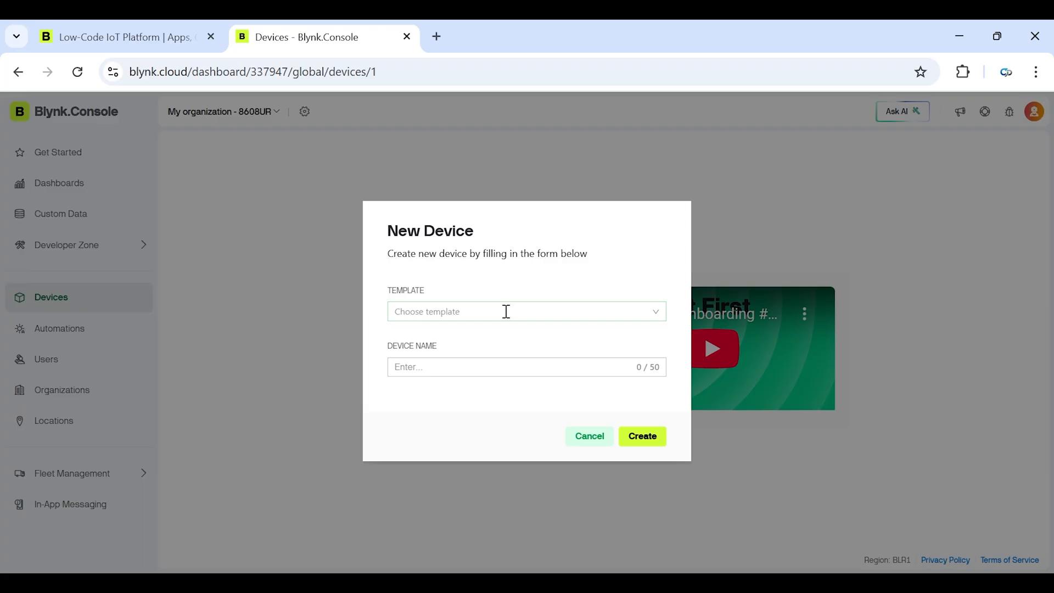
click(504, 311)
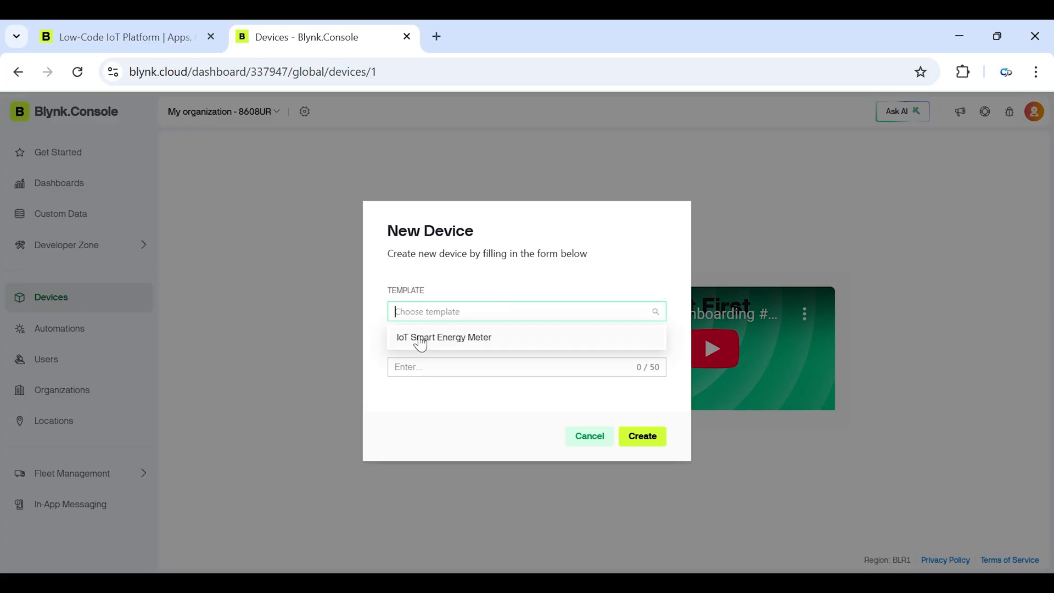
click(443, 337)
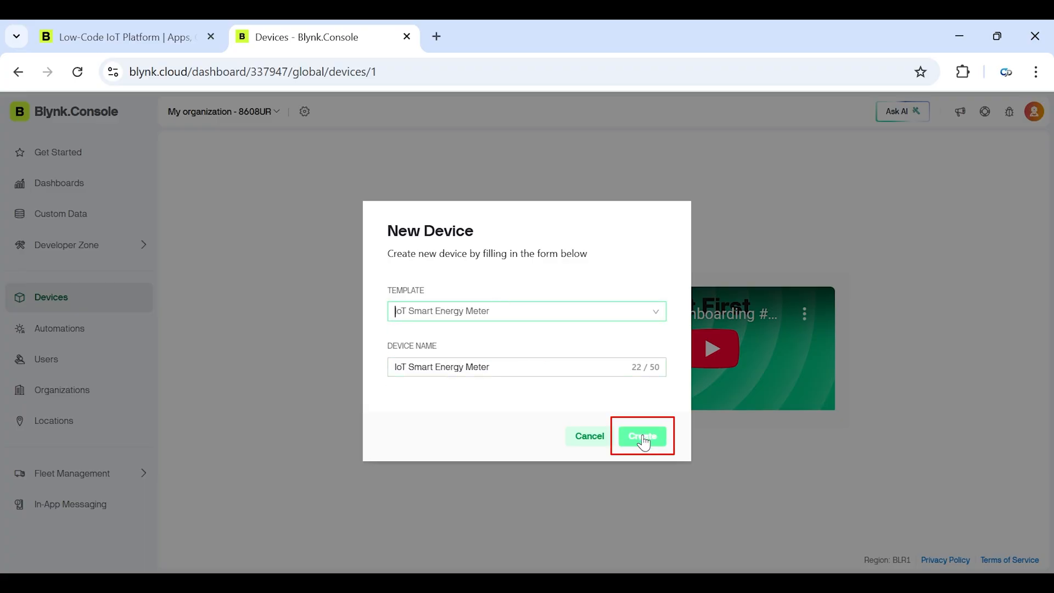
click(640, 436)
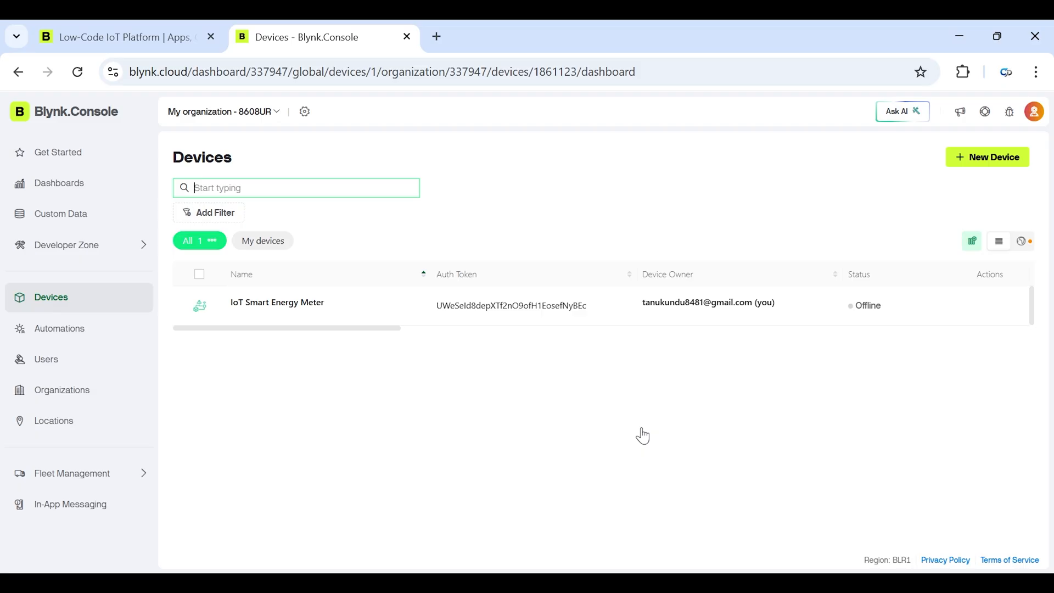
Step: Copy the device's template ID and name 'IoT Smart Energy Meter' into the ESP32 sketch
click(276, 302)
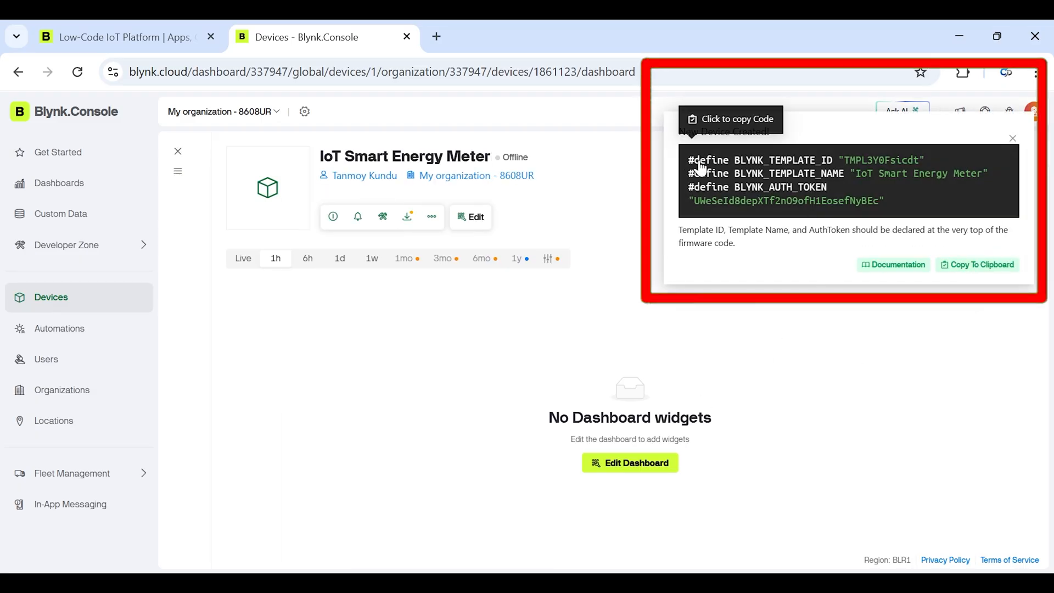
mouse_move(789, 190)
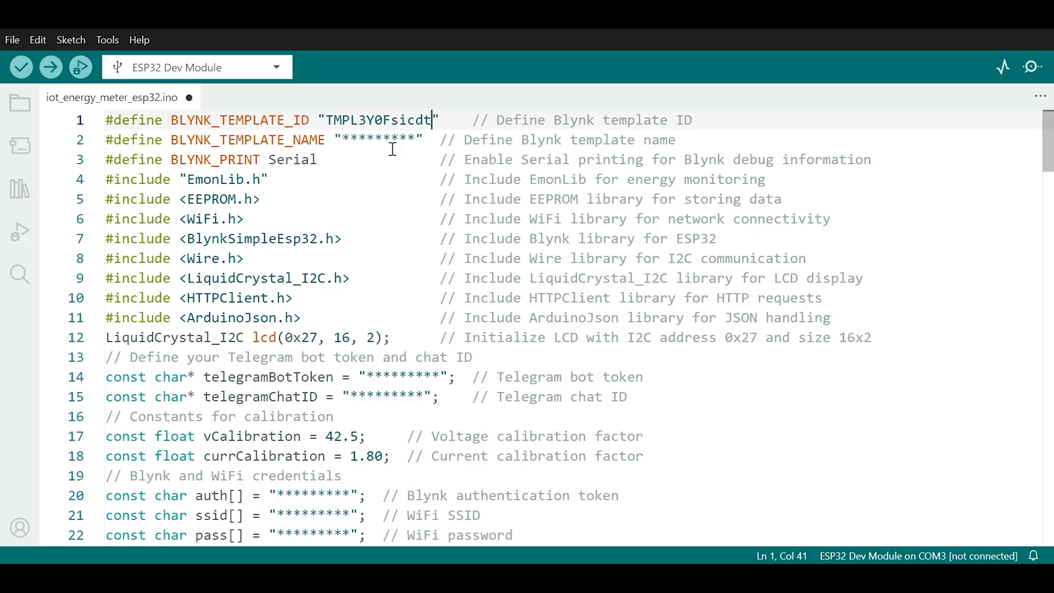
text(IoT Smart Energy Meter)
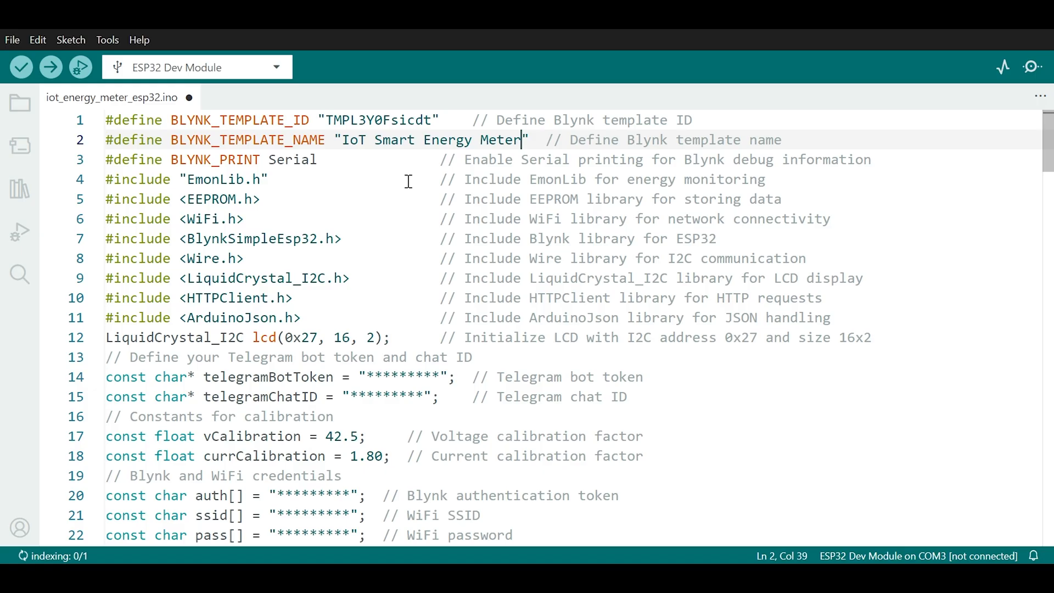
click(363, 453)
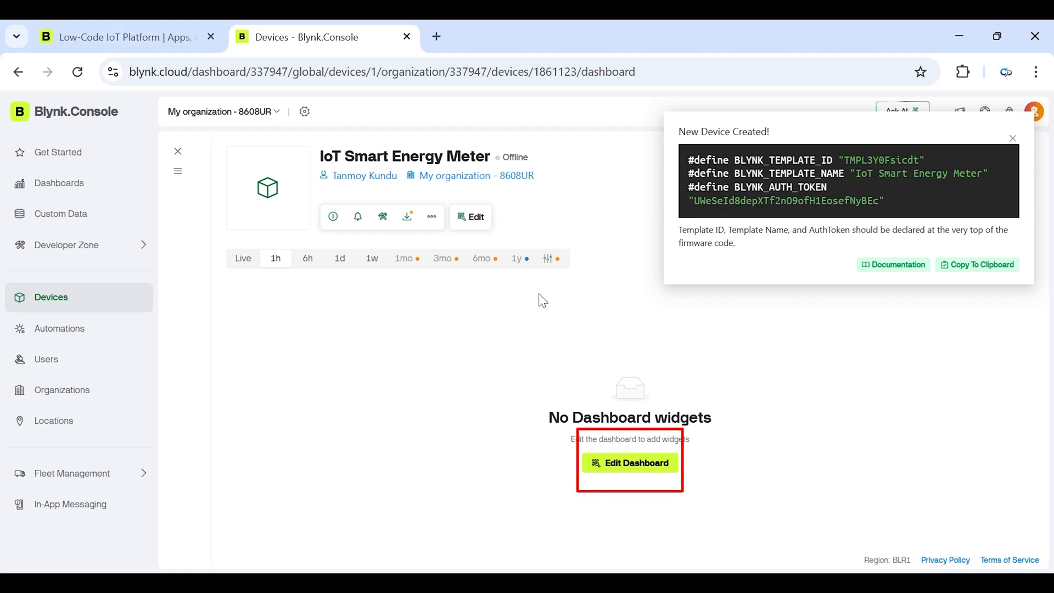
Step: Edit the template's web dashboard and place four Gauge widgets and one Label on it
click(629, 462)
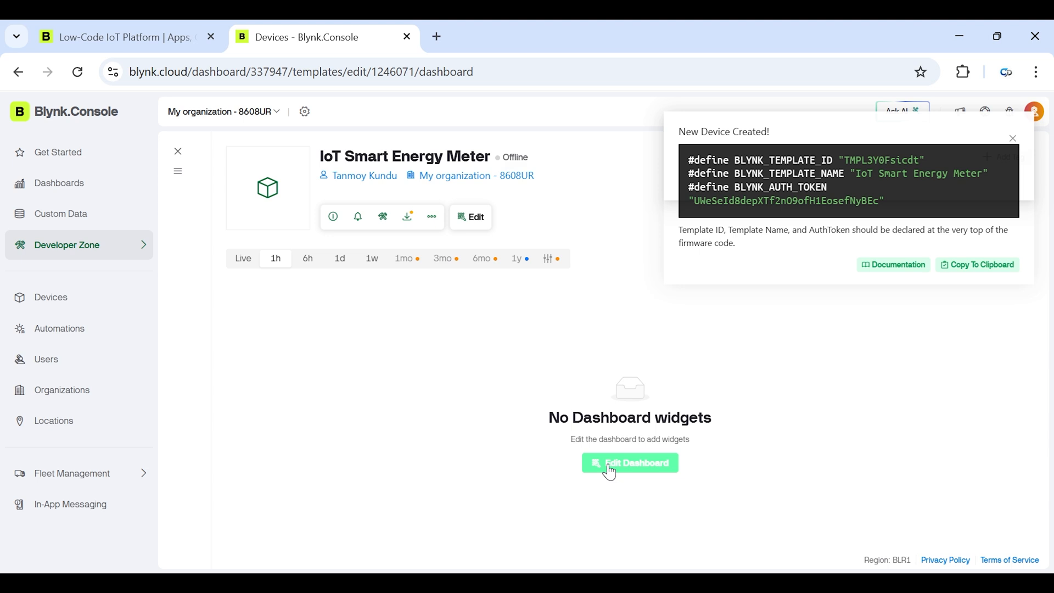
click(628, 462)
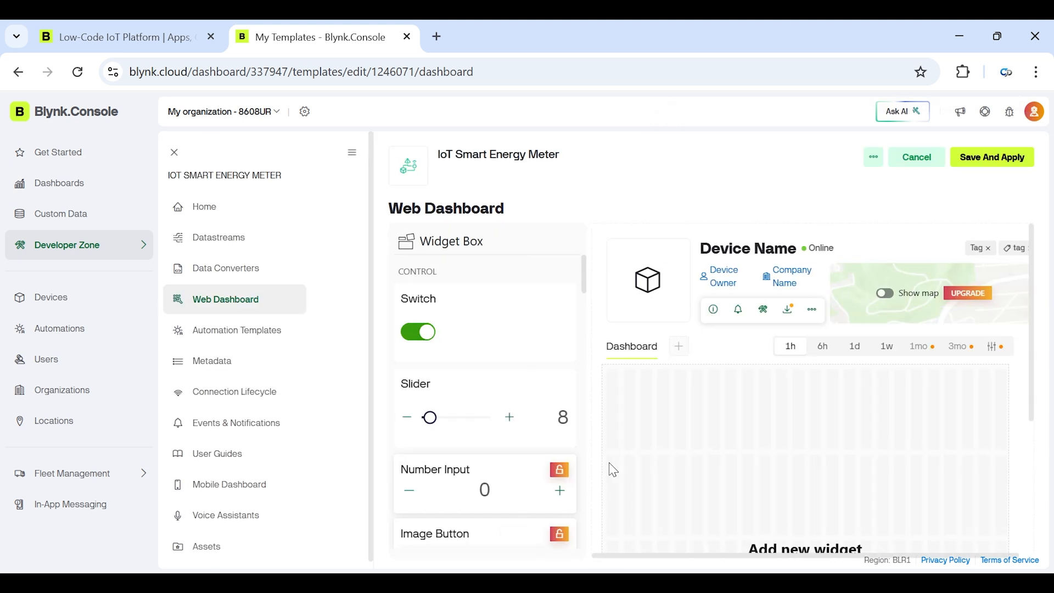
scroll(down, 3)
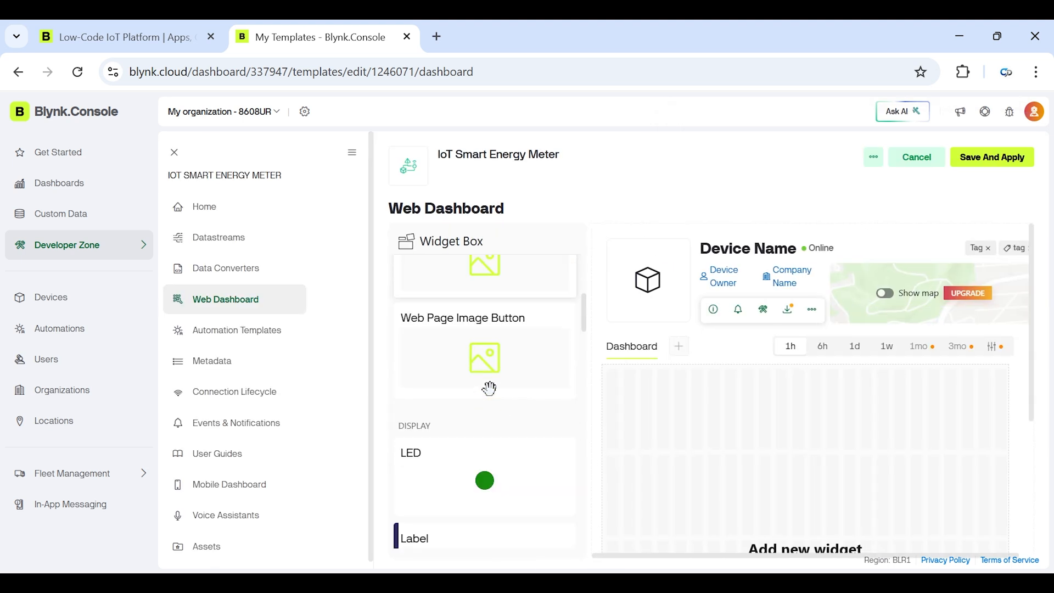
scroll(down, 3)
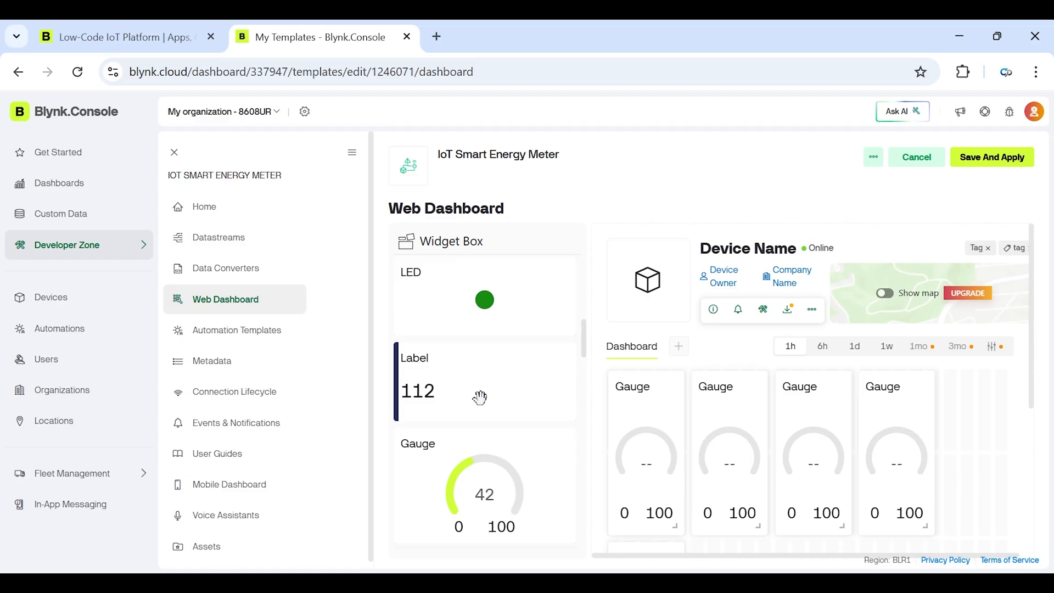
scroll(down, 3)
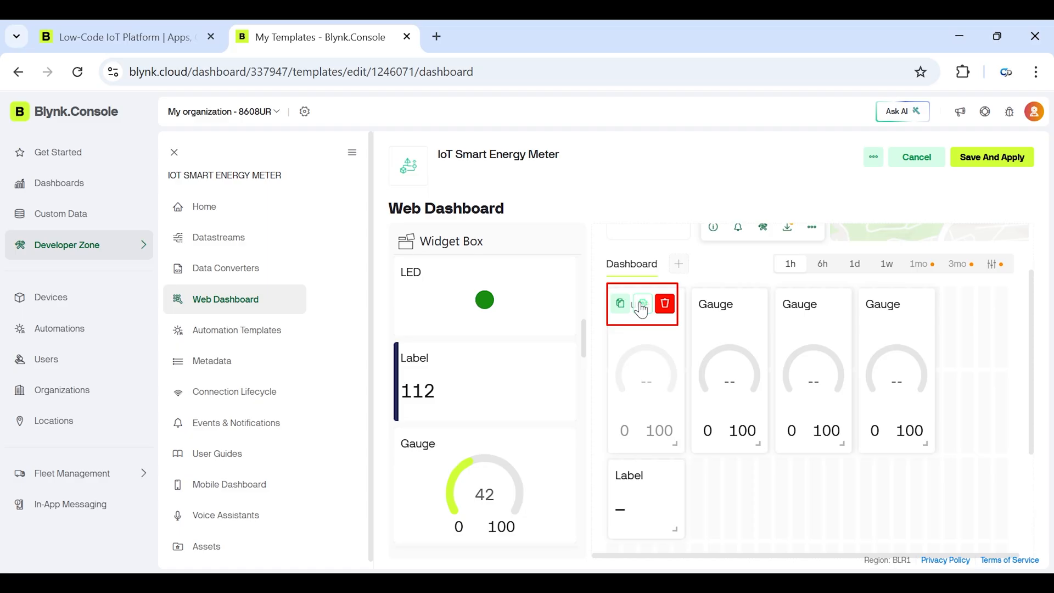
click(639, 303)
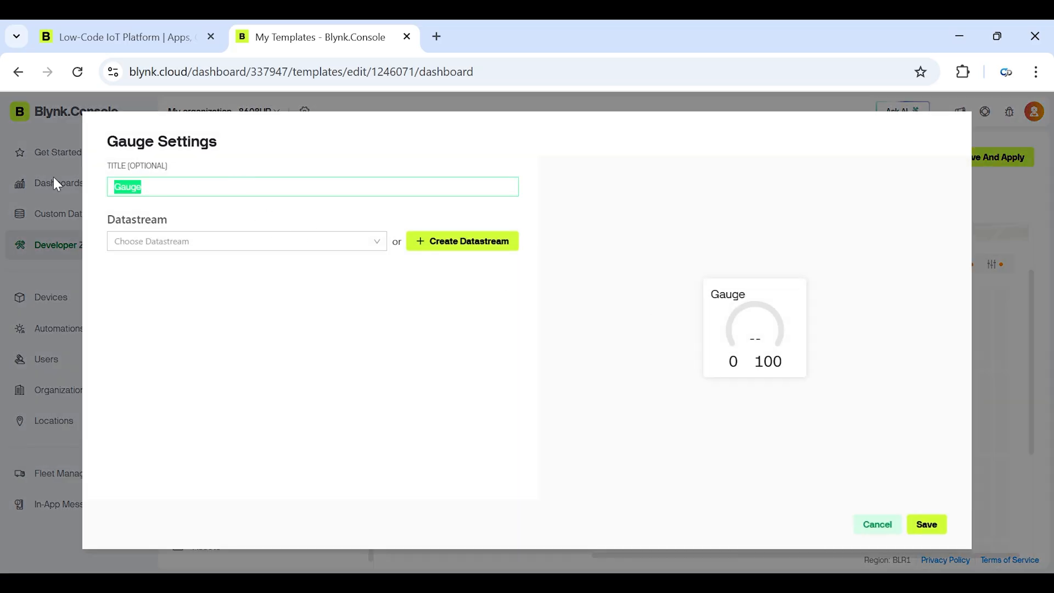
Step: Link the first gauge to Voltage (V0) and title the second Current linked to V1
click(247, 242)
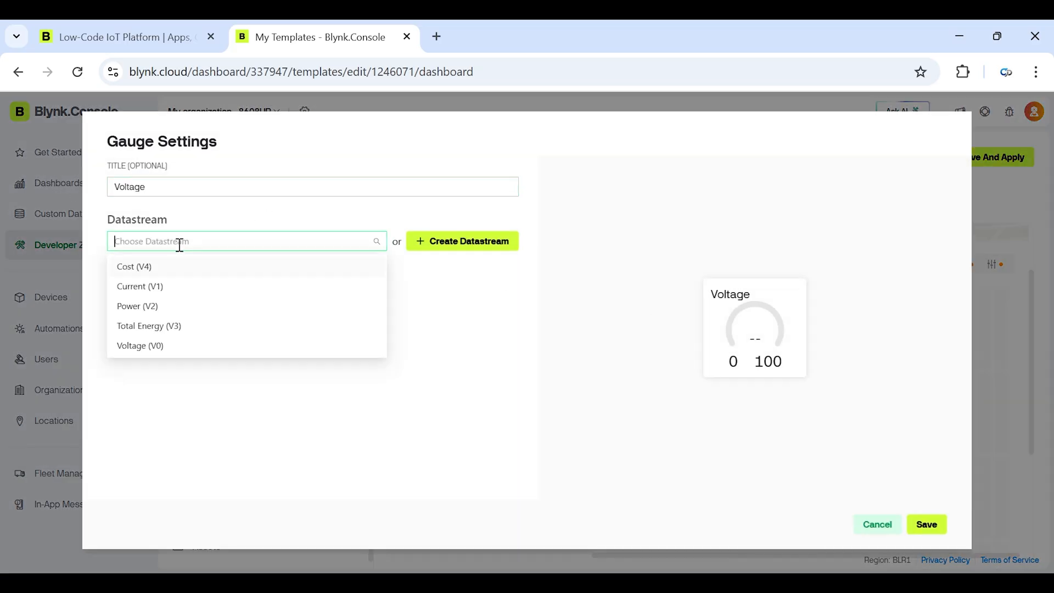
click(139, 345)
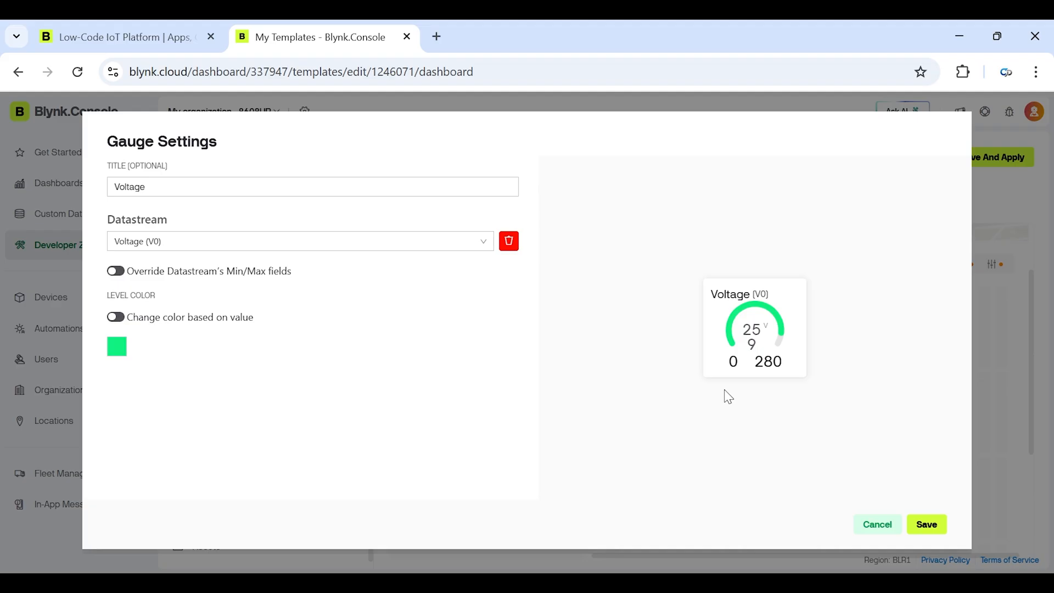
click(508, 240)
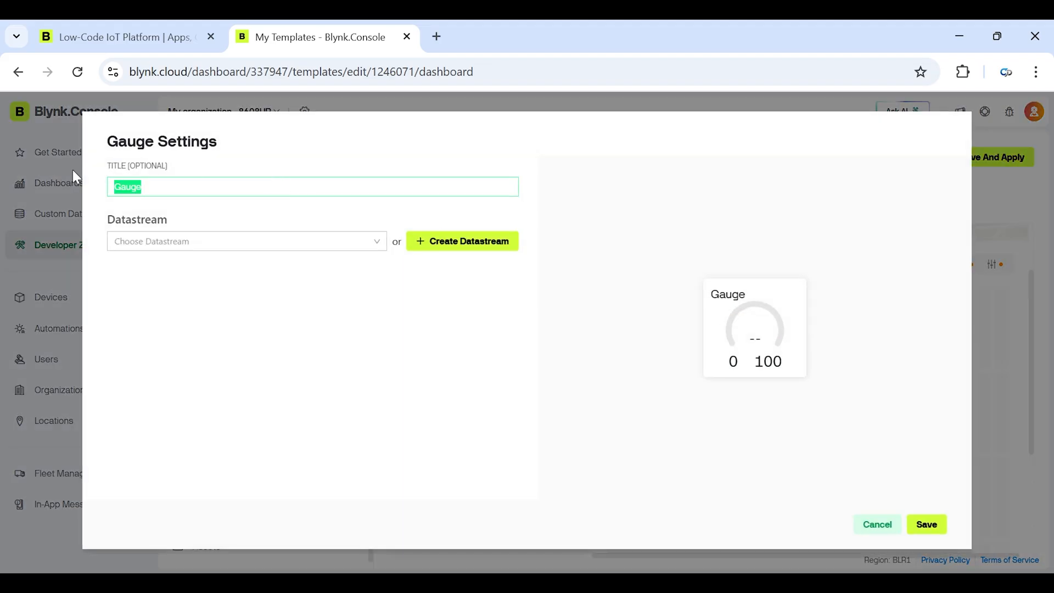
text(Current)
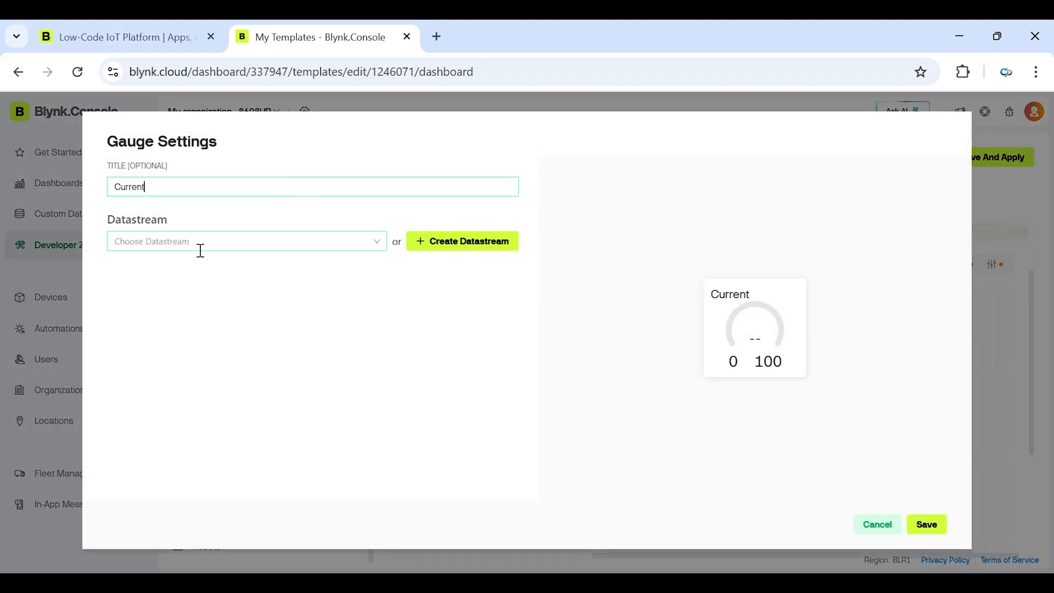
click(245, 240)
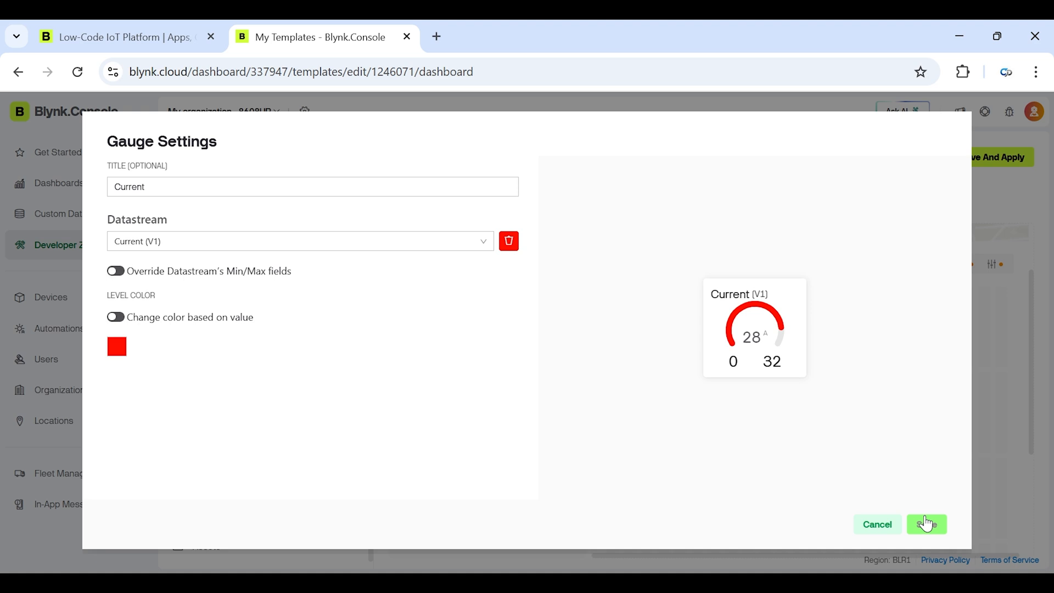
click(508, 241)
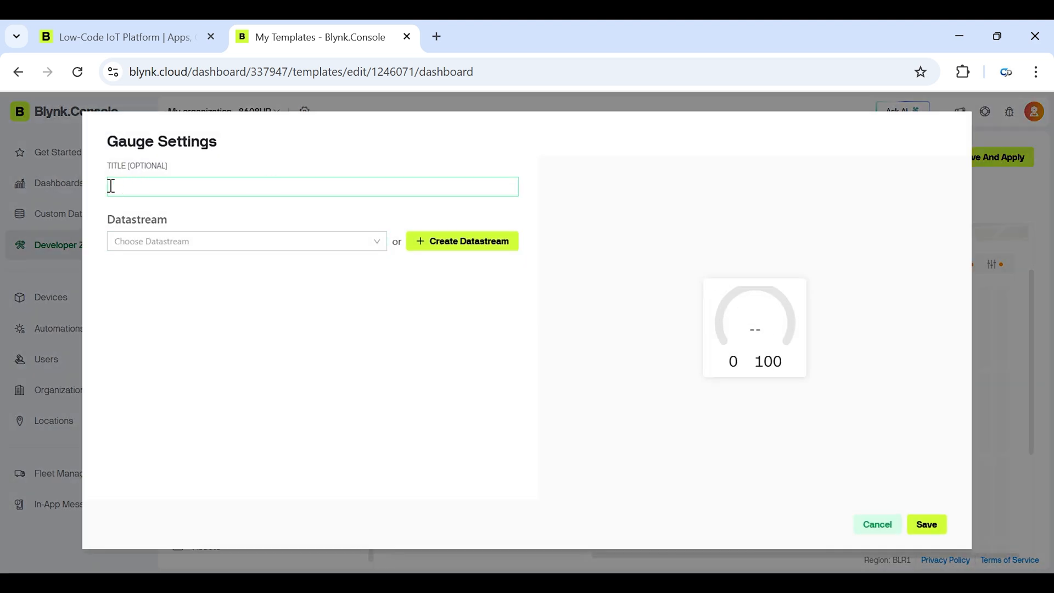
Step: Set the third gauge to Power (V2) and the fourth to Total Energy (V3)
click(246, 240)
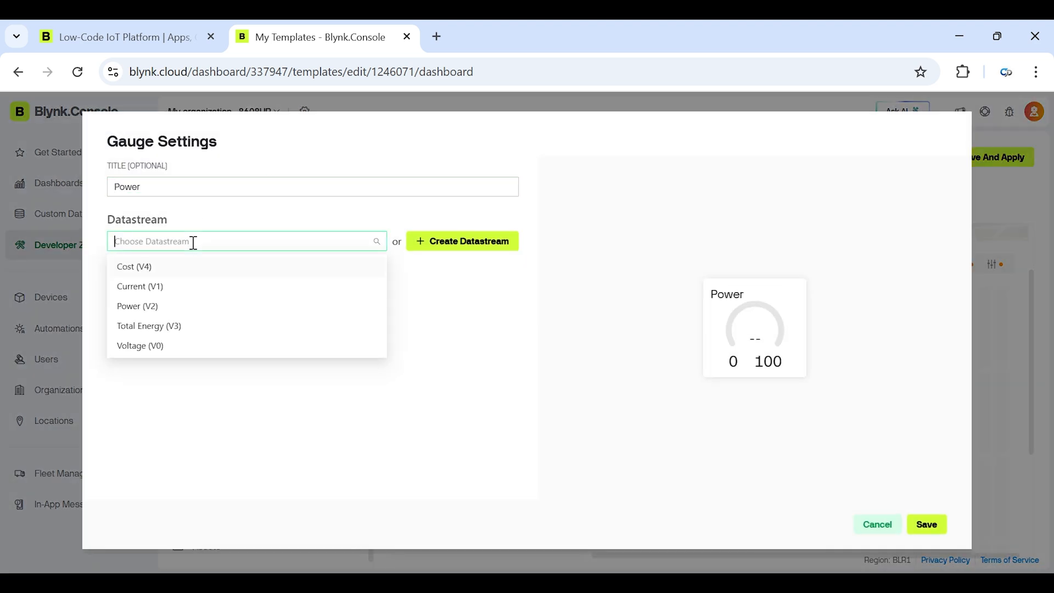
click(138, 306)
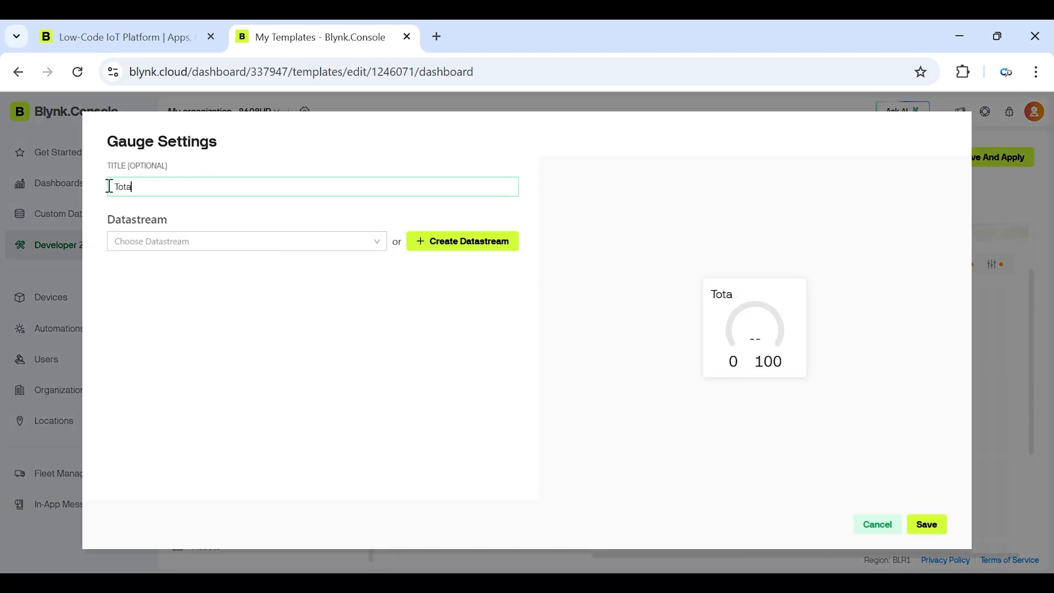
text(l Energy)
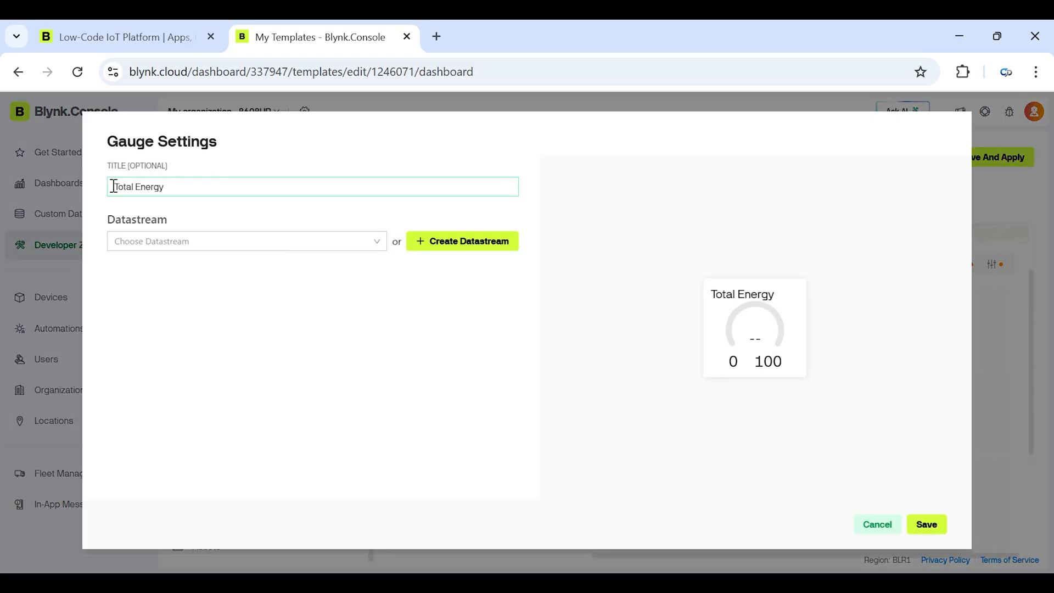
click(246, 241)
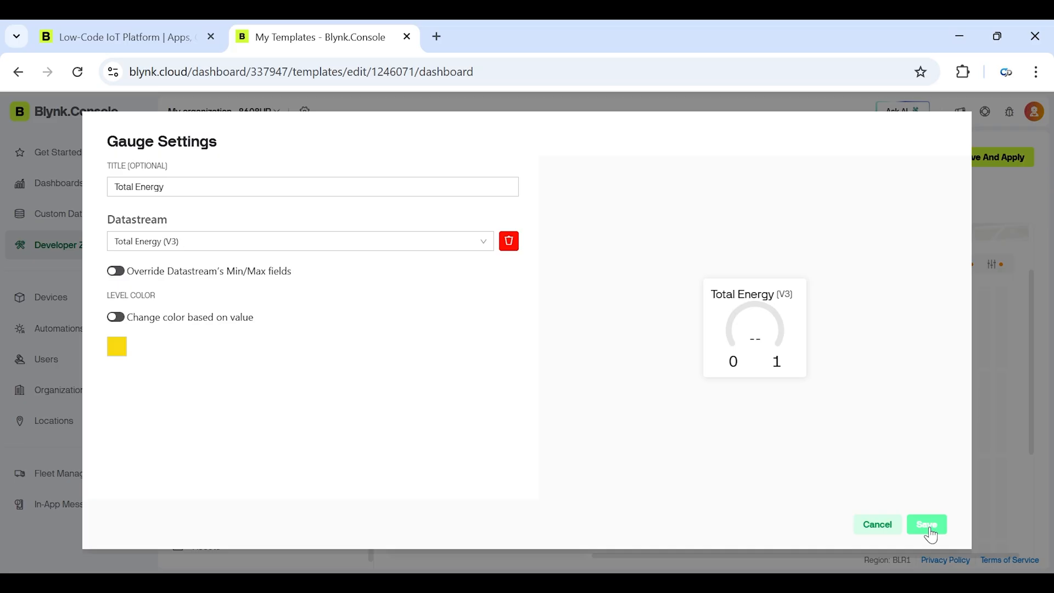
click(925, 524)
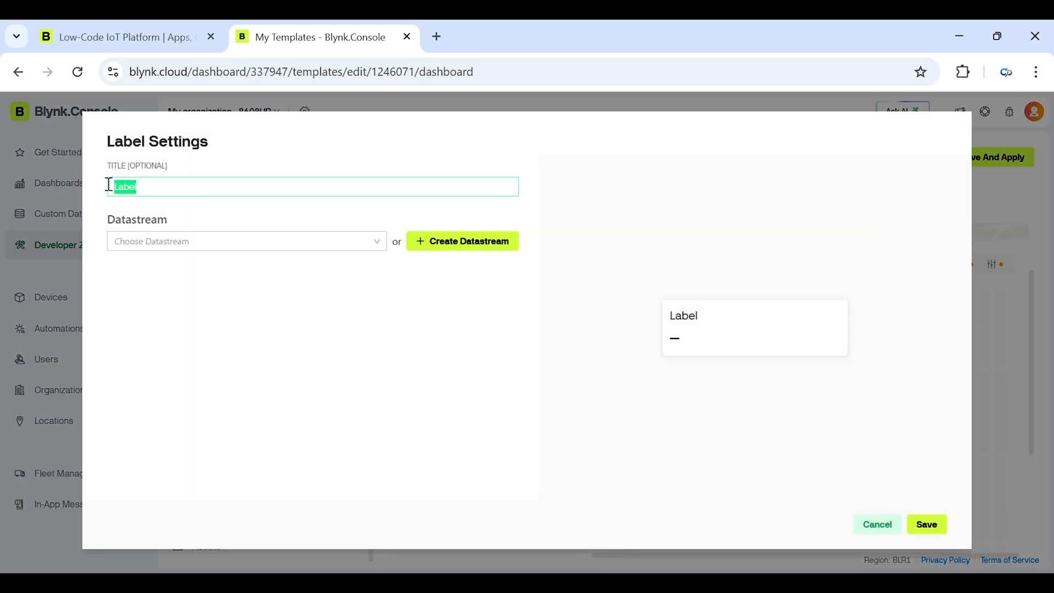
Step: Title the label Total Cost, link it to the Cost (V4) datastream and save it
text(Total Cost)
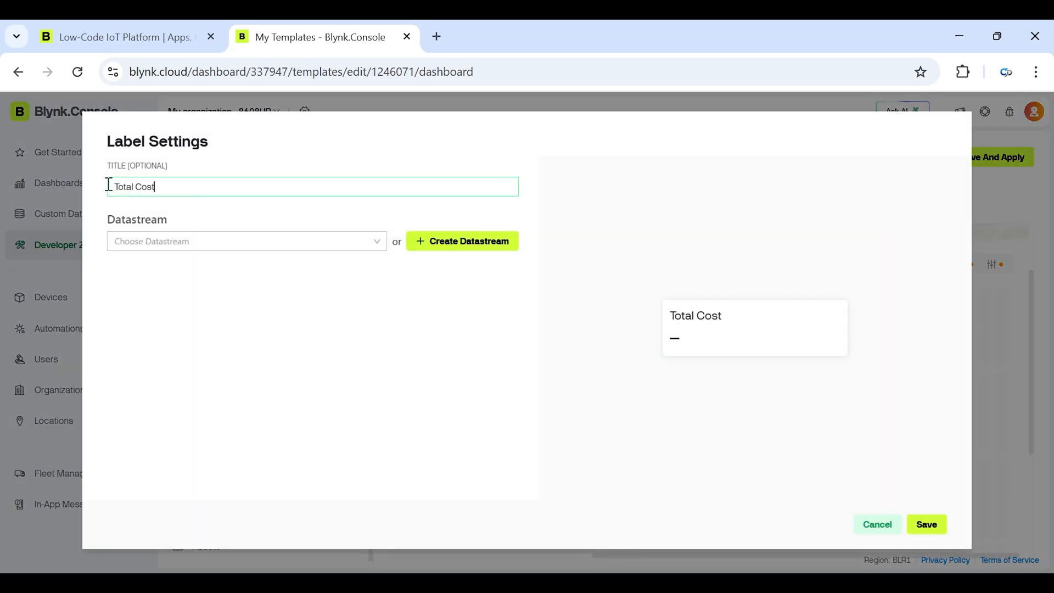
click(246, 240)
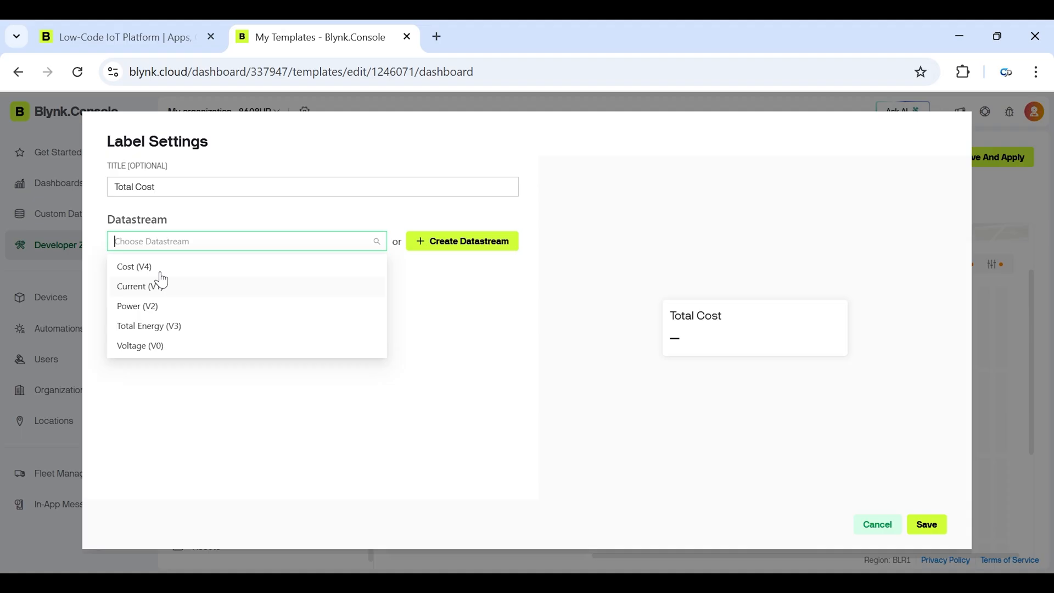
click(134, 266)
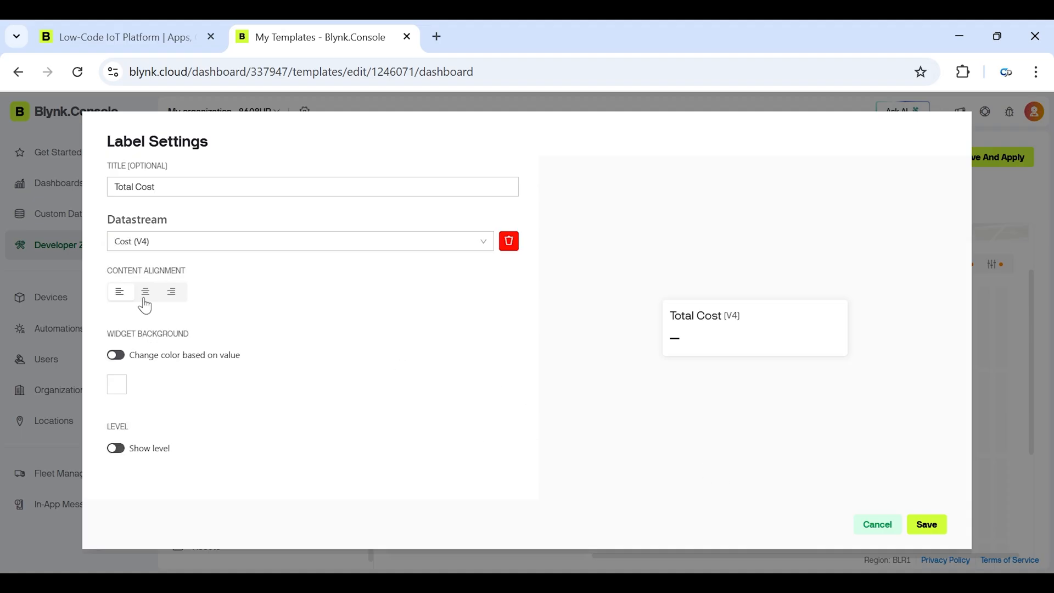
click(924, 525)
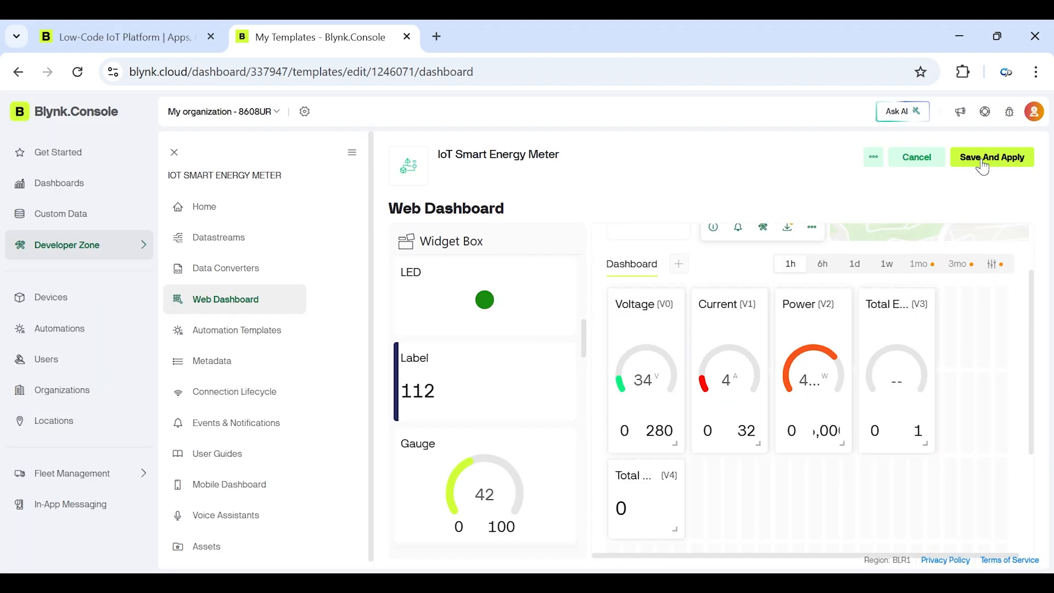
Step: Save And Apply the web dashboard, then view the IoT Smart Energy Meter device page
click(992, 157)
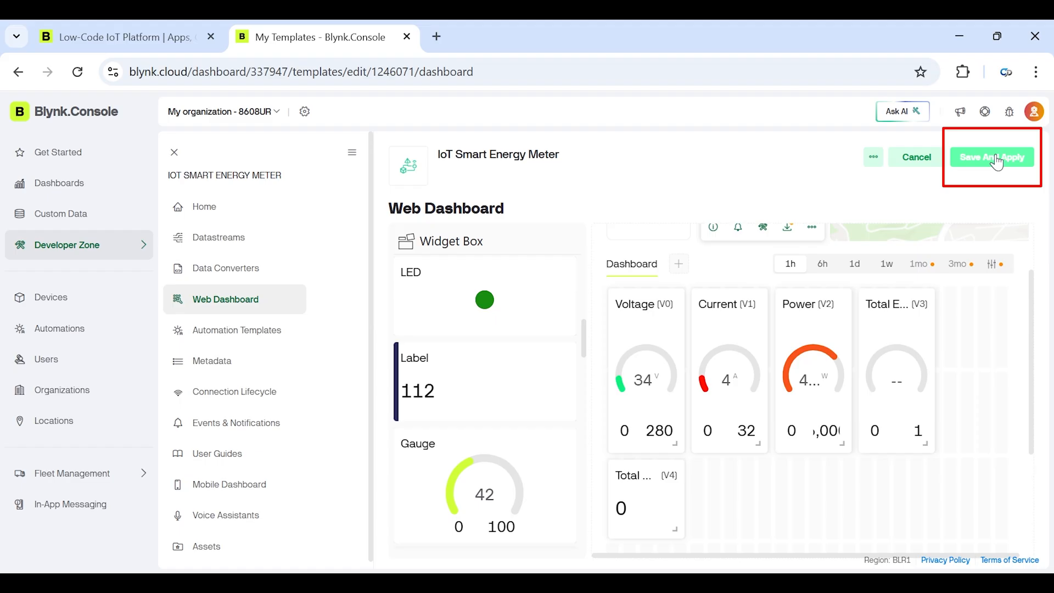
click(991, 157)
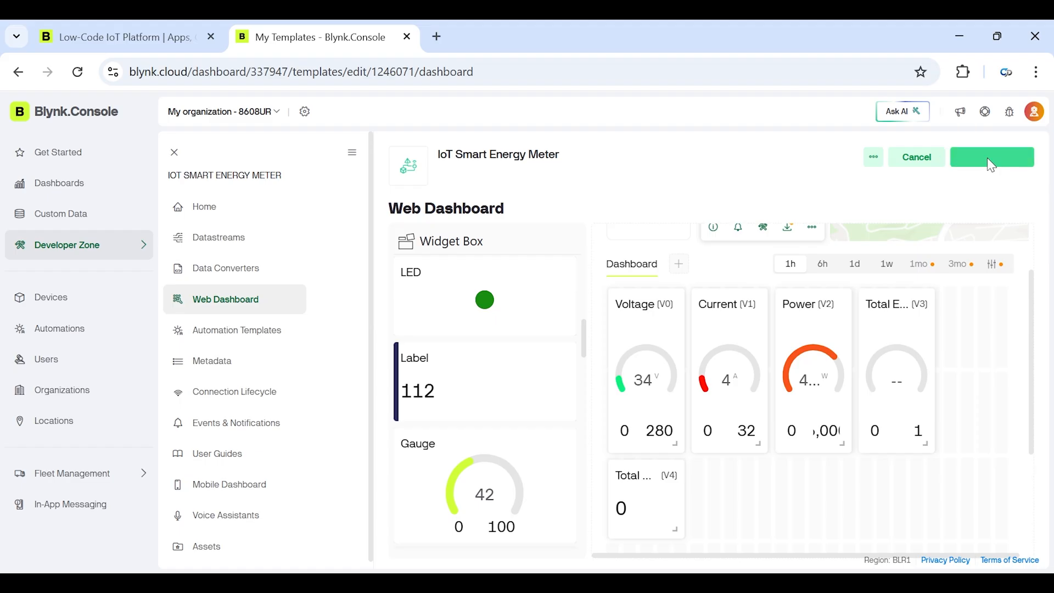
click(990, 157)
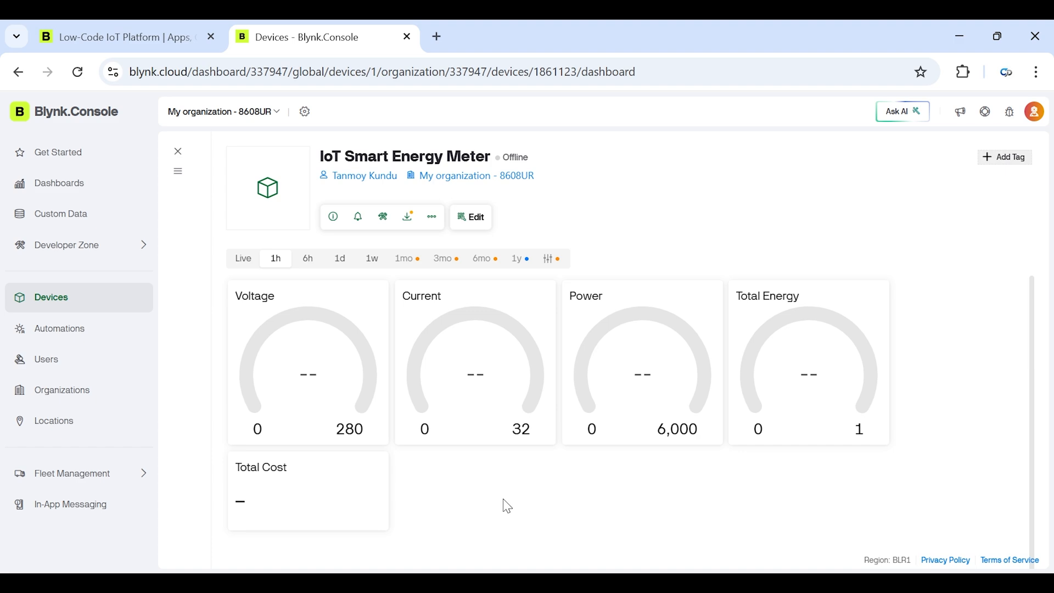
mouse_move(595, 354)
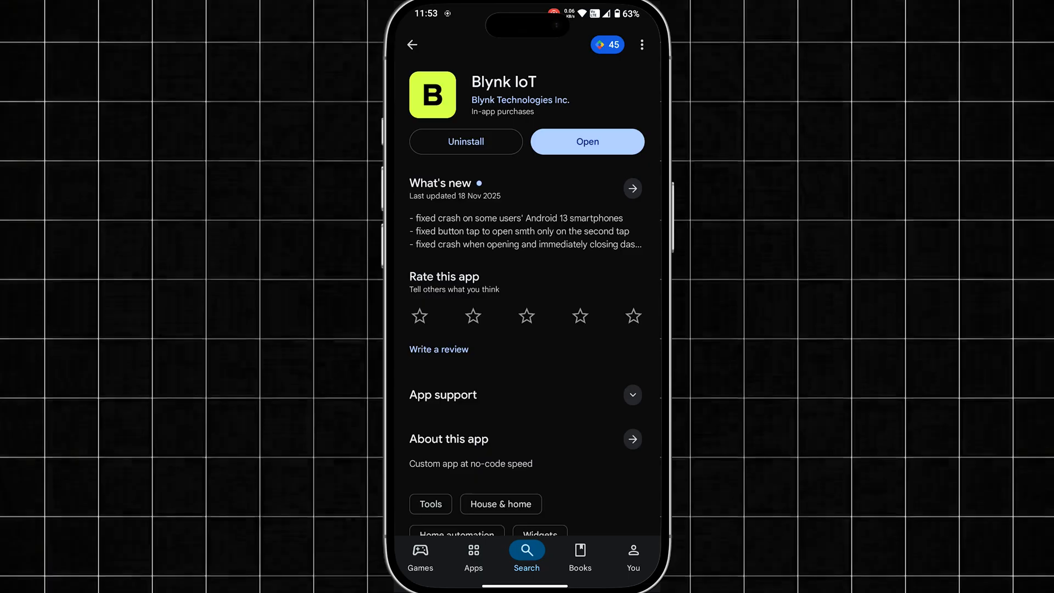
Step: Launch the Blynk IoT app, open the device in Developer Zone and show the Widget Box
click(586, 142)
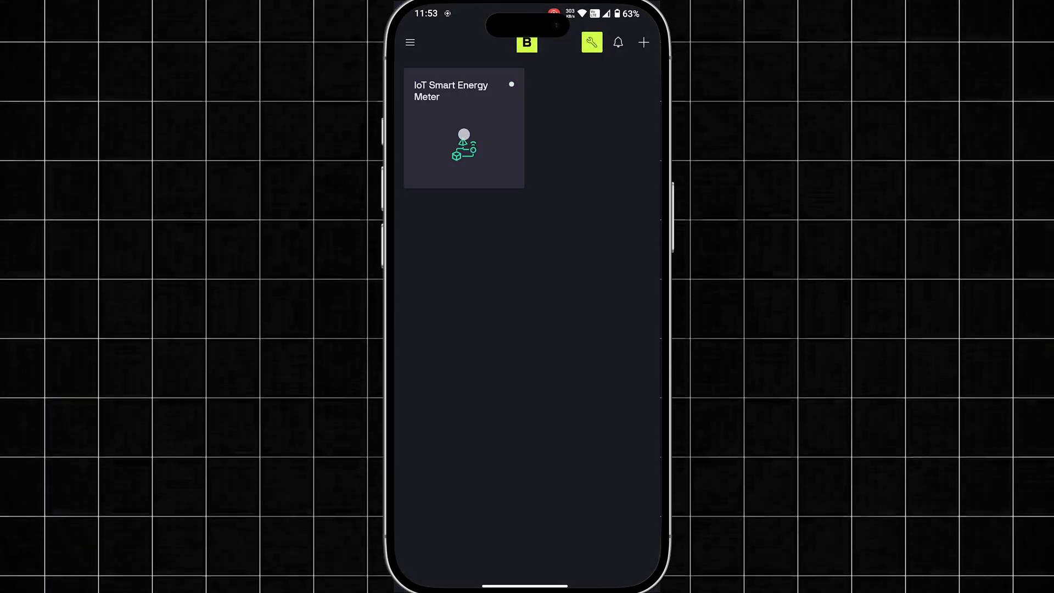
click(463, 128)
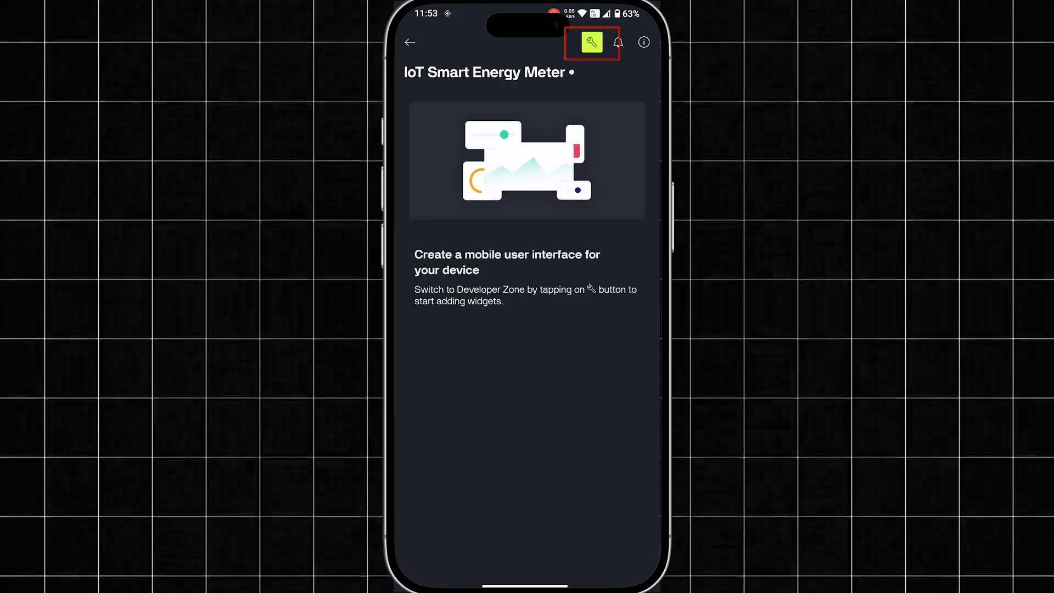
click(589, 42)
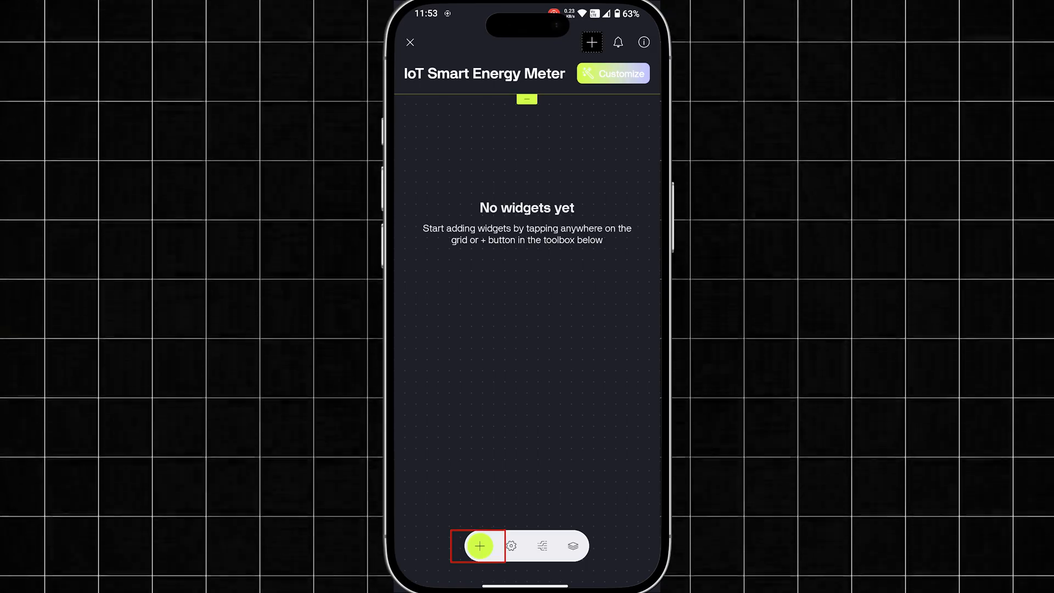
click(478, 546)
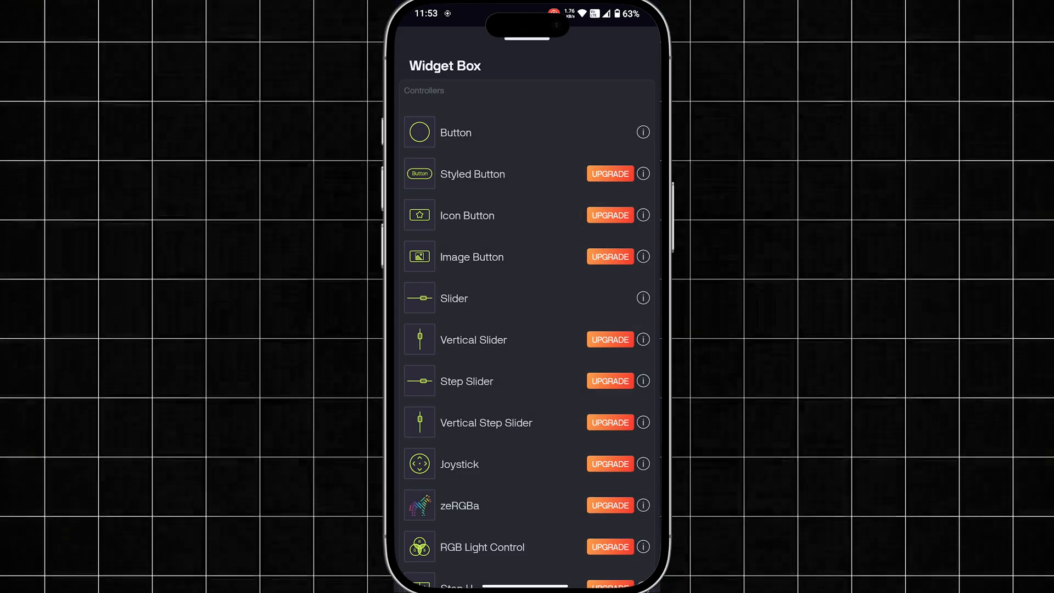
Step: Add Gauge widgets from the Displays section until four fill the mobile layout
scroll(down, 3)
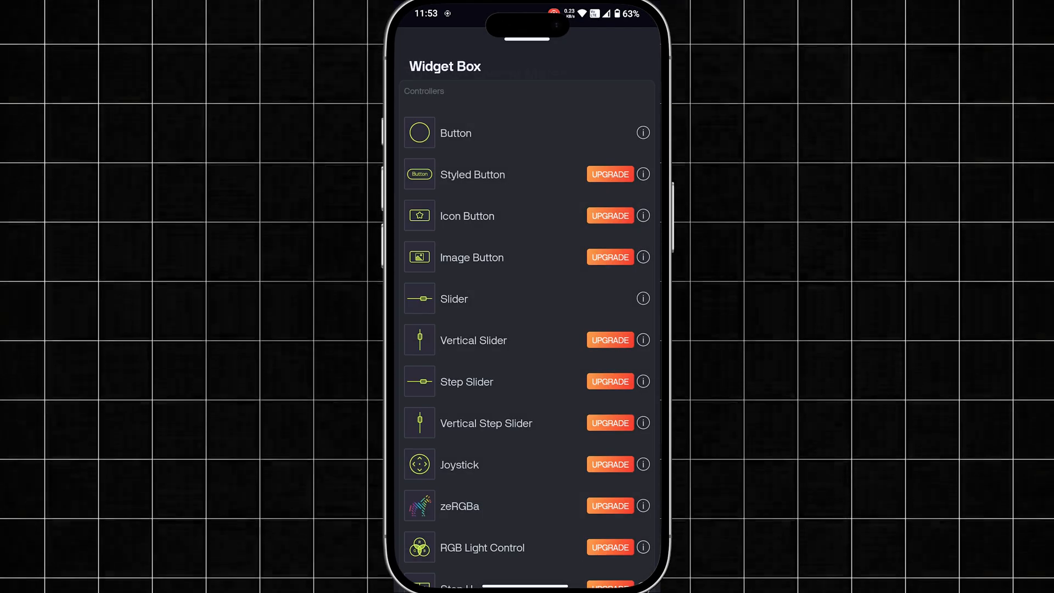
scroll(down, 3)
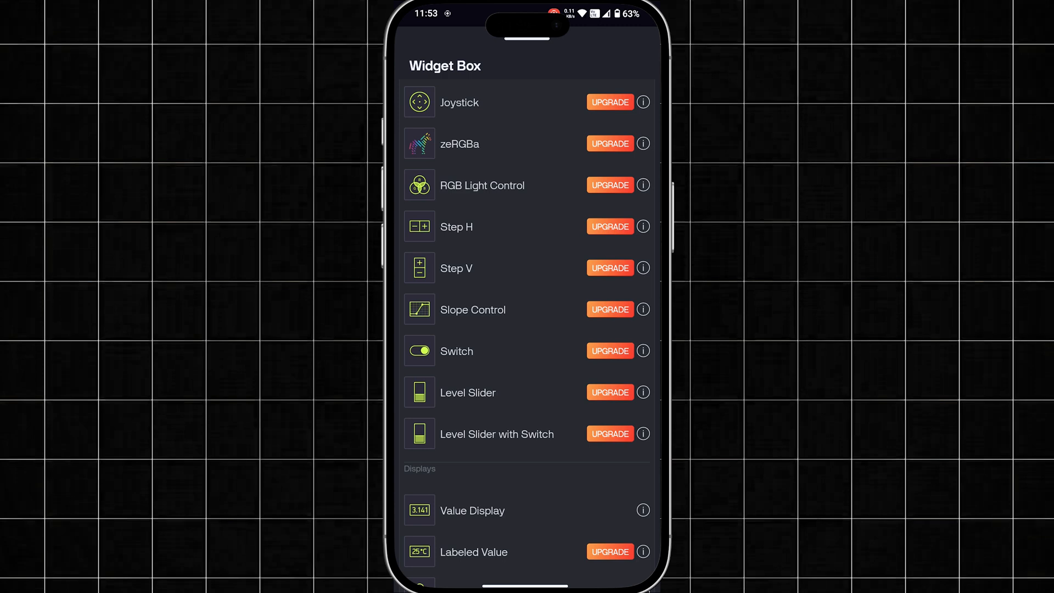
scroll(up, 3)
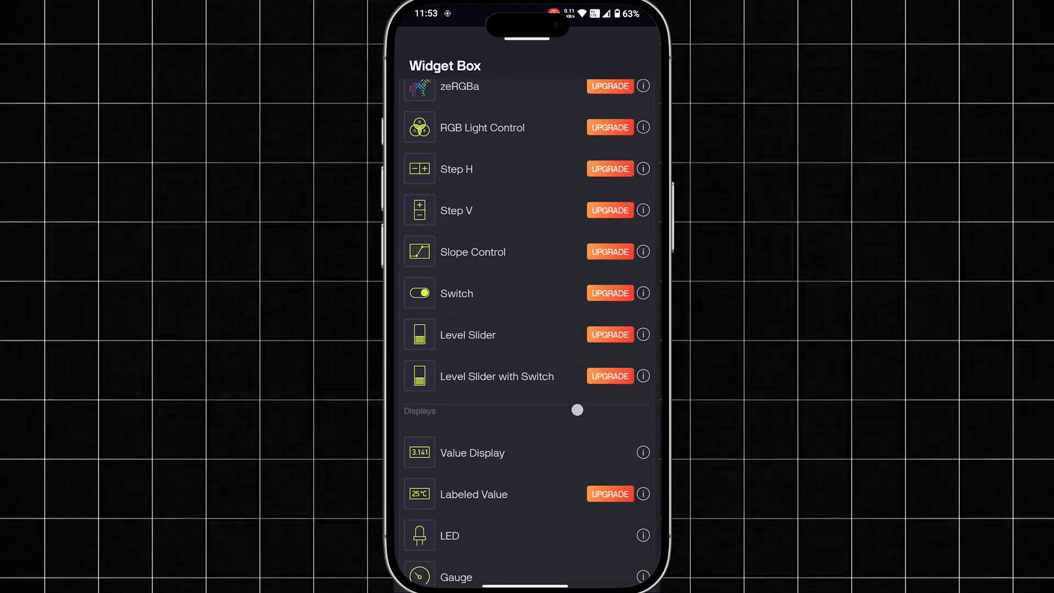
click(472, 452)
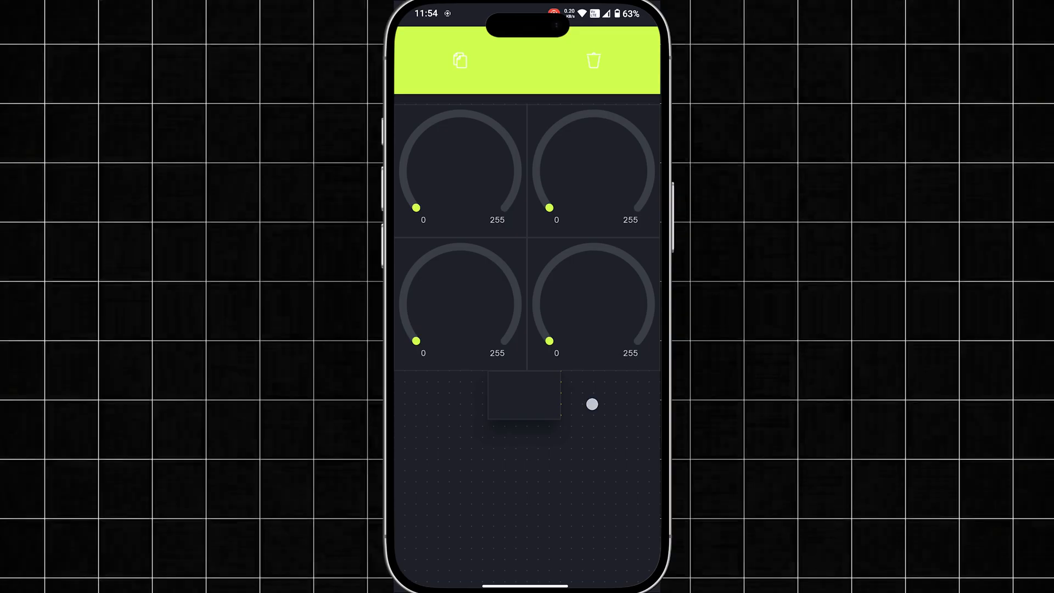
click(526, 393)
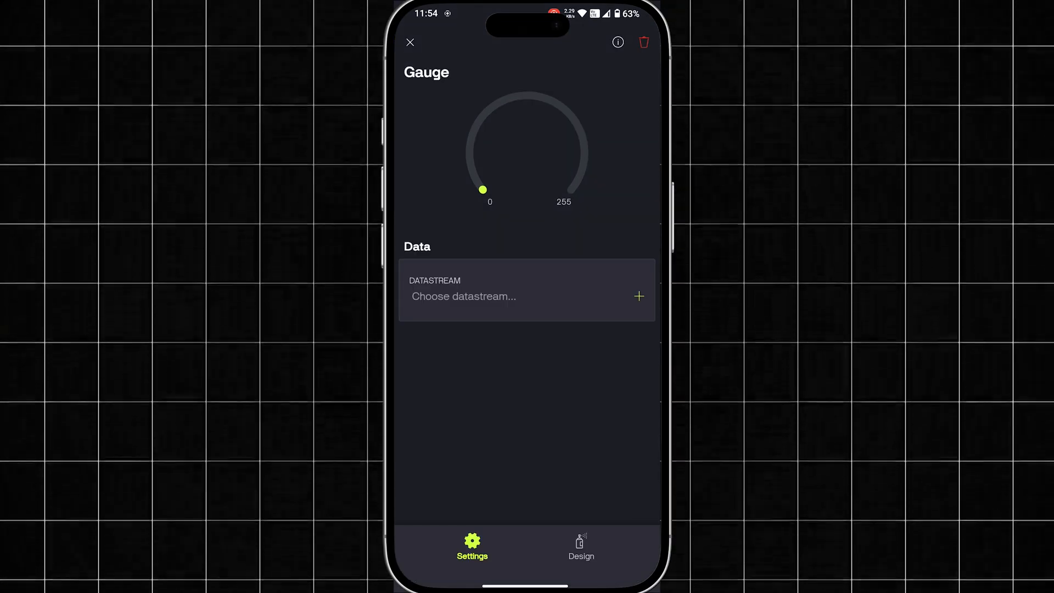
Step: Title the first gauge Voltage in its Design settings and colour it green
click(579, 545)
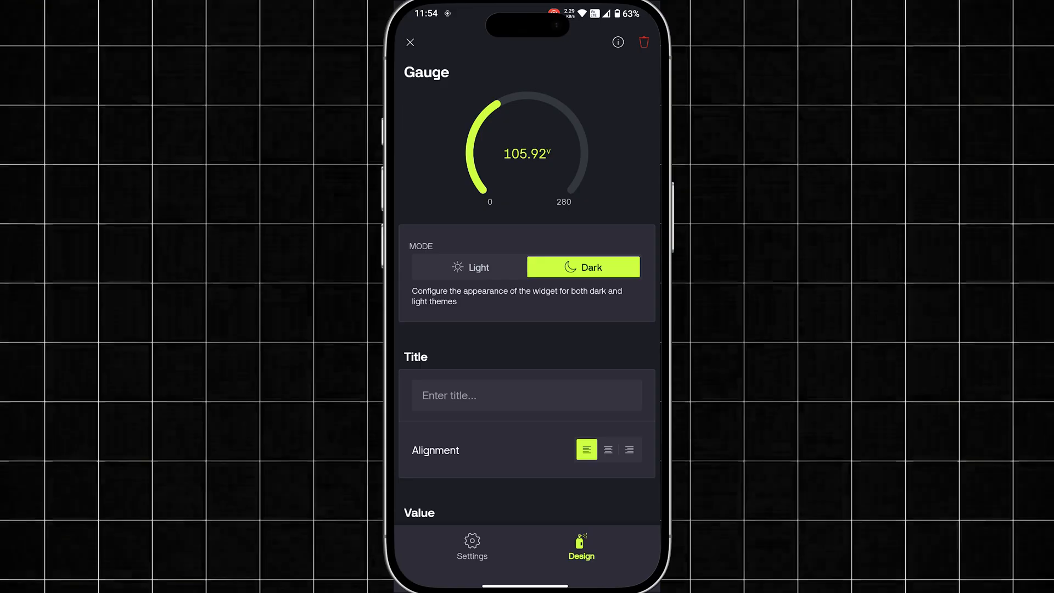
click(526, 395)
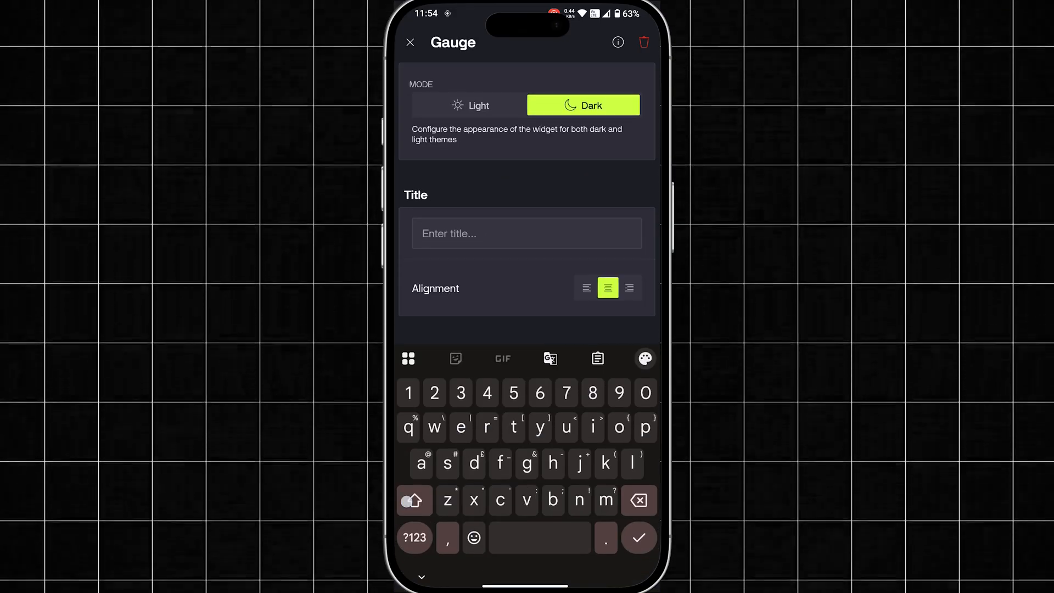
text(Voltage)
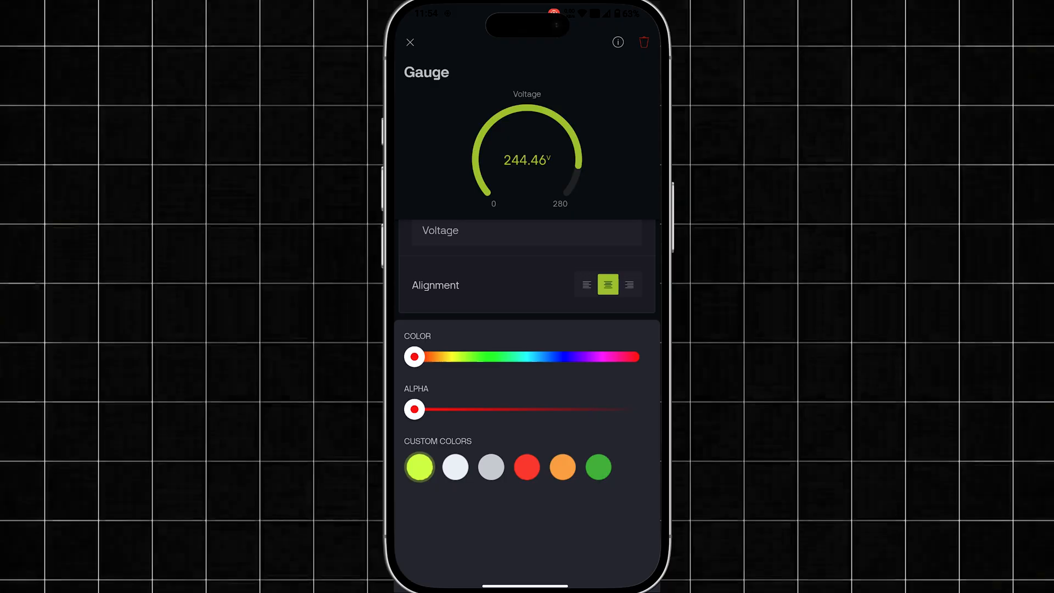
click(597, 466)
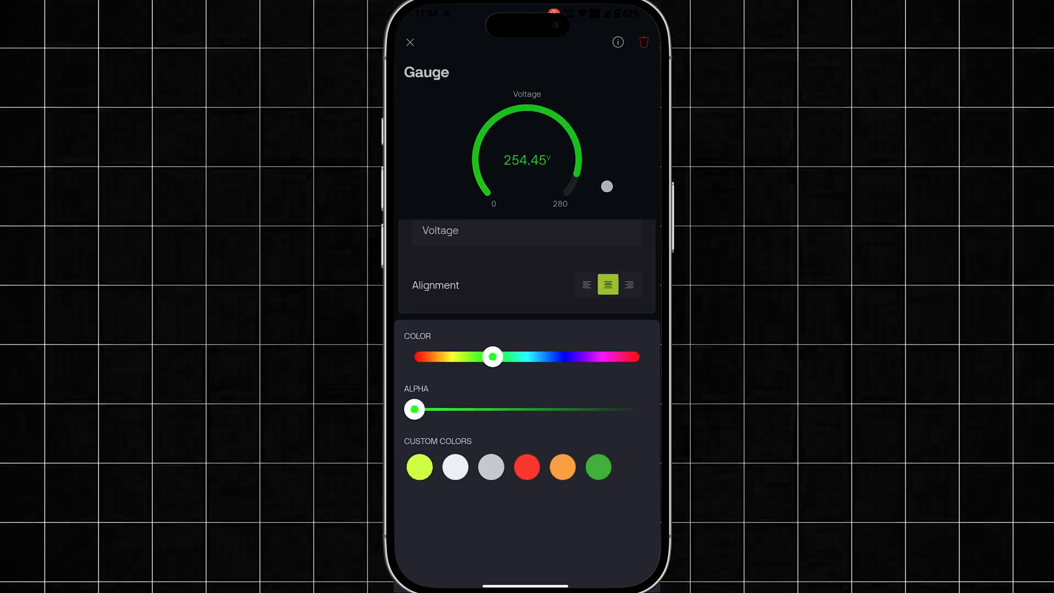
click(409, 43)
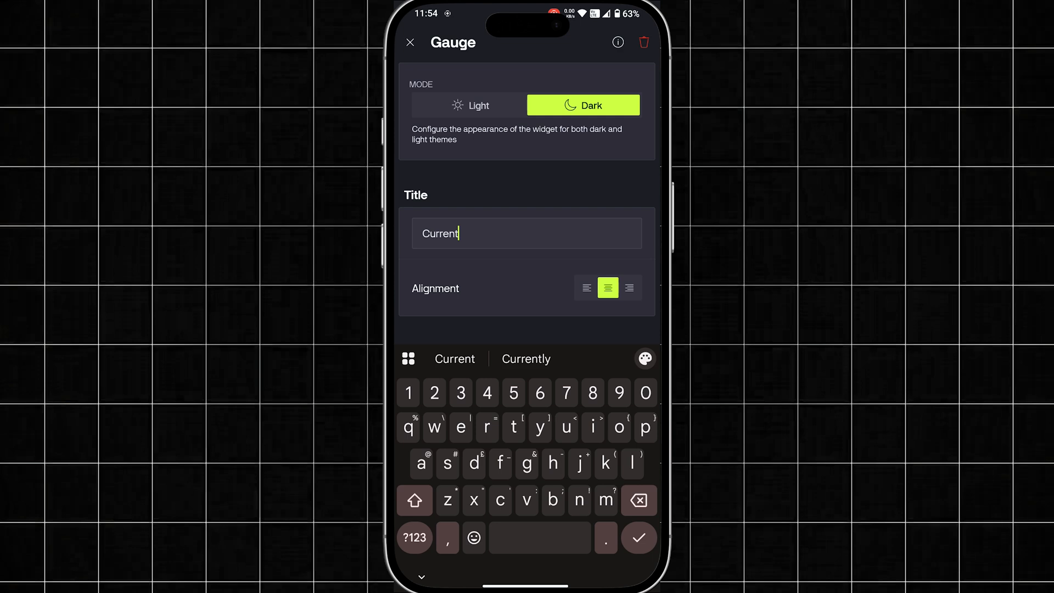
Step: Title the next gauges Current and Power, coloured red and yellow respectively
click(643, 358)
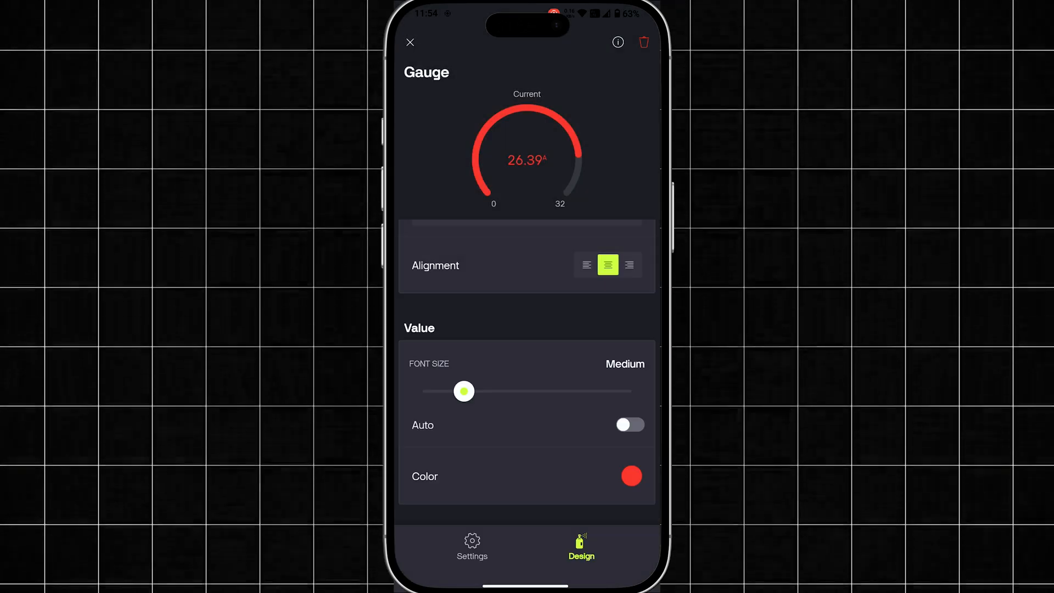
click(409, 43)
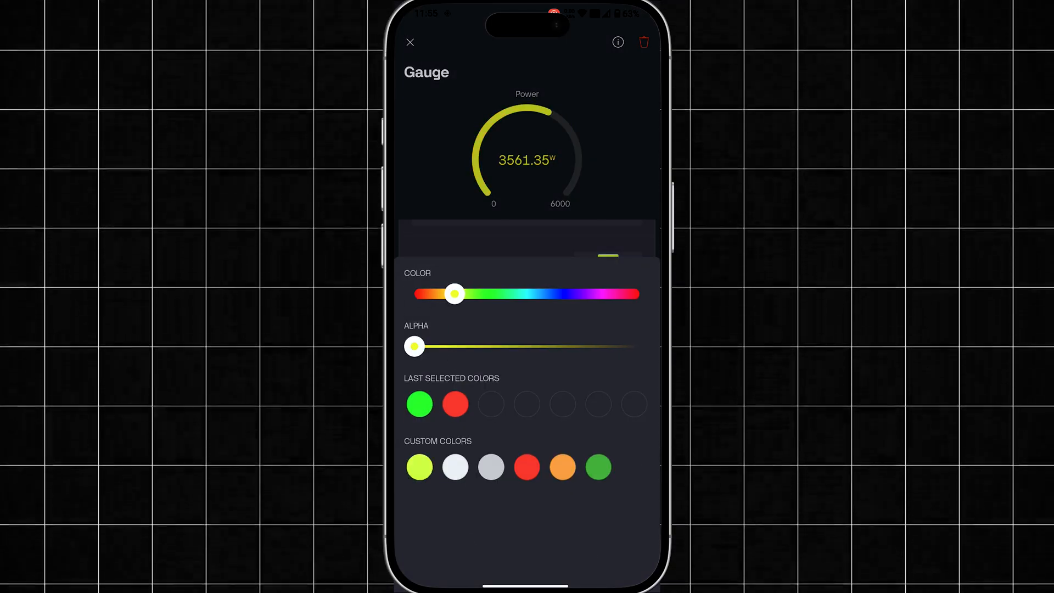
click(410, 43)
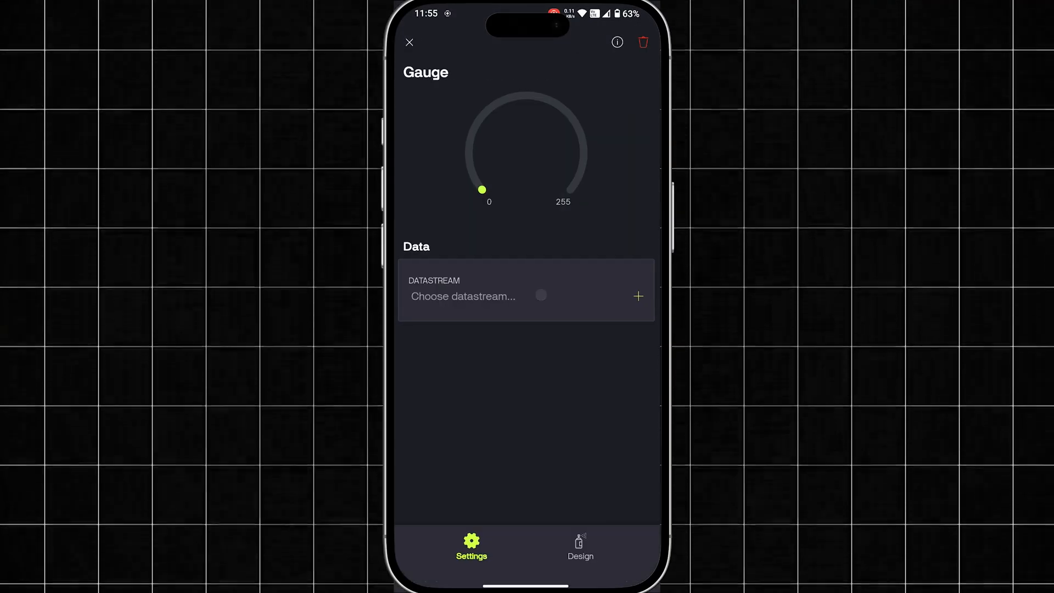
Step: Title the fourth gauge Total Energy, centred, and close its settings
click(579, 547)
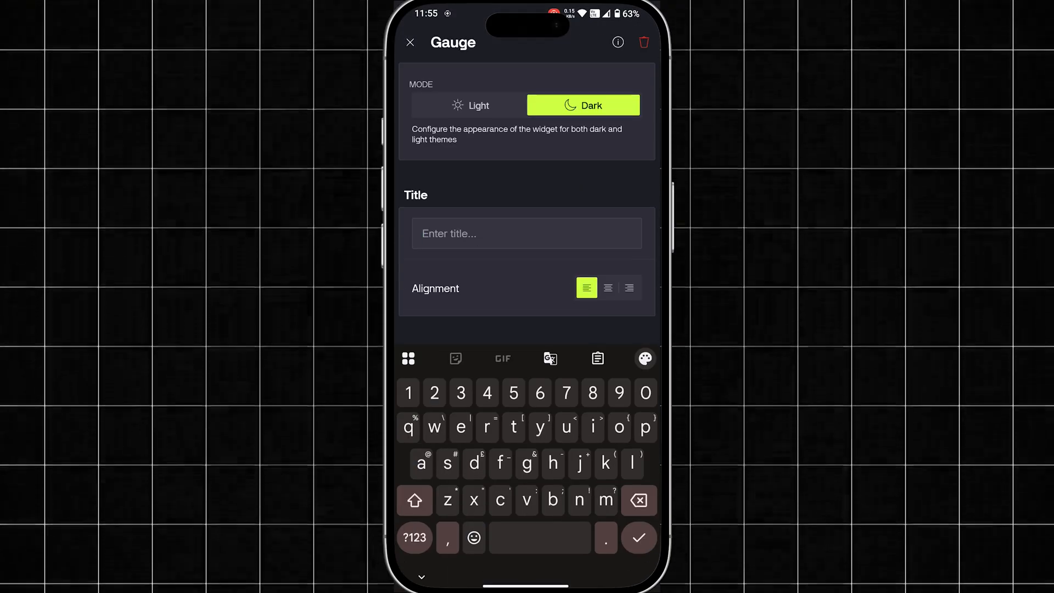
text(Total Energy)
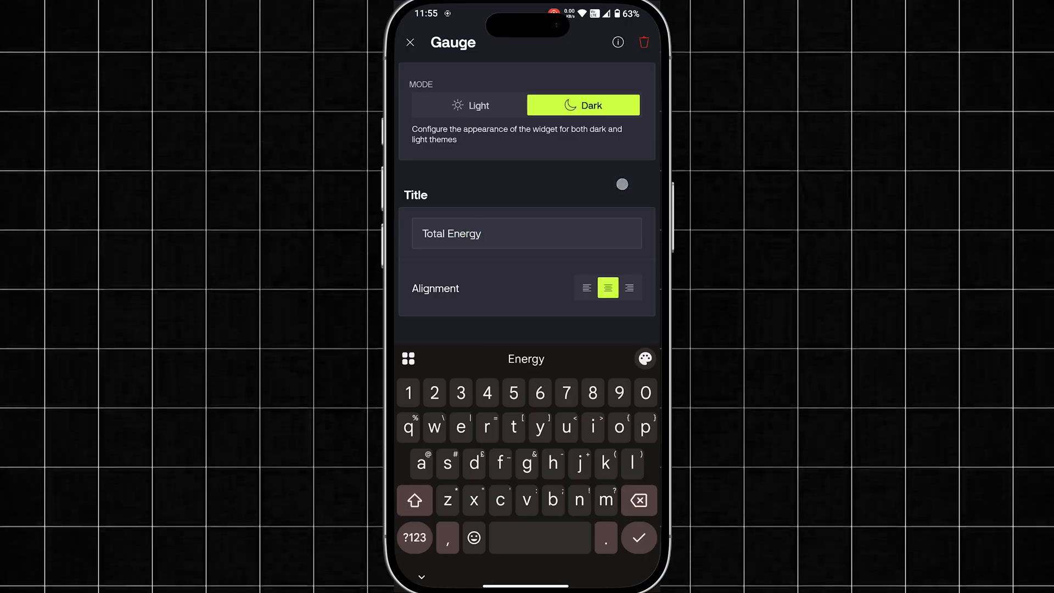
click(643, 358)
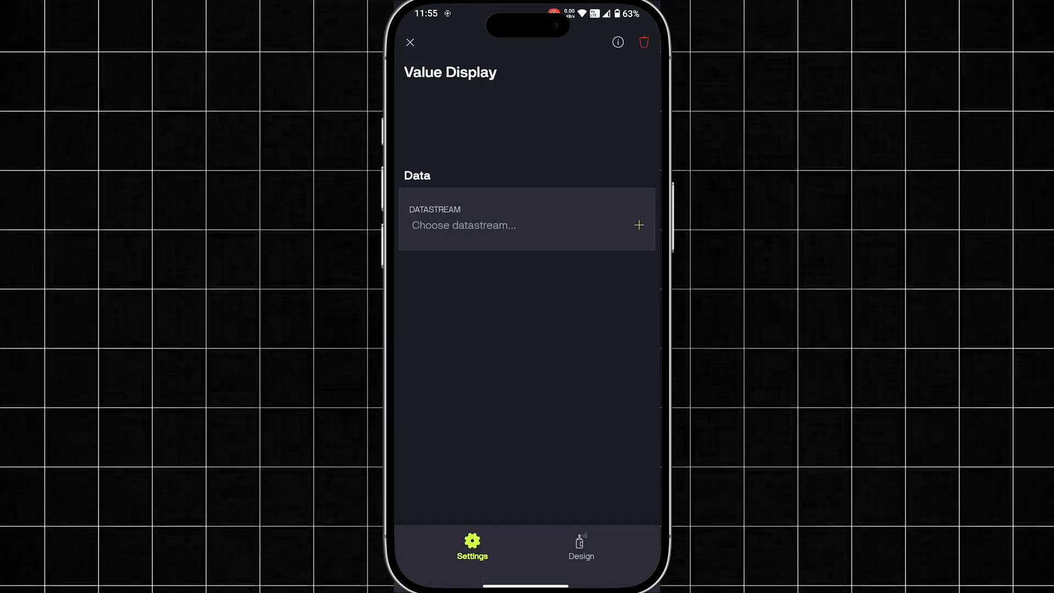
Step: Title the value display 'Total Cost' in white and close its settings
click(580, 545)
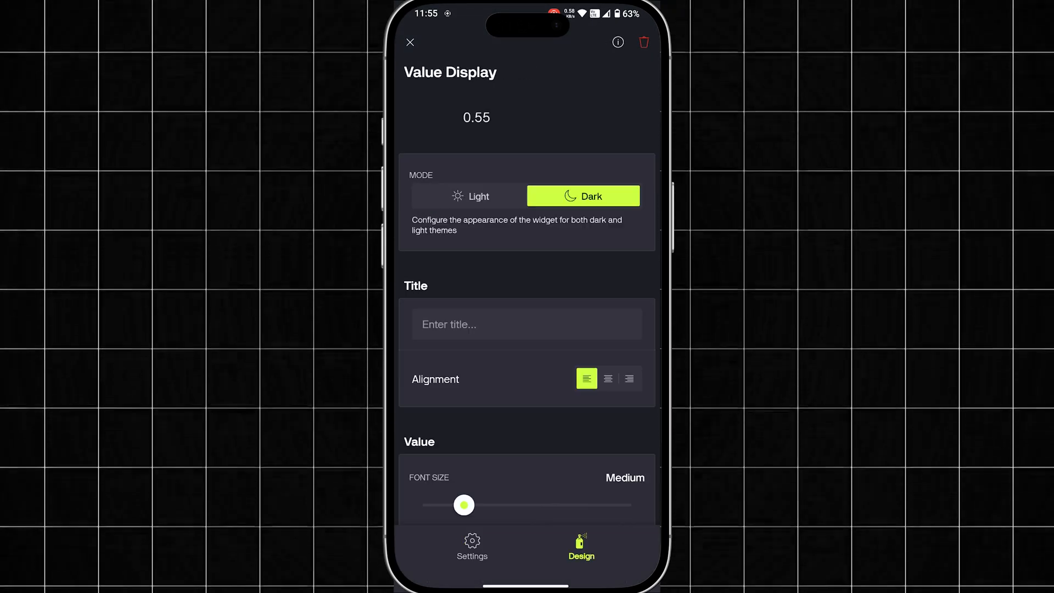
click(526, 324)
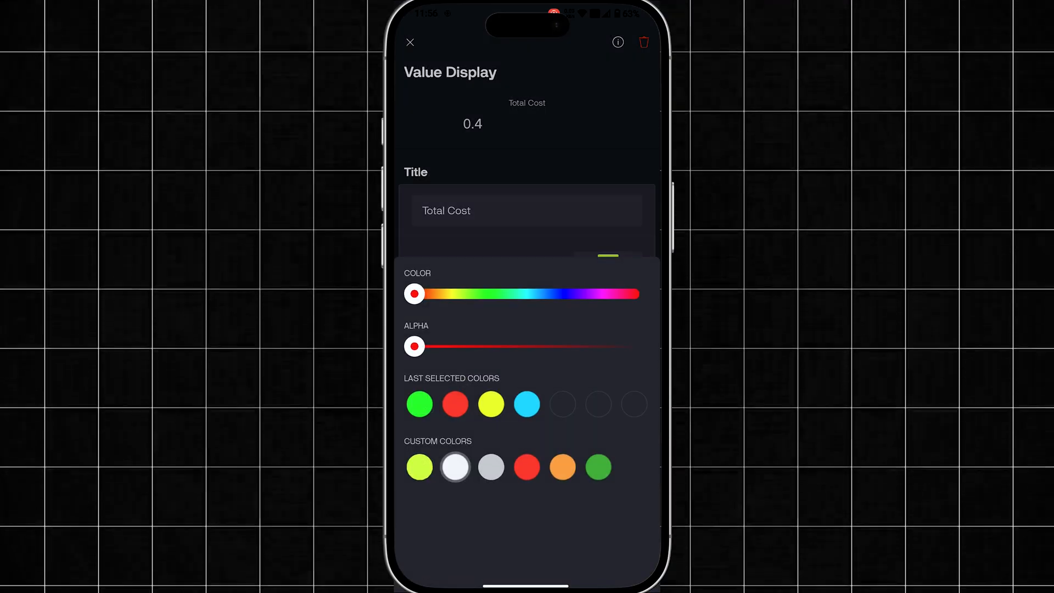
click(409, 43)
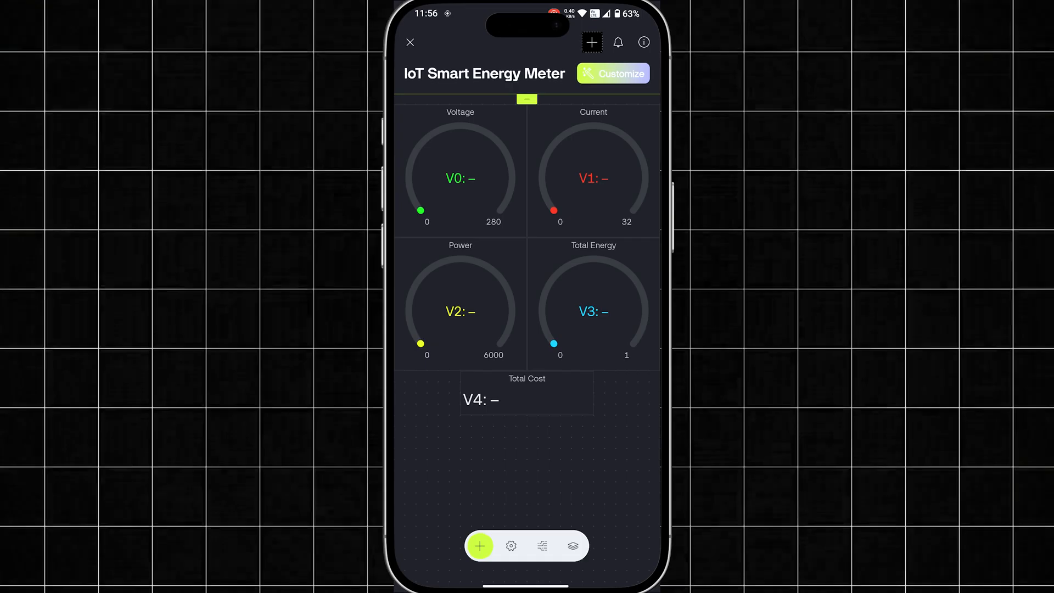
click(611, 72)
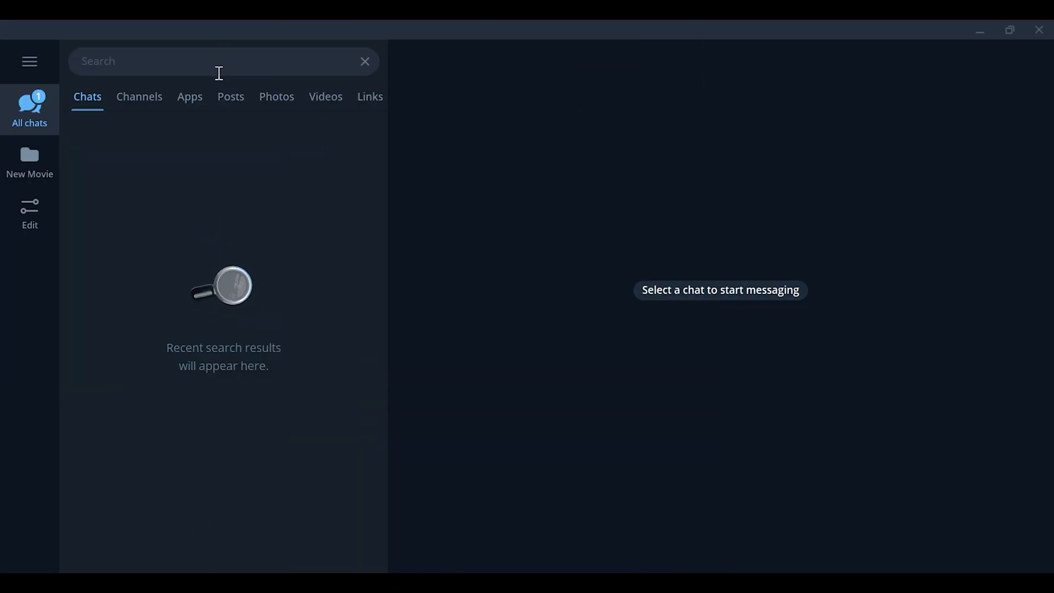
Step: Find the verified BotFather chat in Telegram and start the conversation
text(bot)
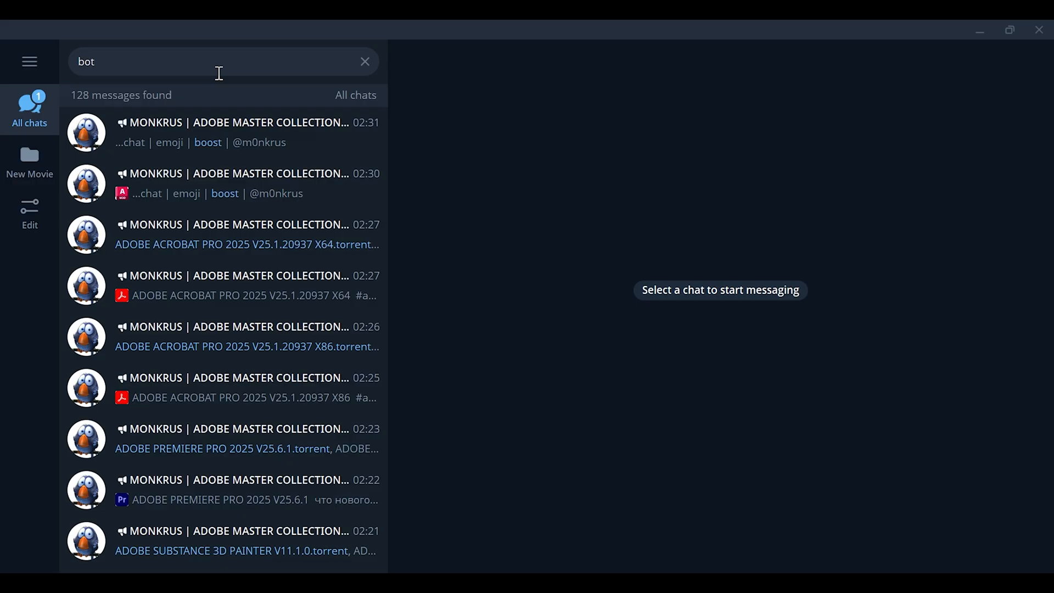
text(father)
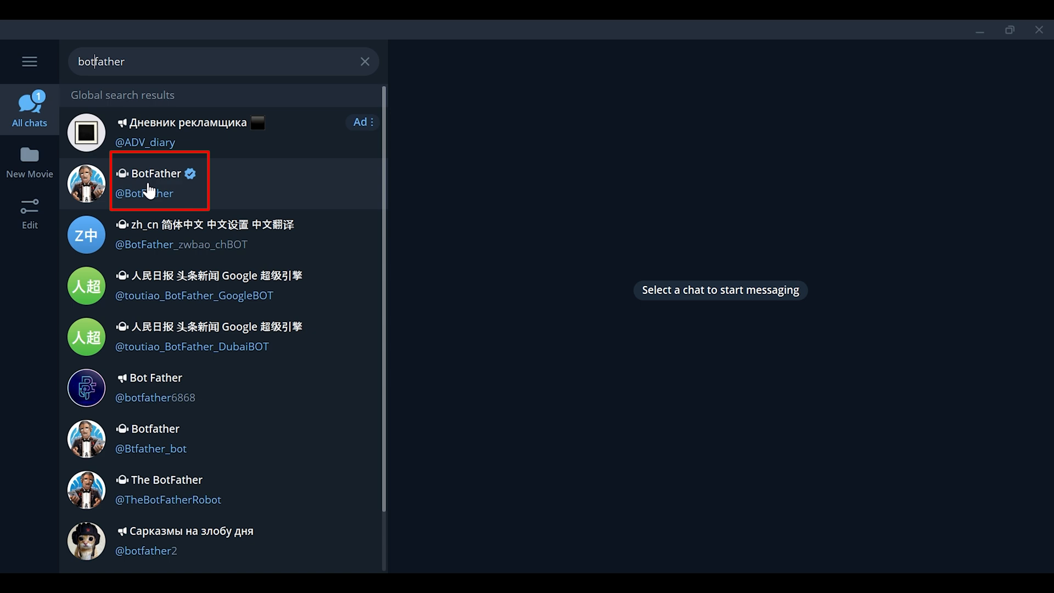
click(160, 183)
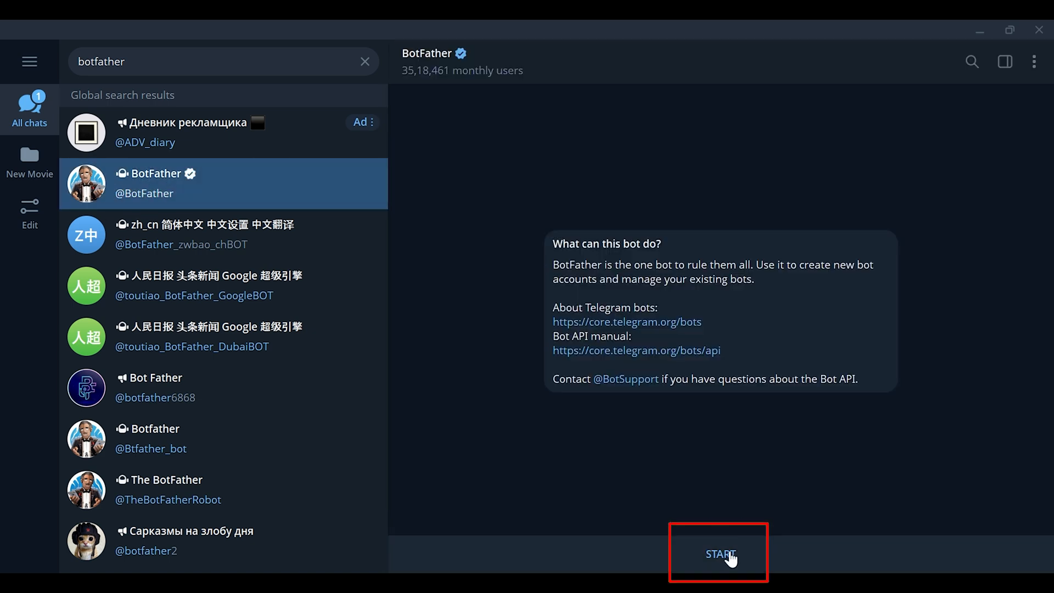
click(718, 553)
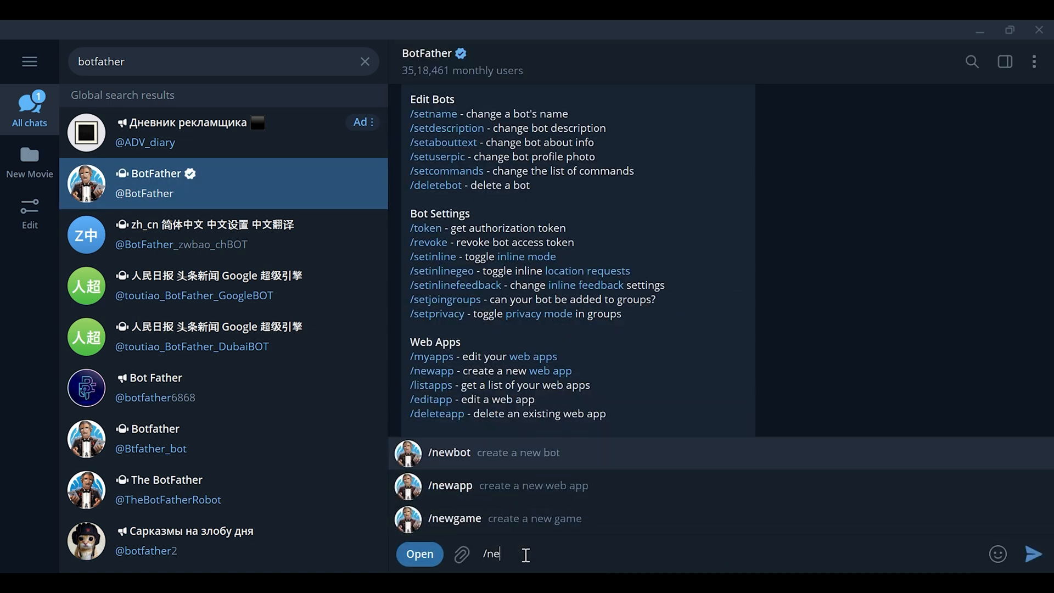
Step: Create a new bot named 'IoT Smart Energy Meter' with username iot_energy_meter001_bot via /newbot
text(wb)
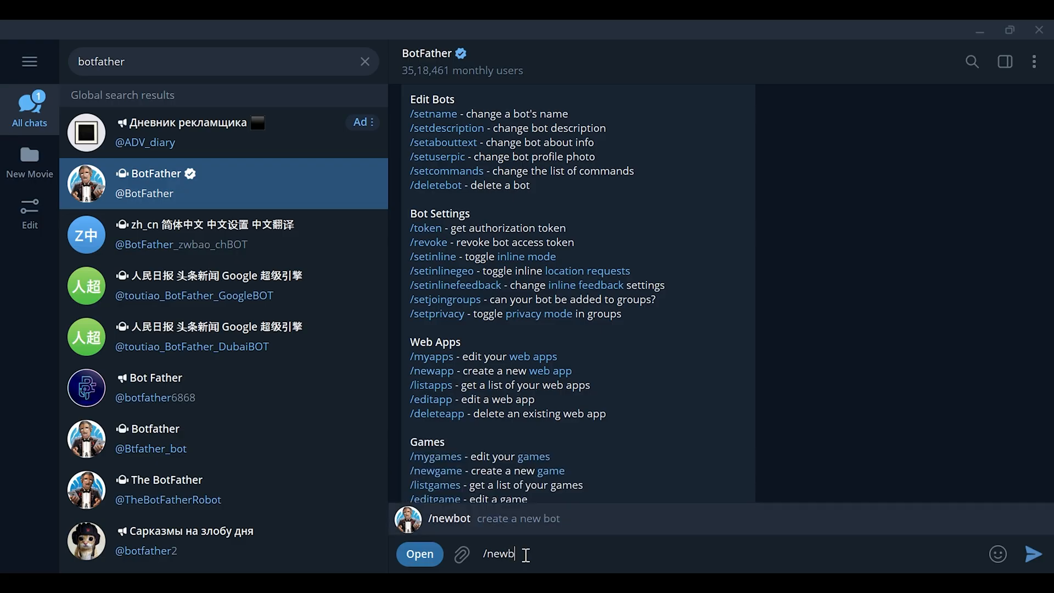
click(1034, 553)
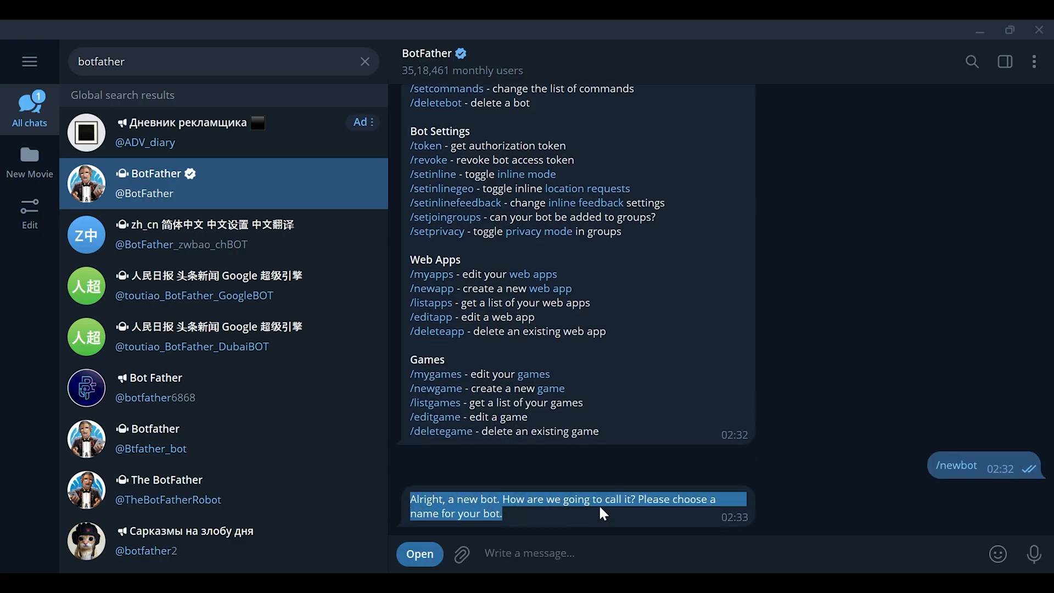
text(IoT Smart)
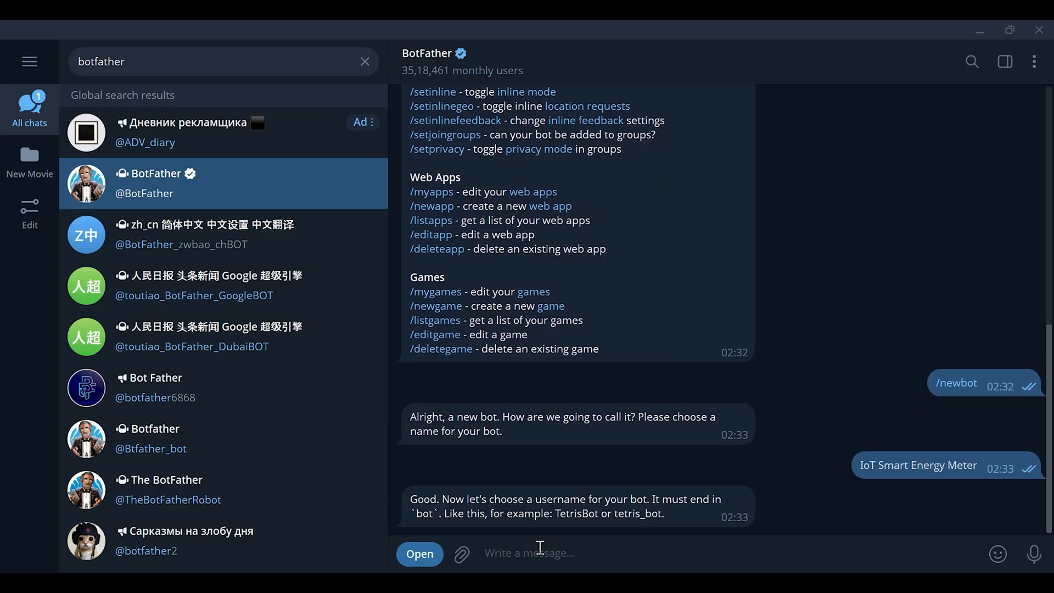
text(iot_energy)
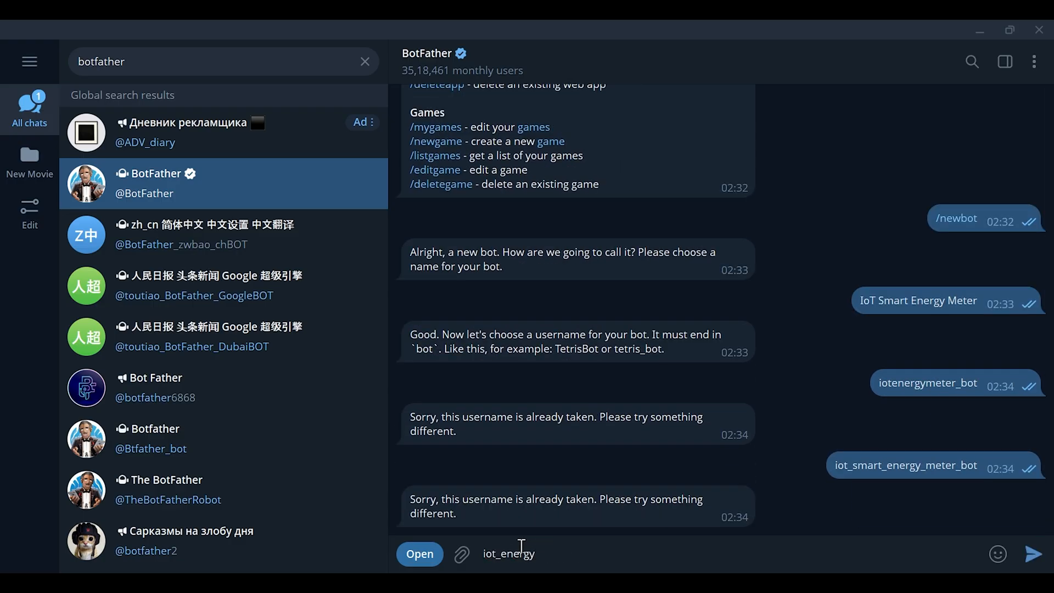
text(_meter00)
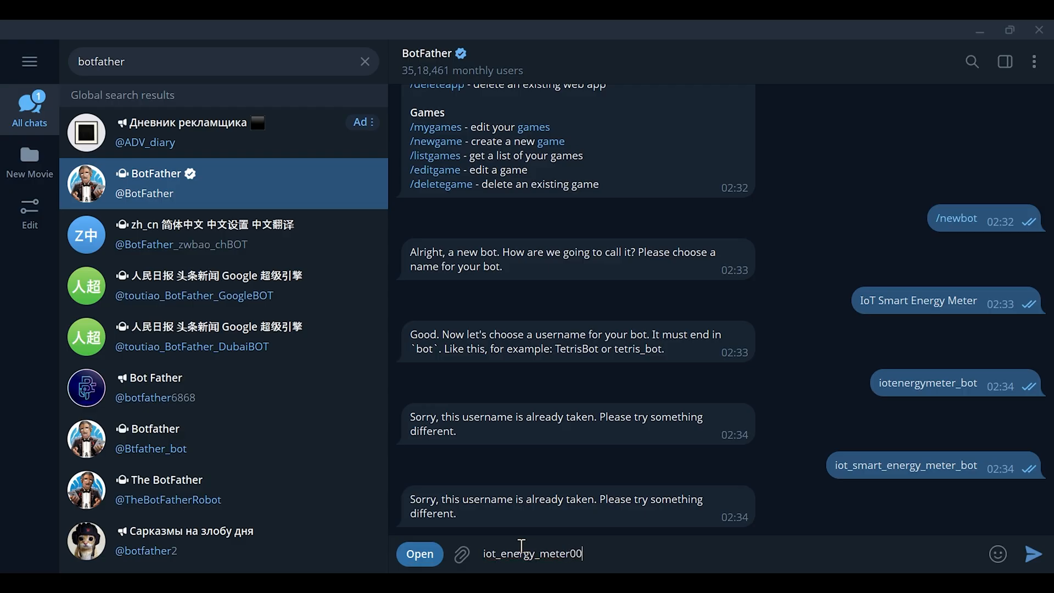
click(1034, 553)
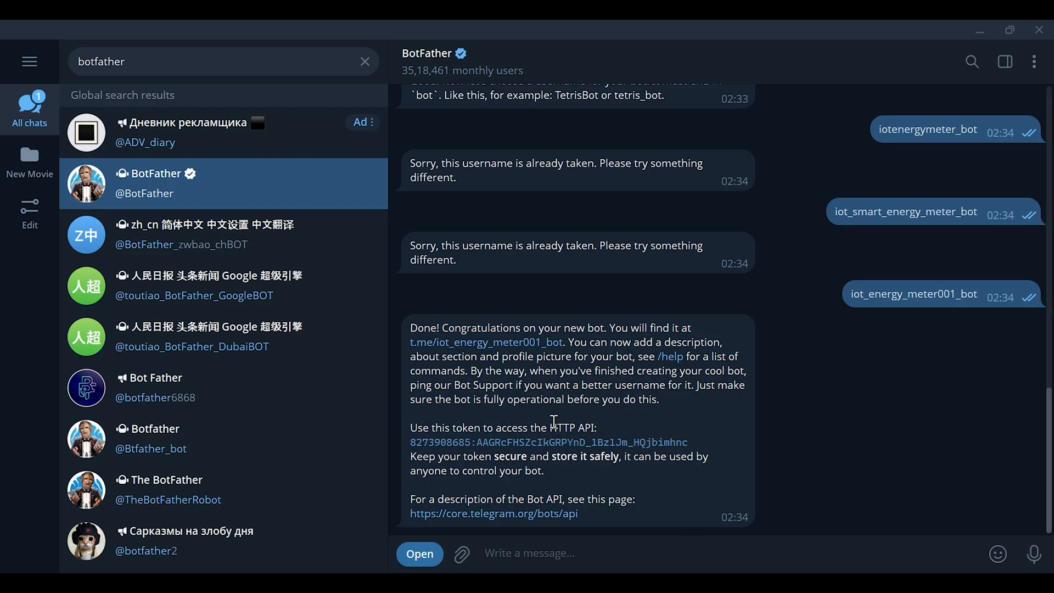
Step: Open the Bot API docs and search 'api.telegram' to reach the Making requests example
click(492, 513)
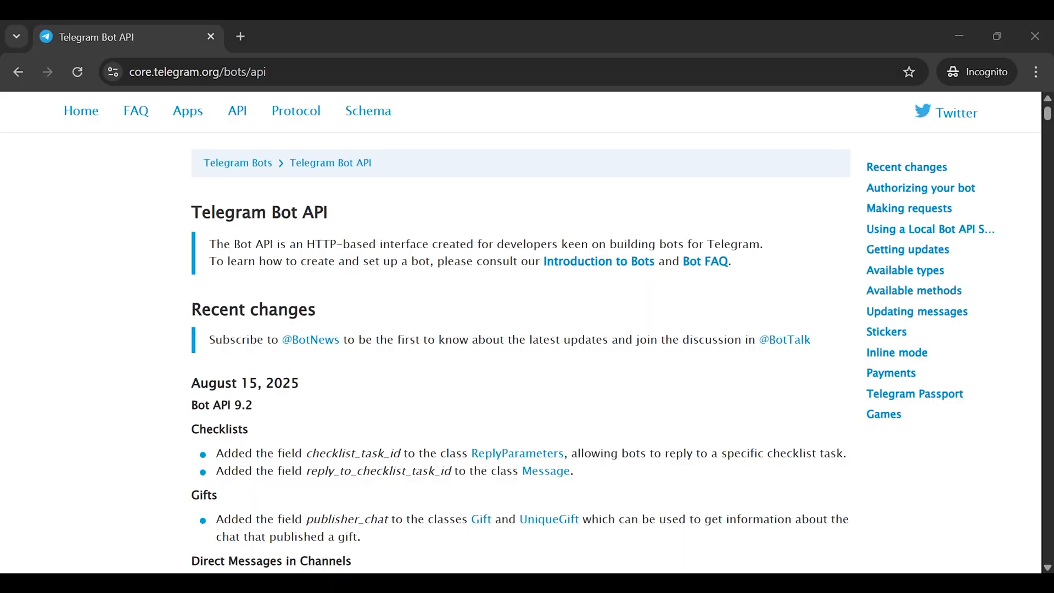
scroll(down, 3)
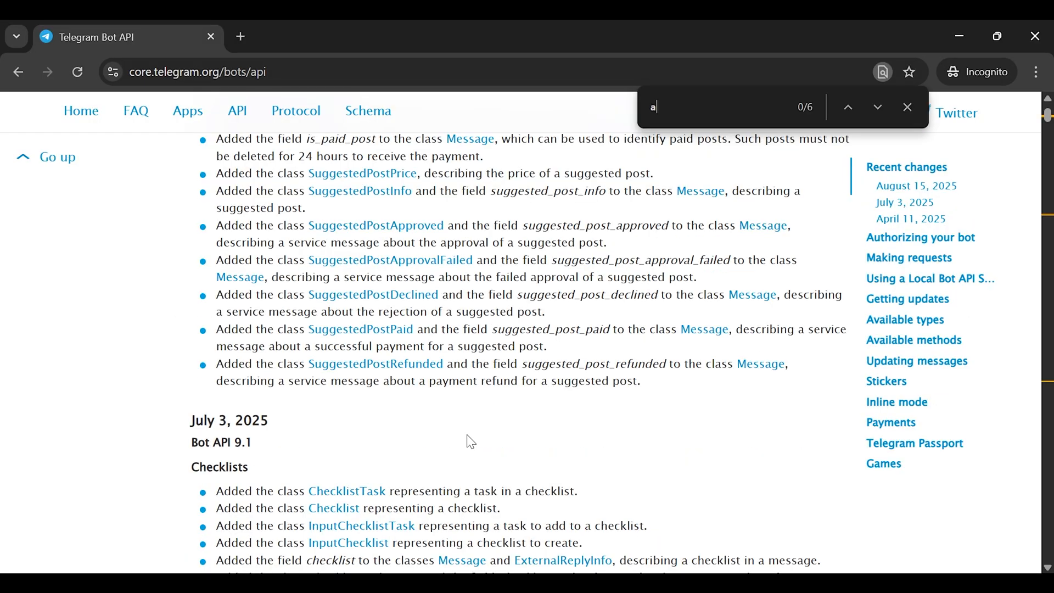
text(pi.tel)
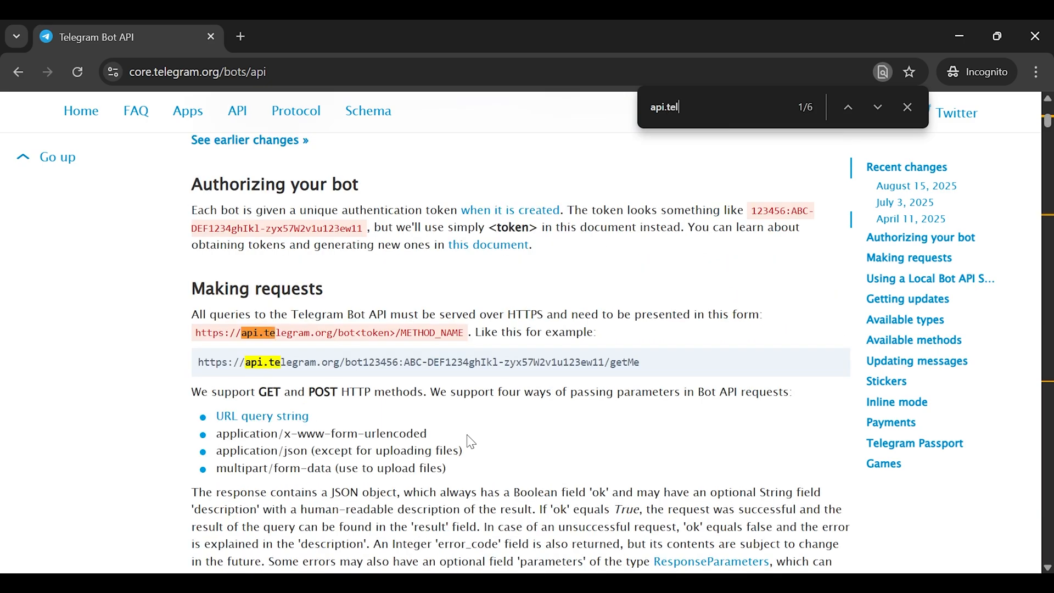
text(egram)
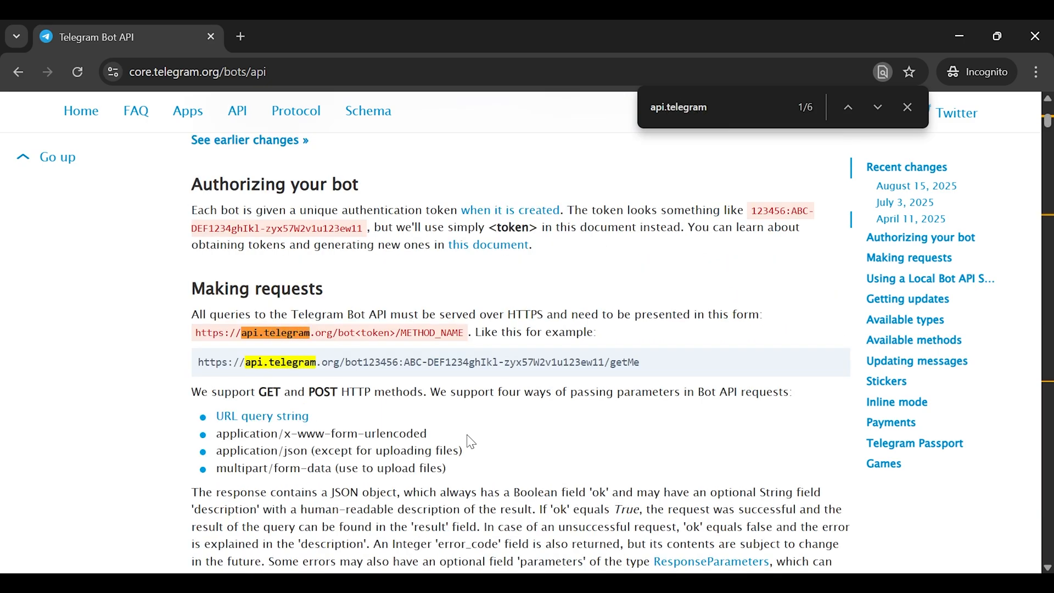
text(or)
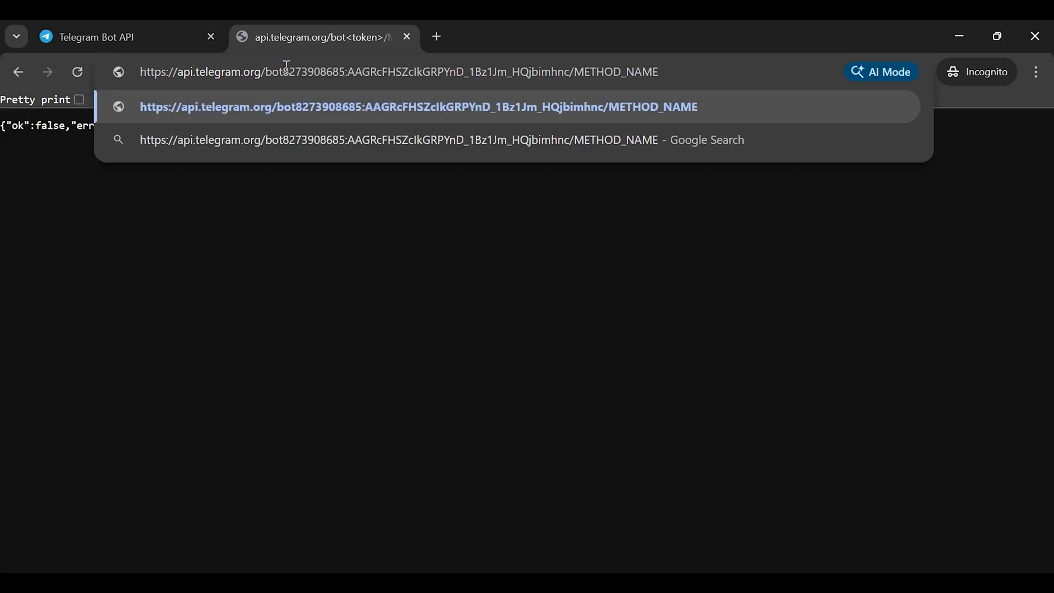
text(get)
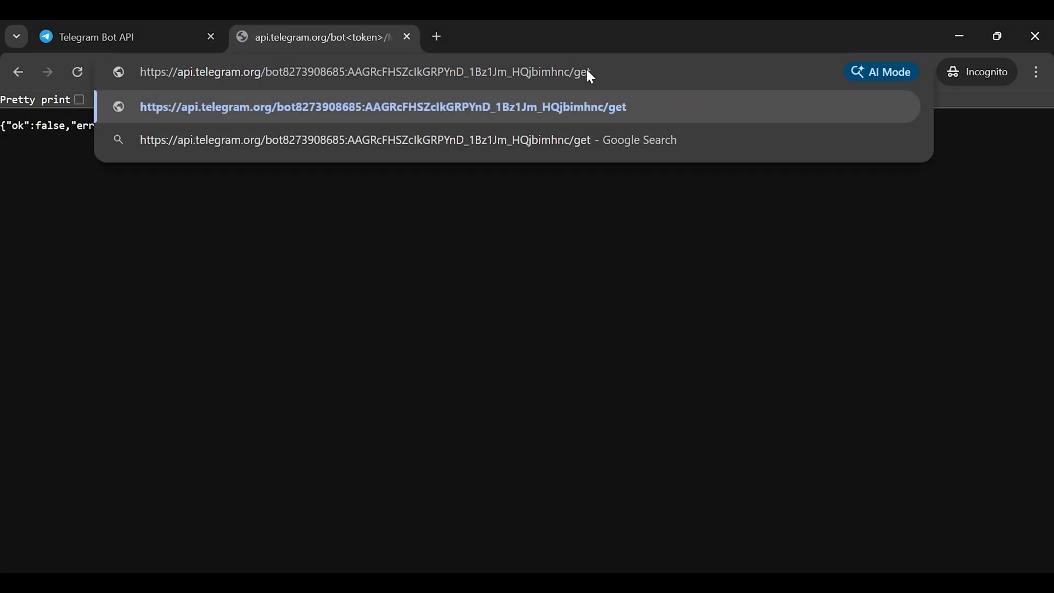
text(Updates)
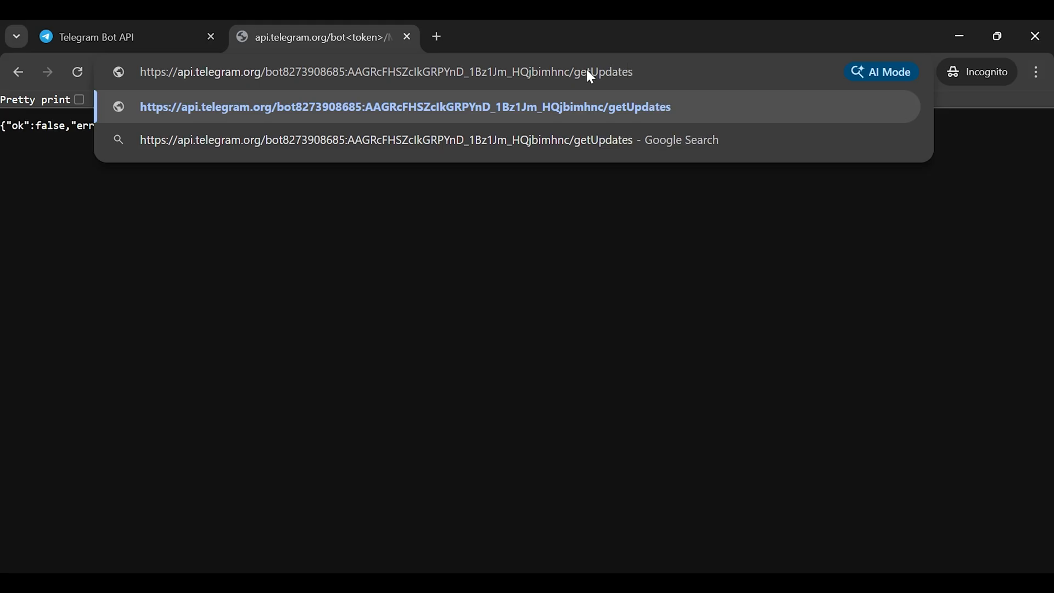
click(403, 107)
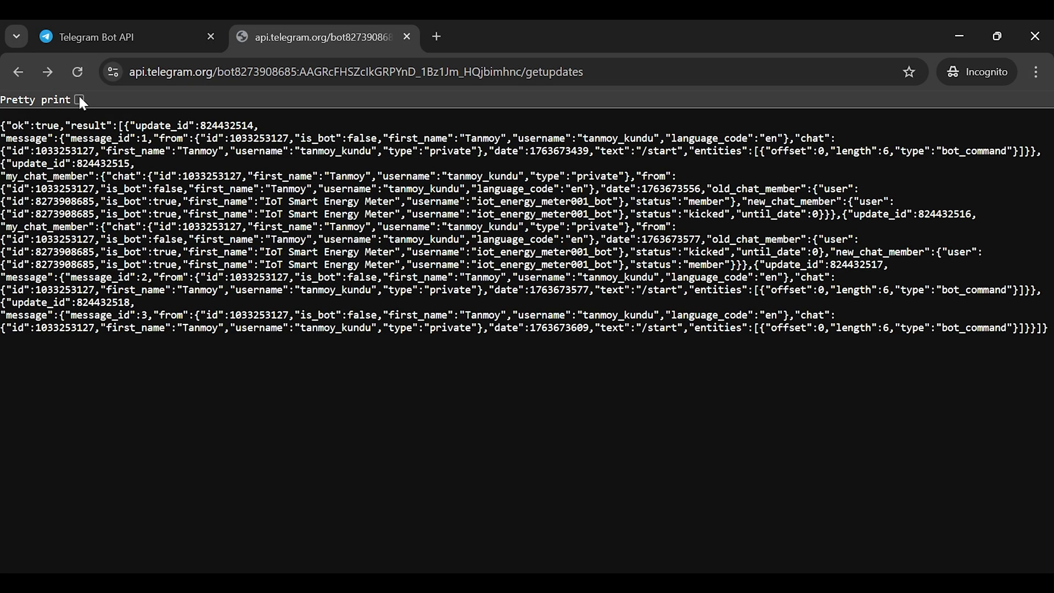
click(79, 100)
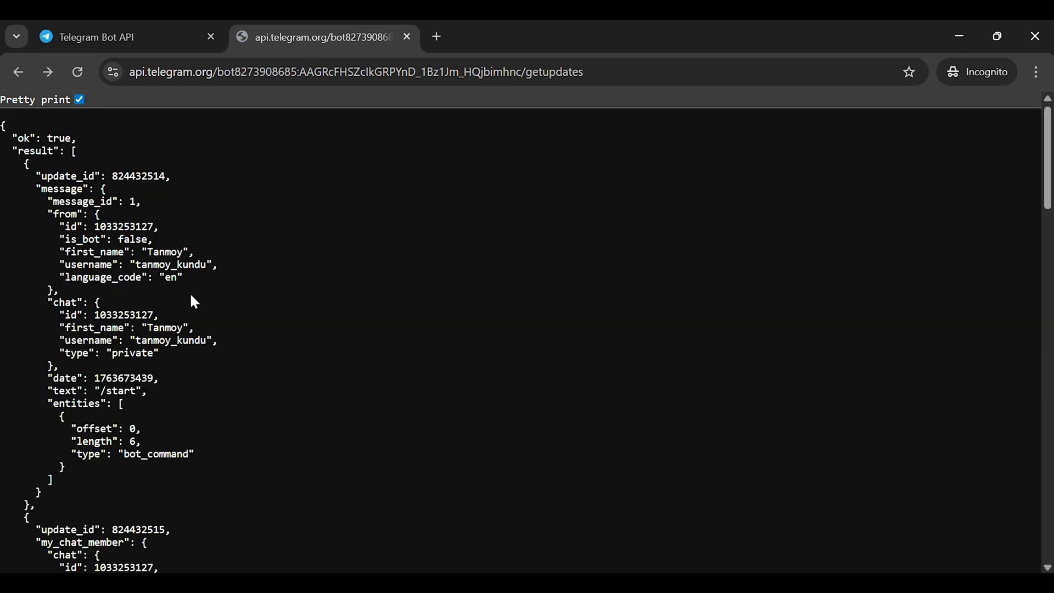
double_click(125, 314)
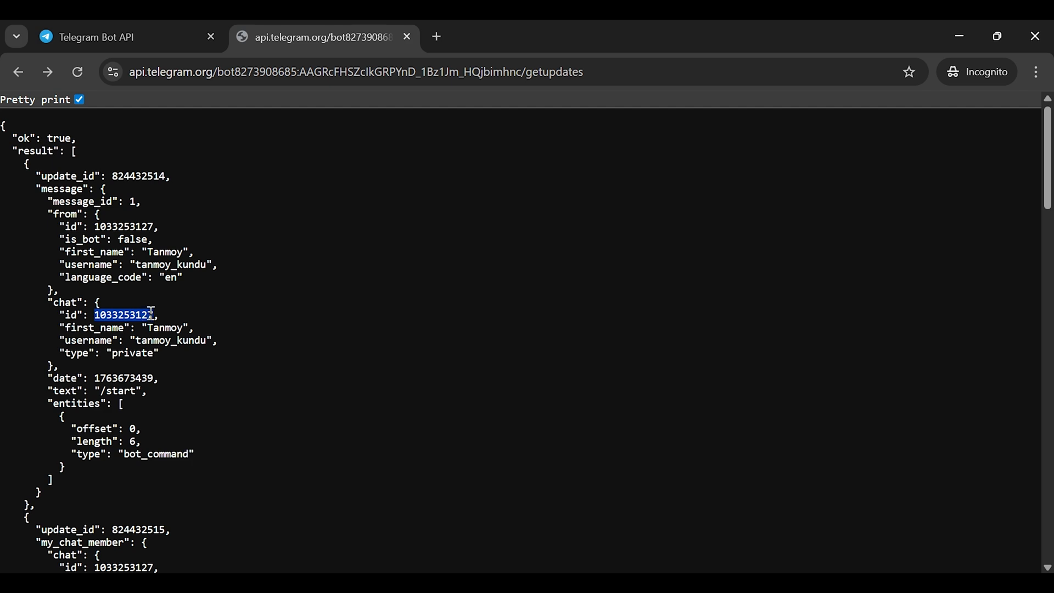
mouse_move(162, 372)
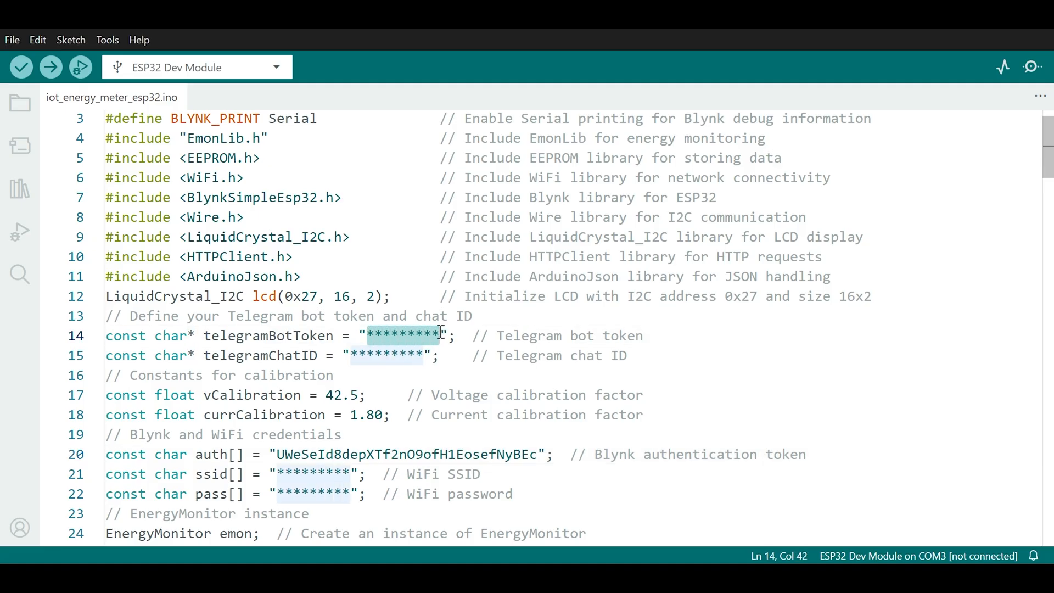
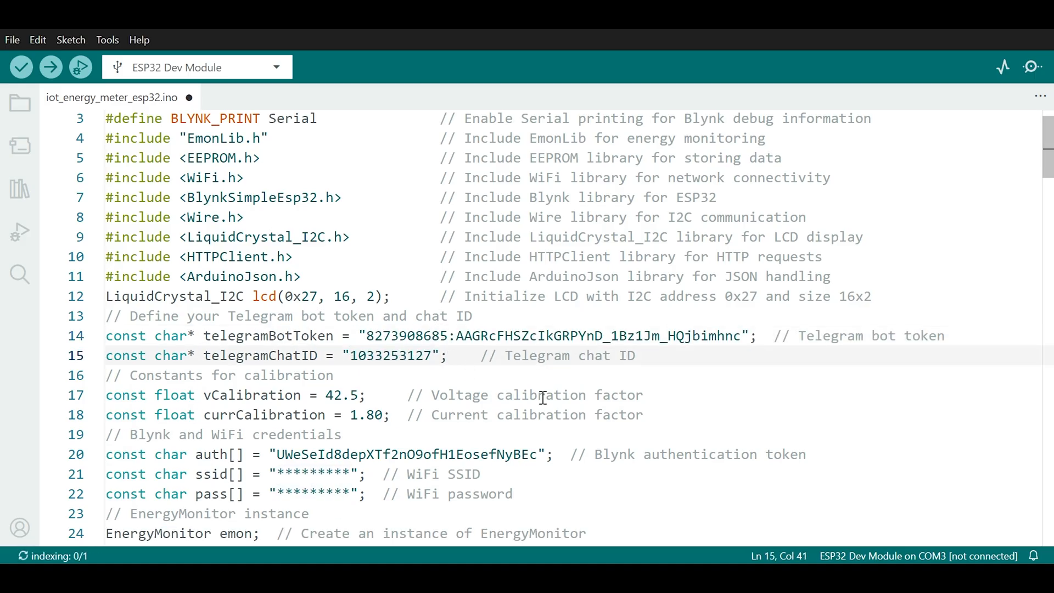
click(19, 67)
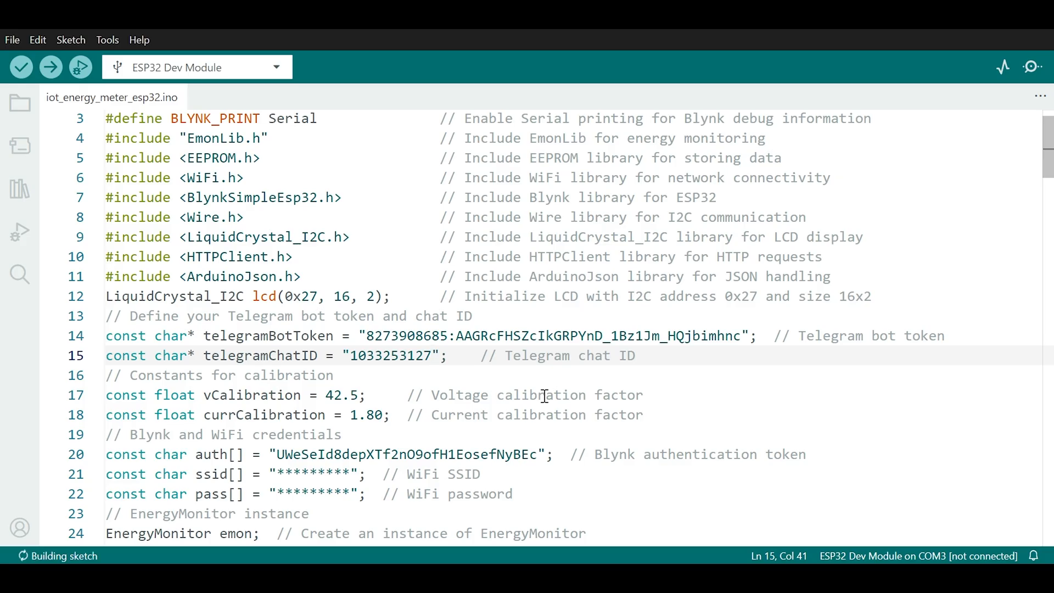
mouse_move(426, 394)
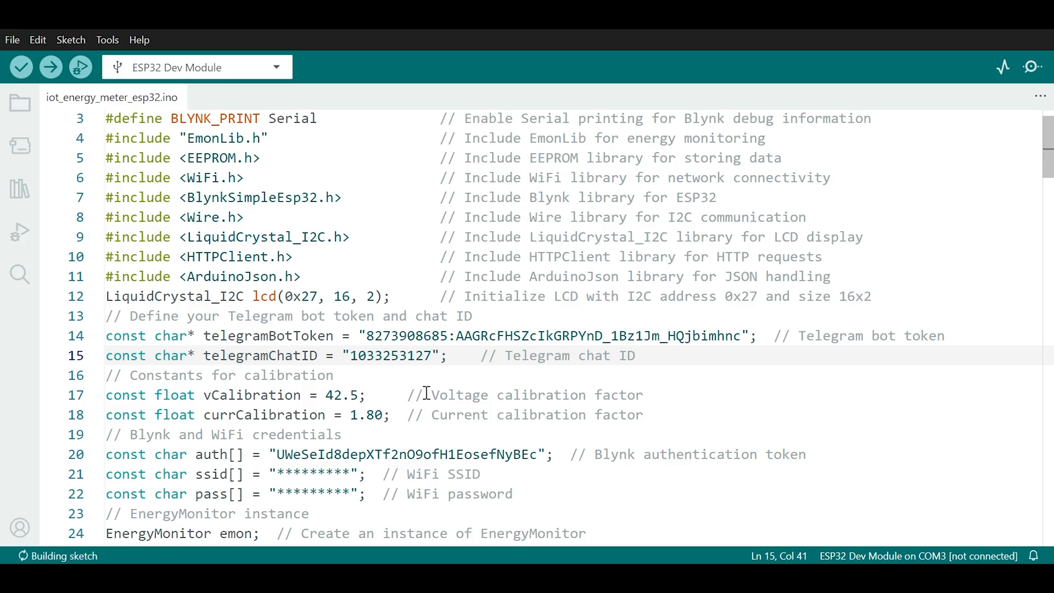
scroll(down, 3)
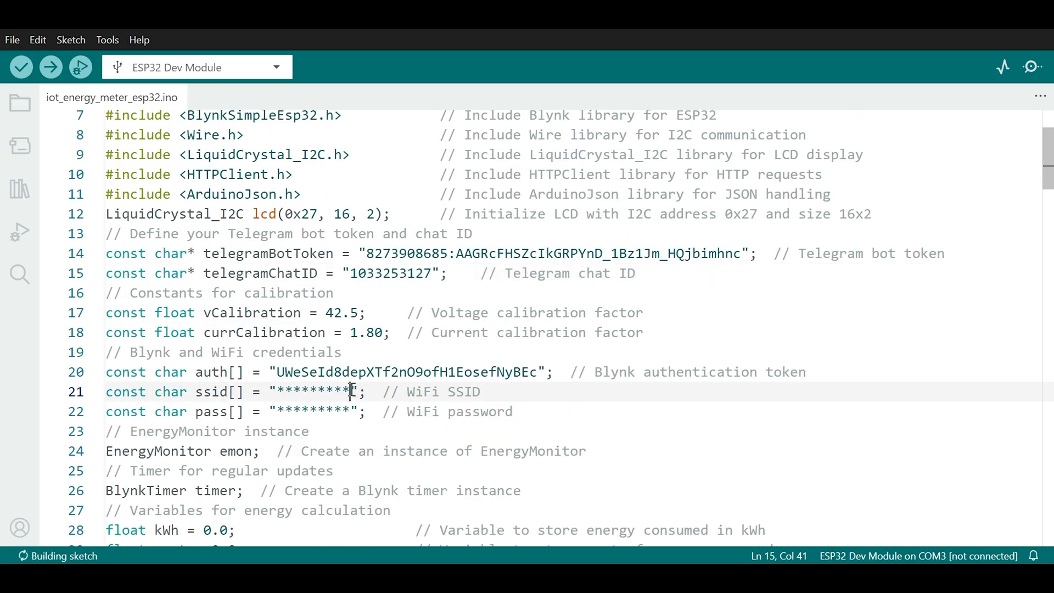
text(Circuit)
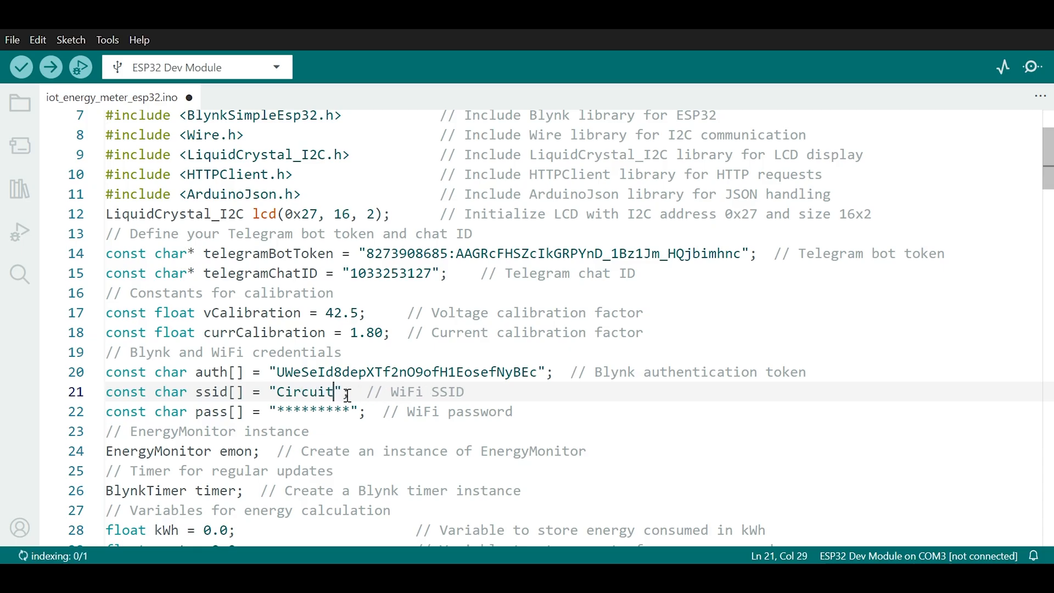
text(Diagrams)
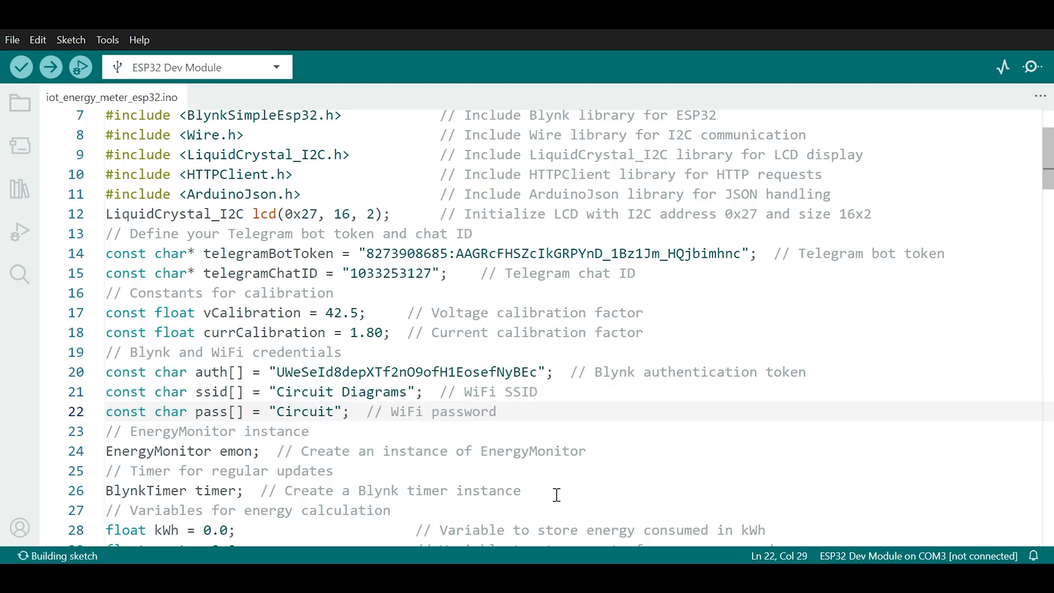
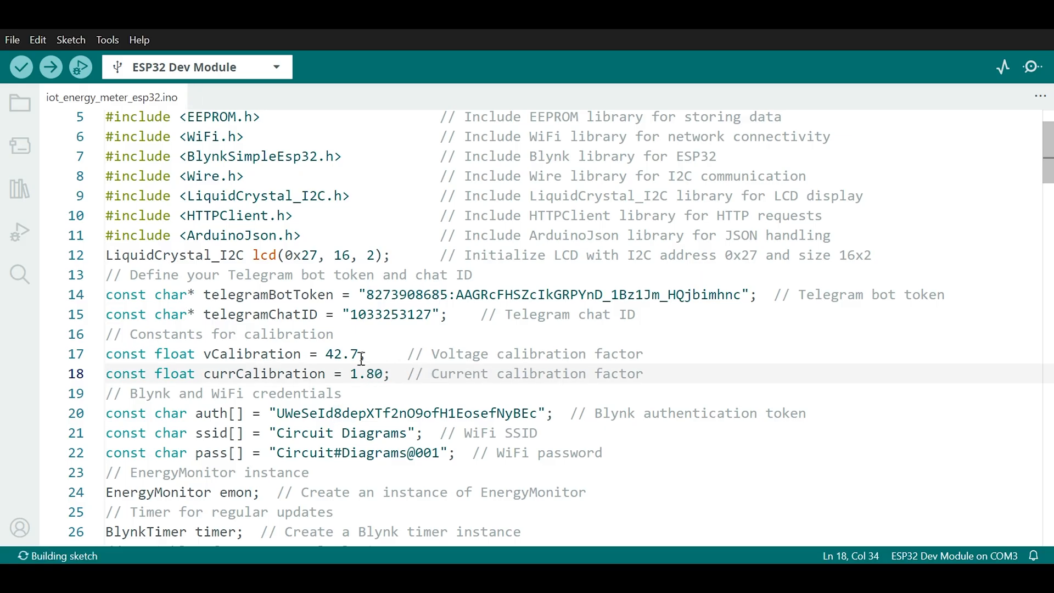
mouse_move(109, 41)
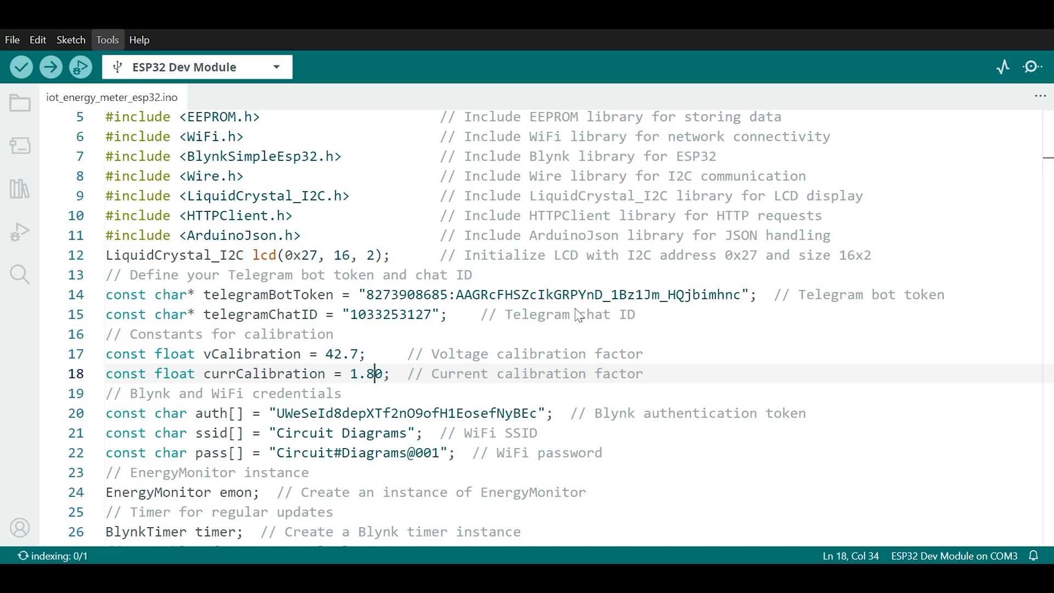
mouse_move(762, 193)
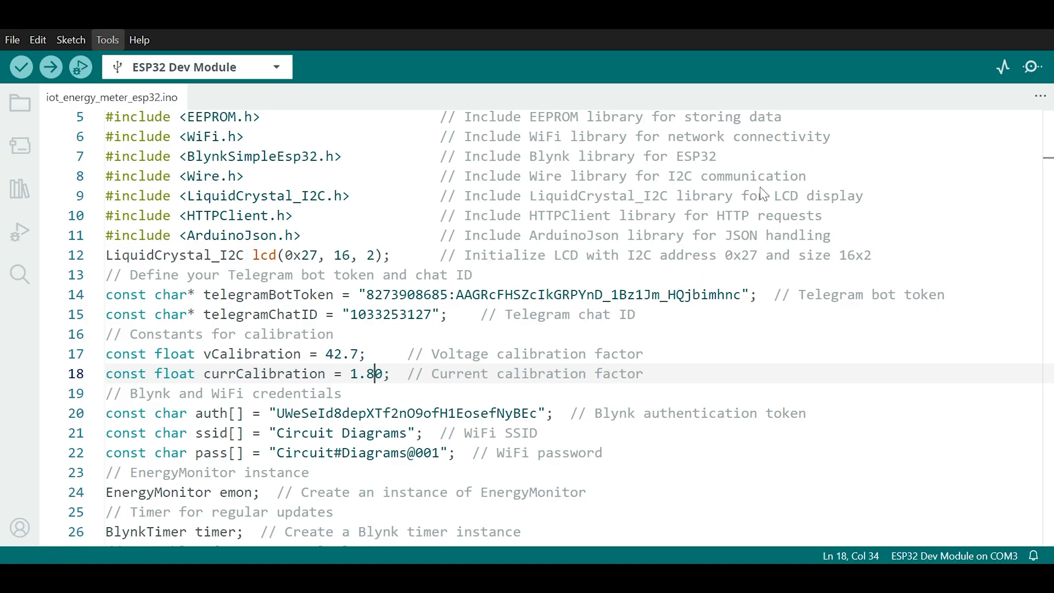
mouse_move(751, 198)
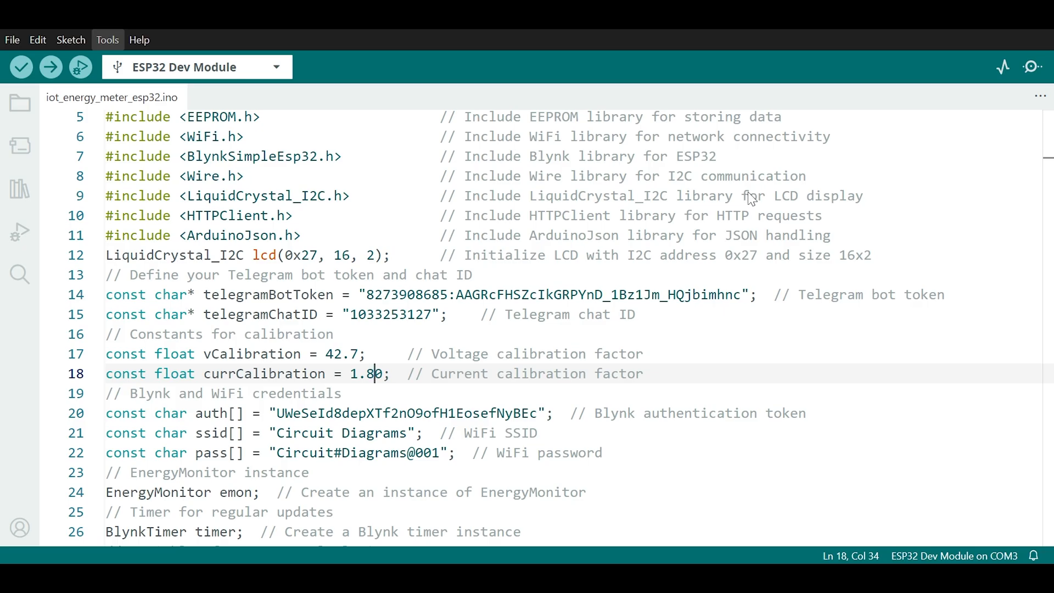
mouse_move(107, 41)
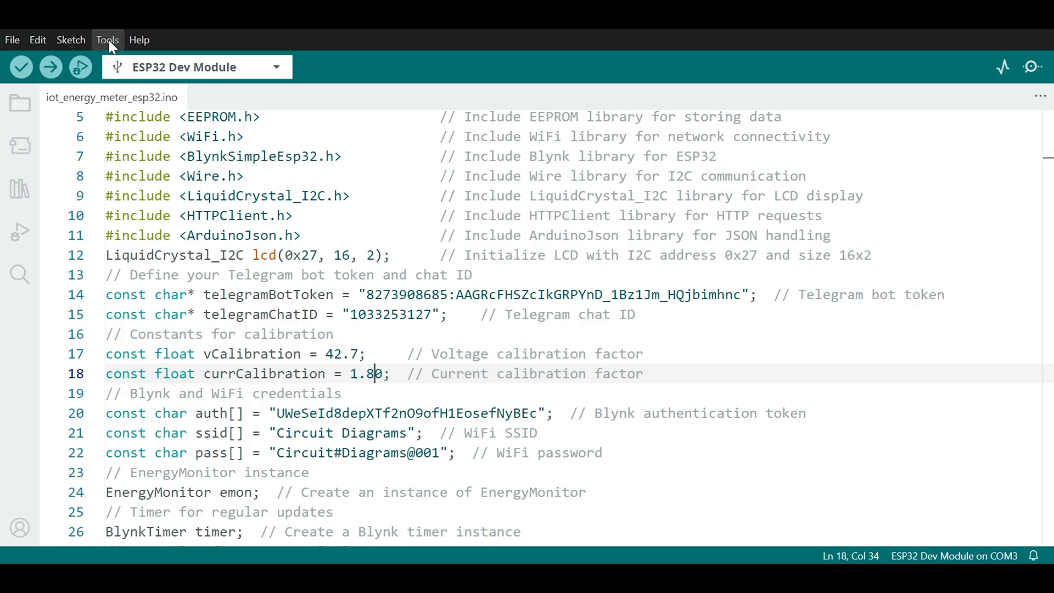
mouse_move(549, 284)
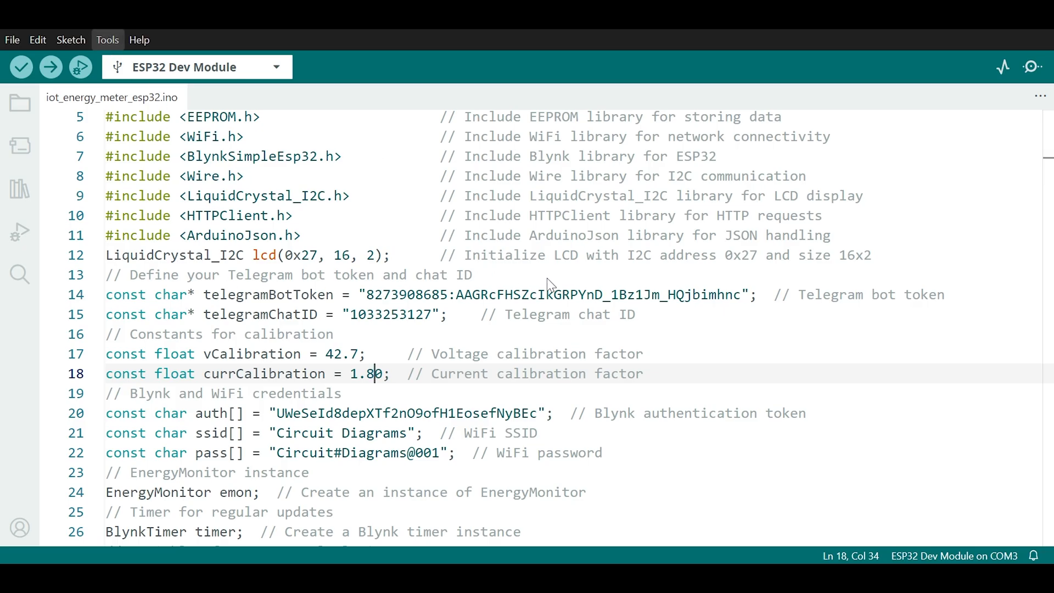
Step: Select COM5 as the ESP32 board's port
click(446, 314)
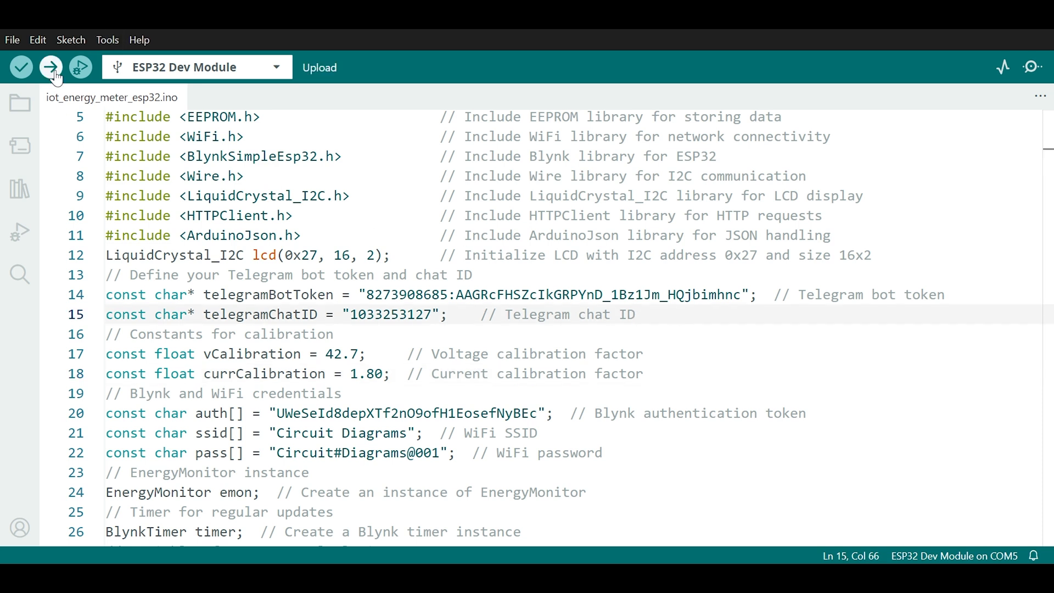
Step: Upload the energy-meter sketch to the ESP32 on COM5
click(51, 67)
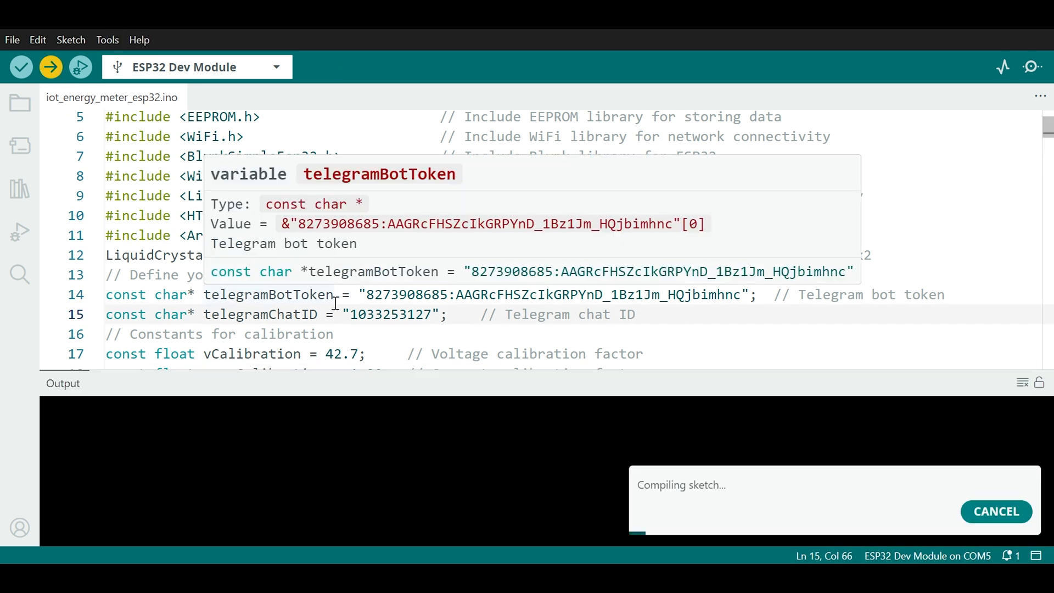